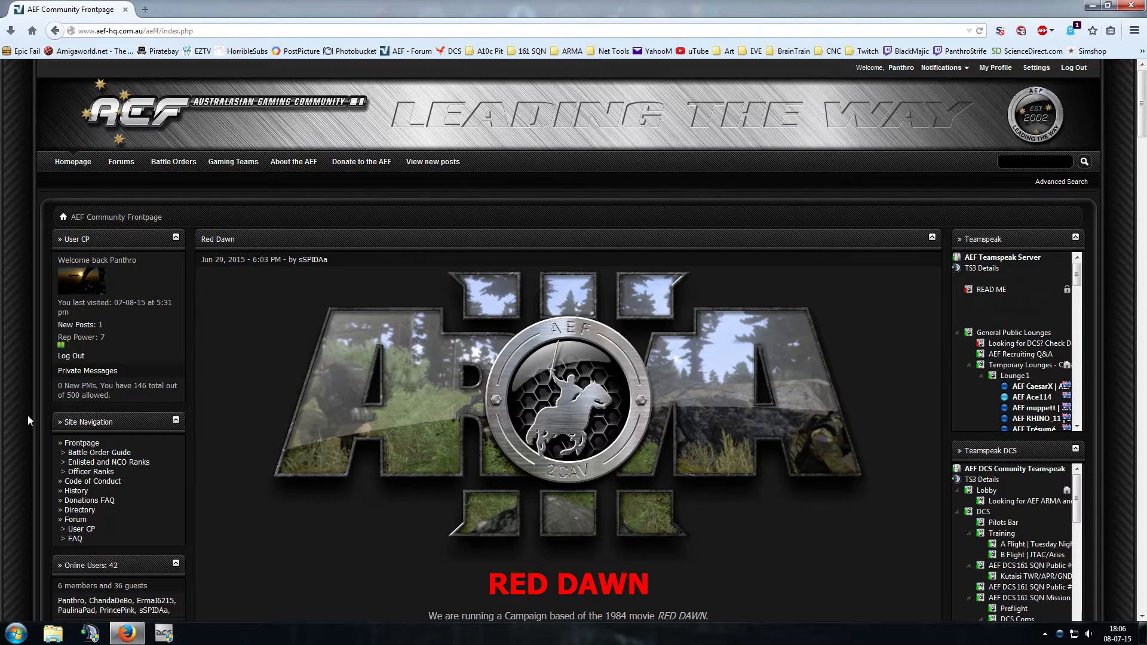
mouse_move(289, 335)
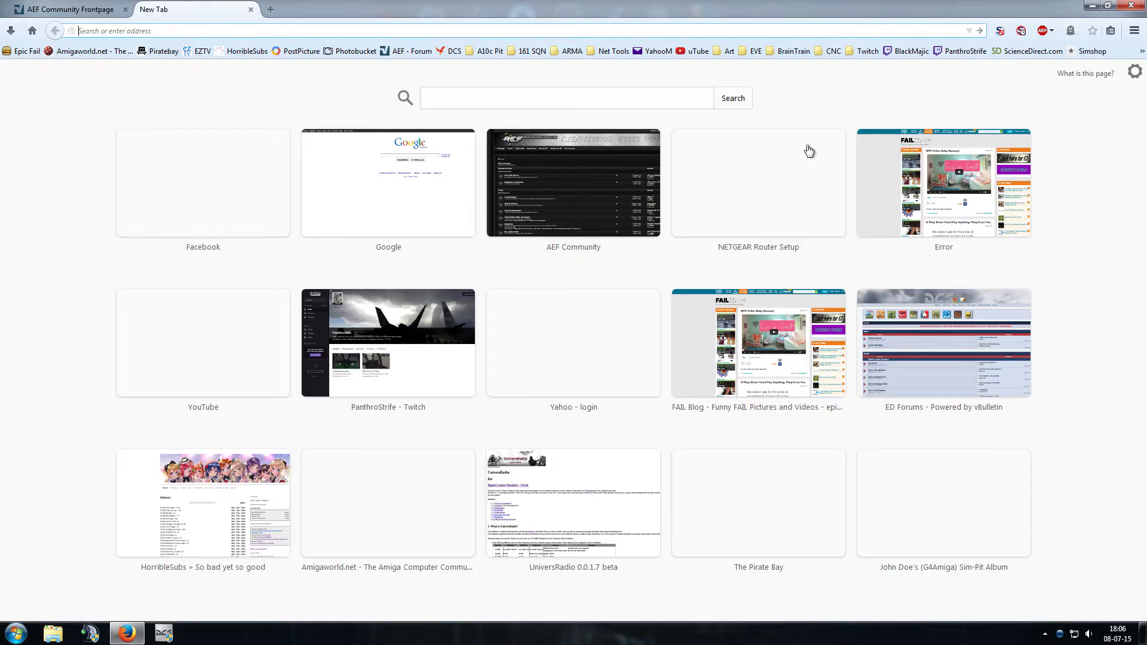
Search Google for 'UniversRadio' from a new tab.
click(387, 183)
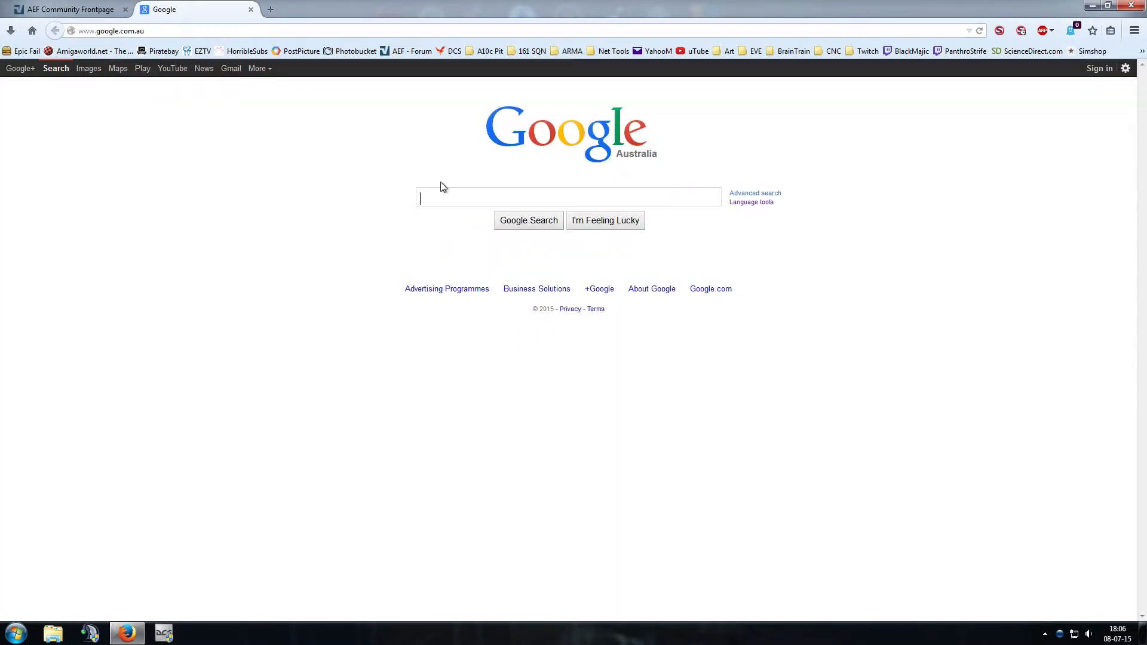
text(U)
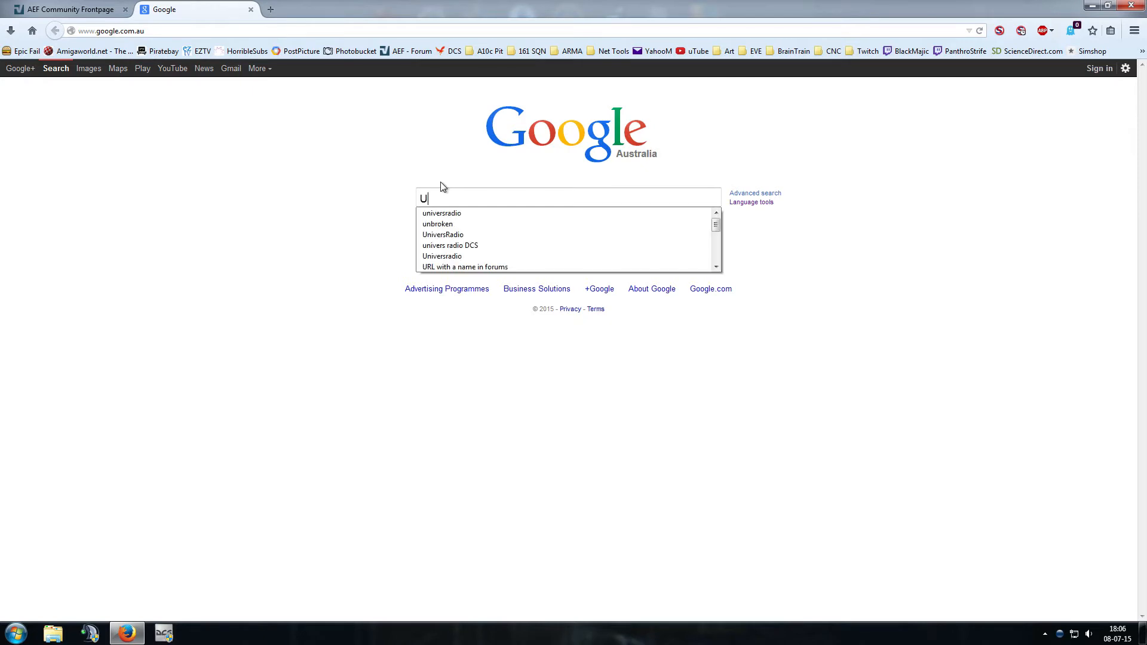
text(niv)
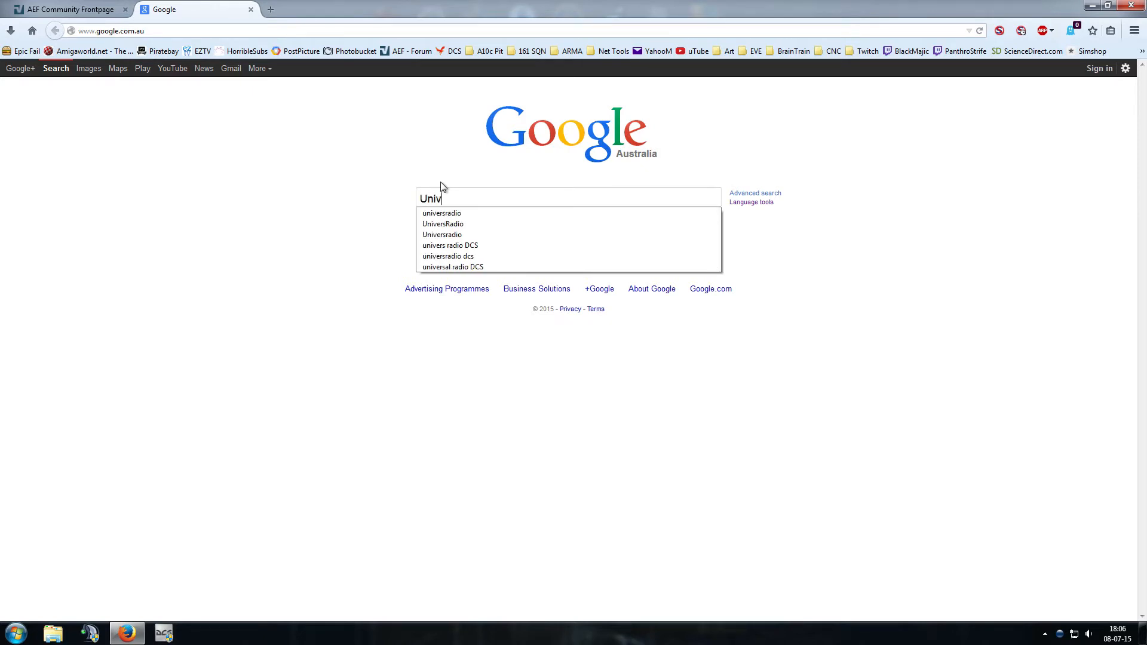
text(ers)
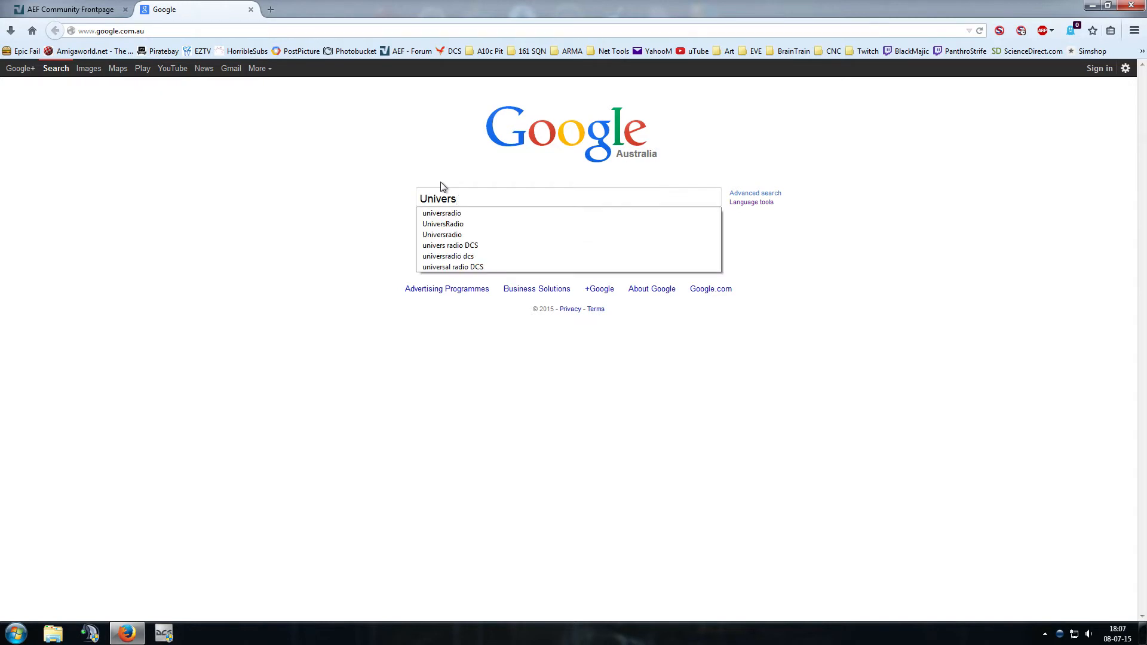
text(Radio)
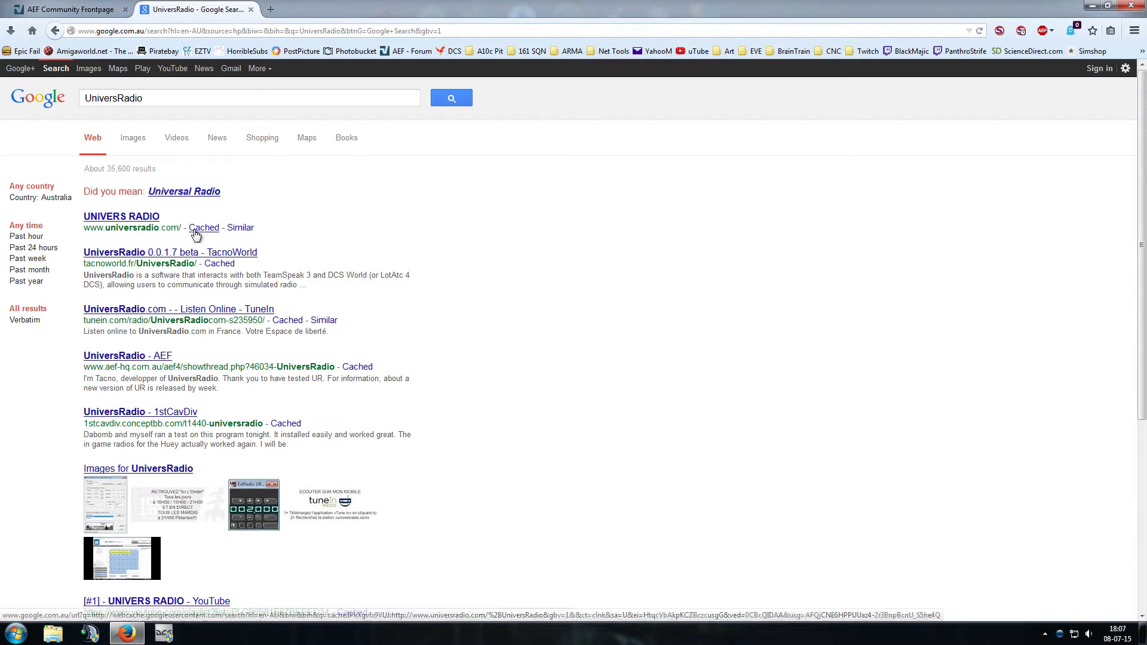
mouse_move(120, 216)
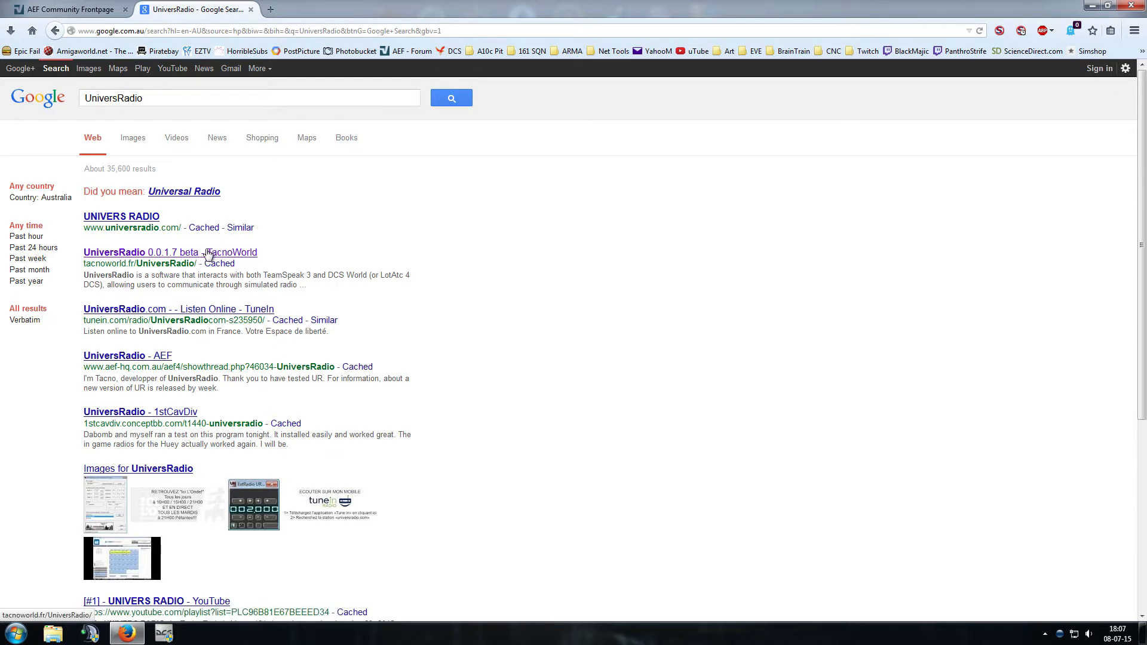
Open the TacnoWorld installation section and save the Caucasus relief map v1 installer.
click(170, 252)
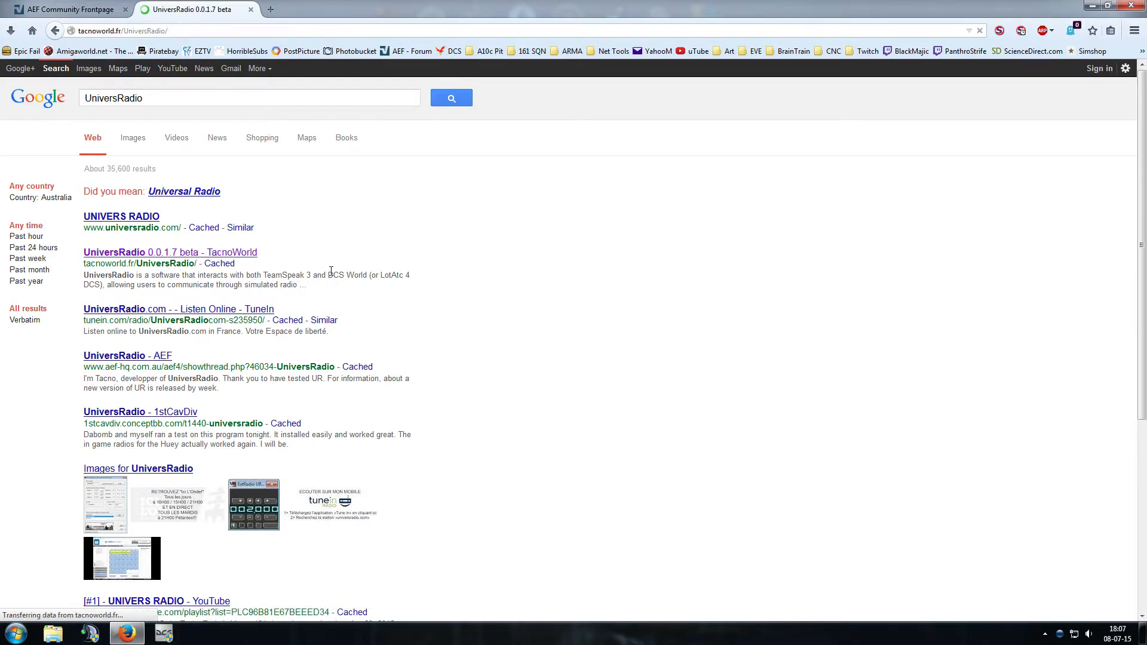
click(170, 252)
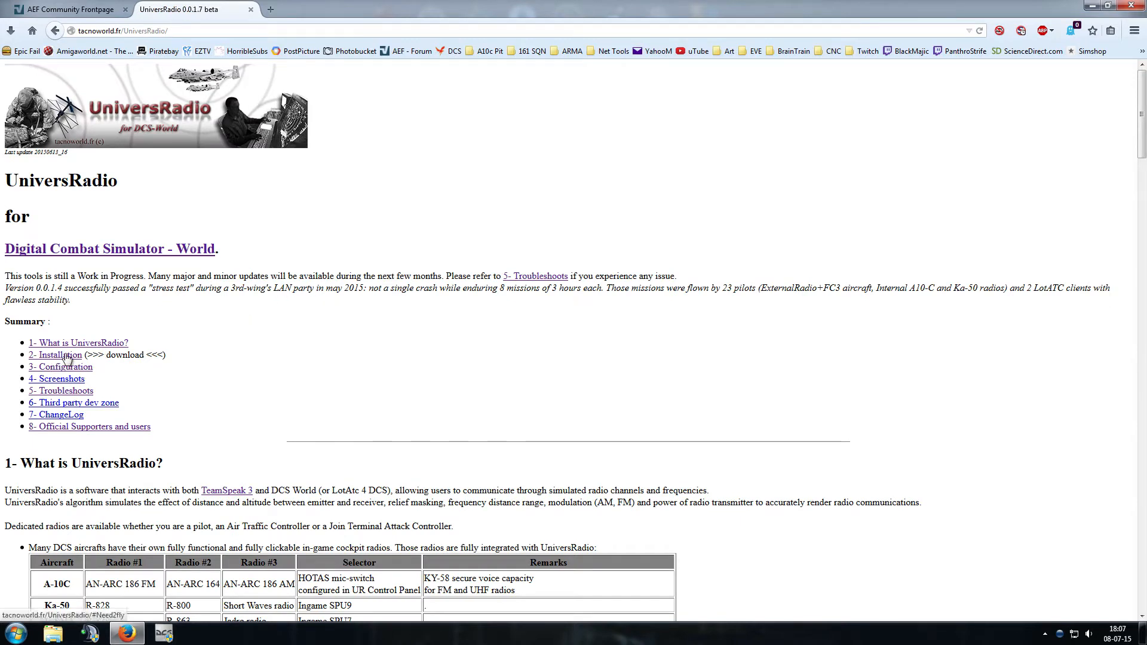
mouse_move(49, 363)
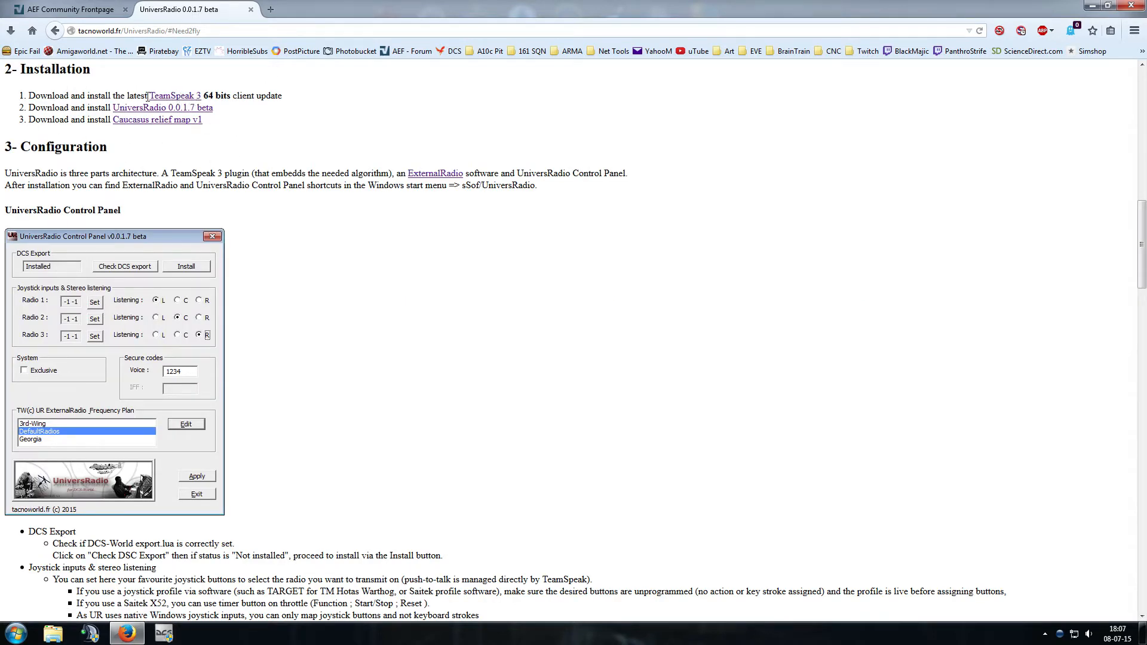
mouse_move(188, 102)
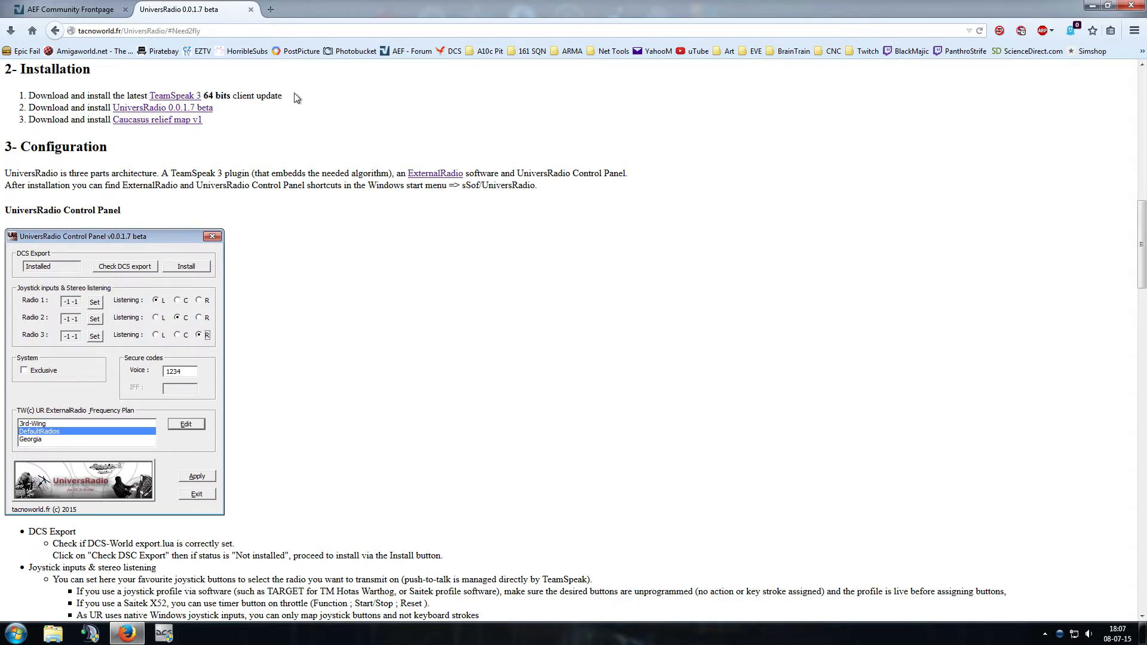
mouse_move(156, 120)
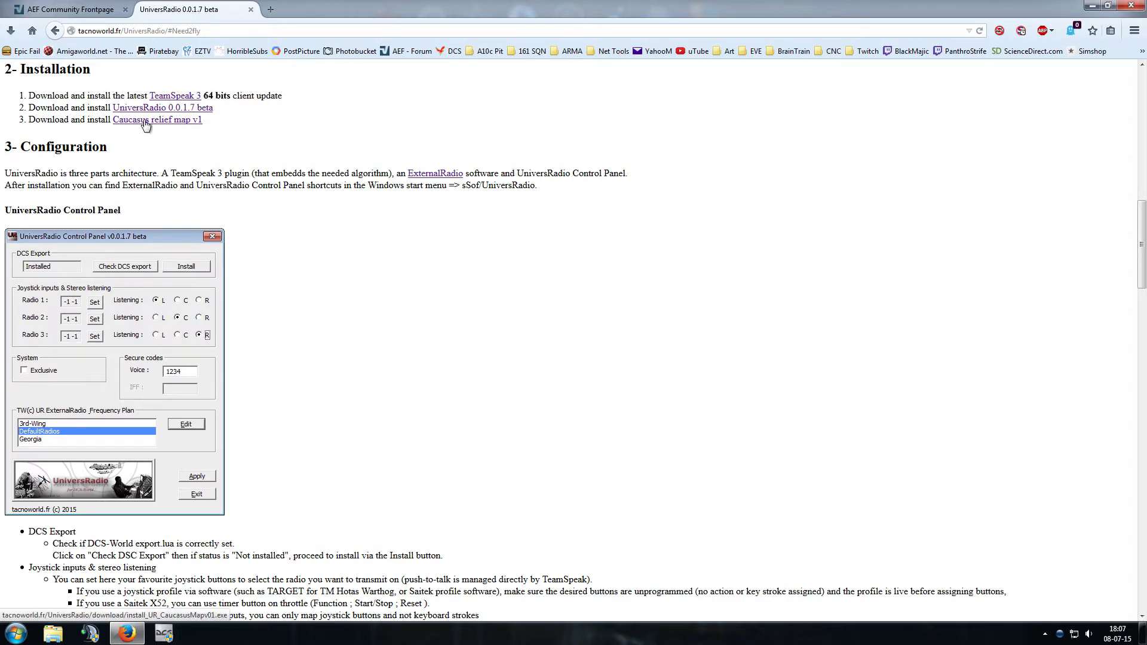
click(157, 119)
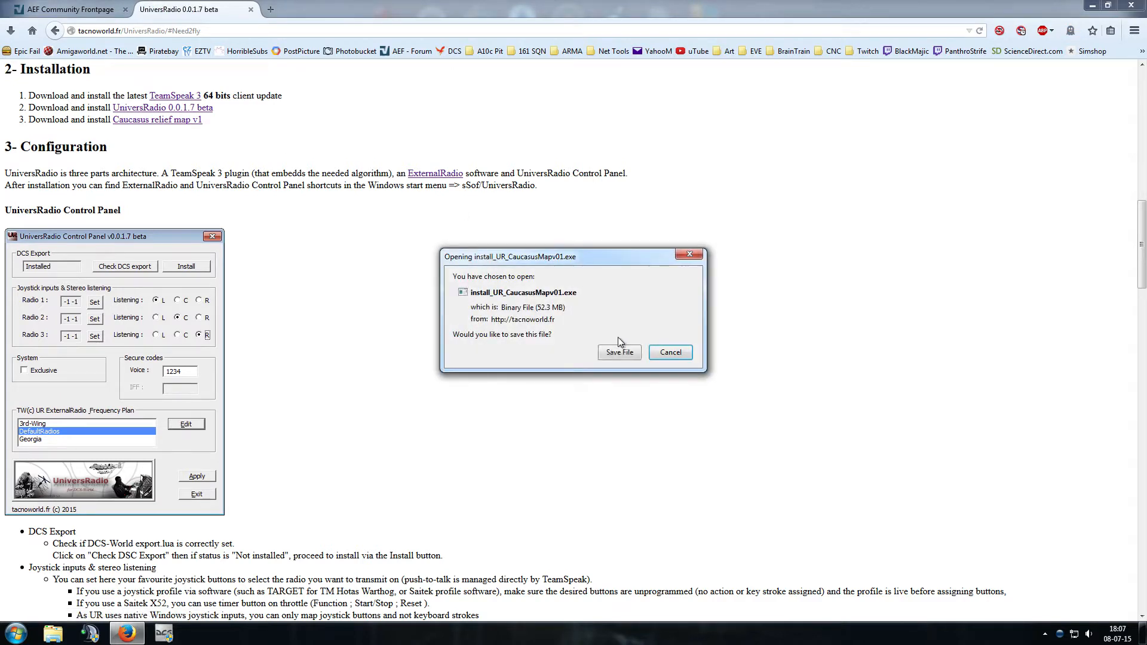
click(669, 352)
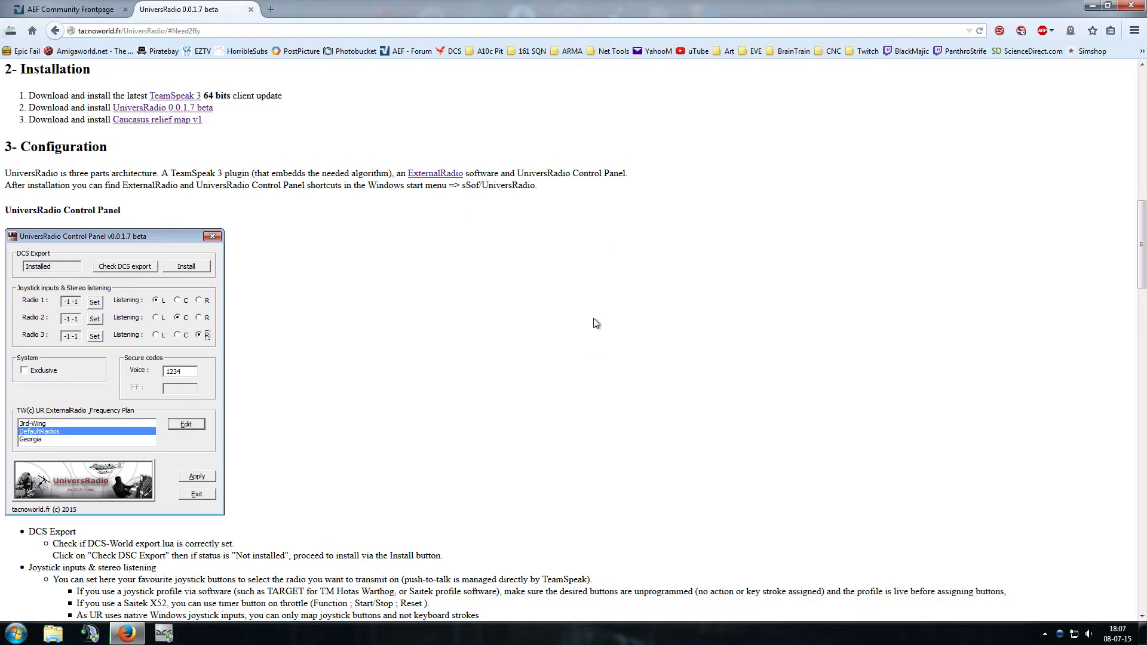
mouse_move(570, 303)
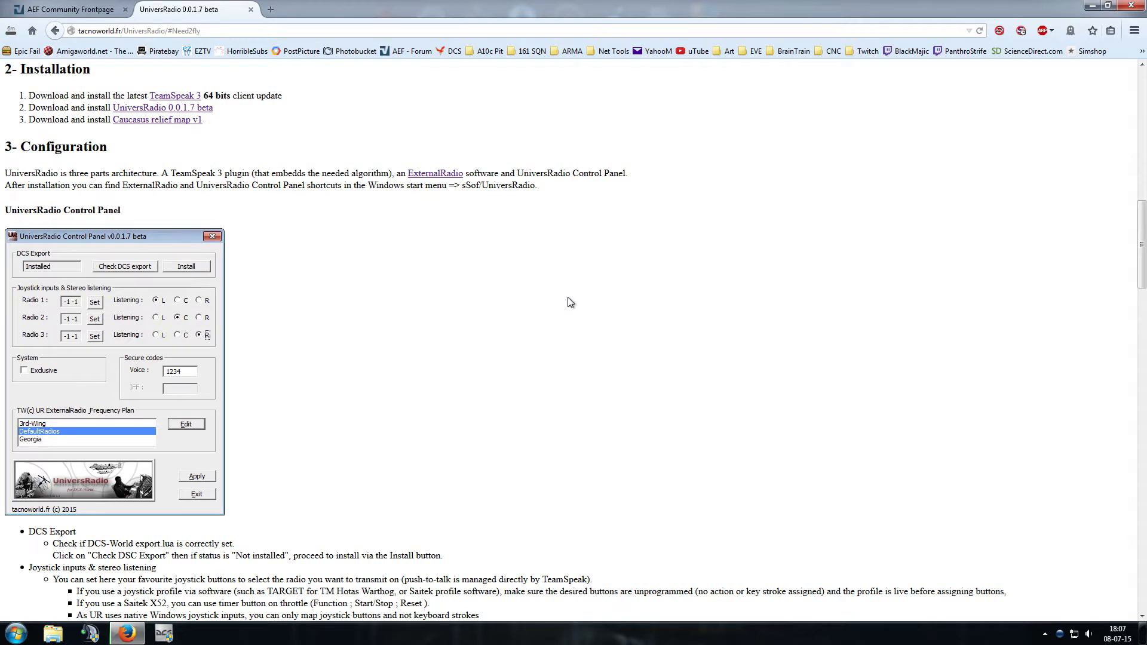
mouse_move(123, 167)
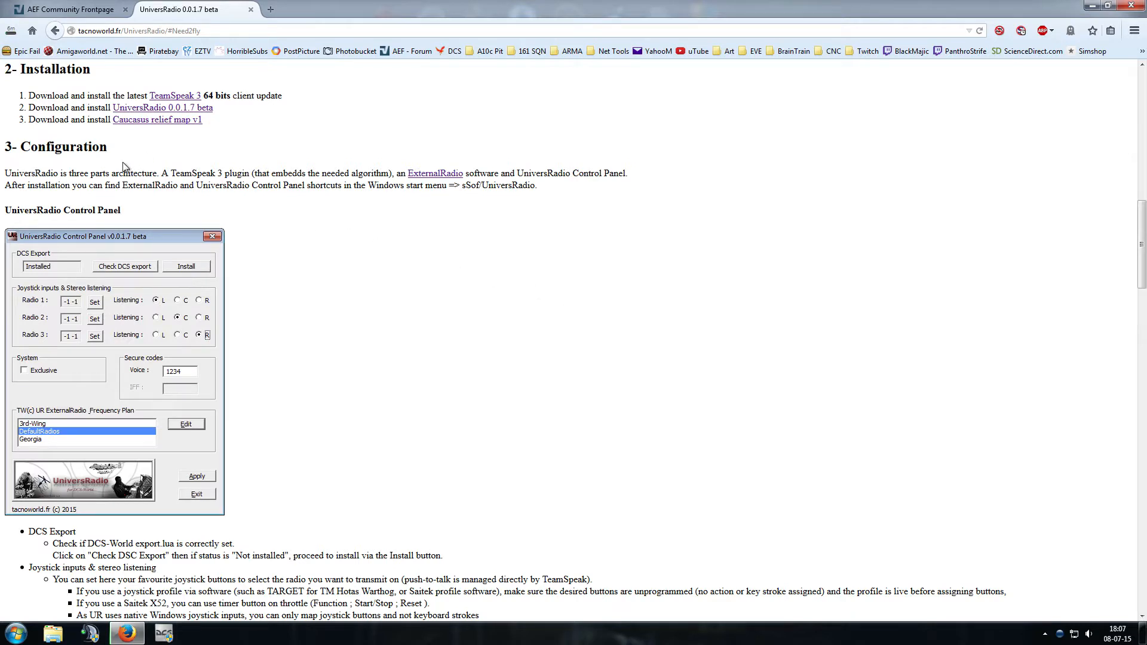
mouse_move(162, 108)
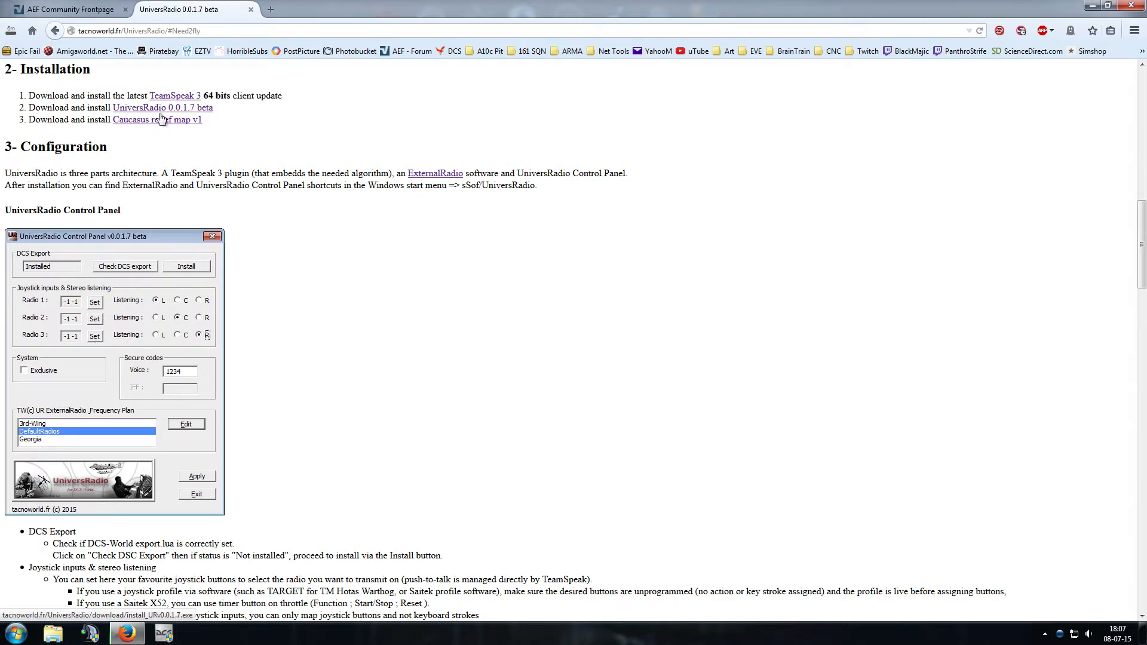
Save the UniversRadio 0.0.1.7 beta installer to disk.
click(163, 108)
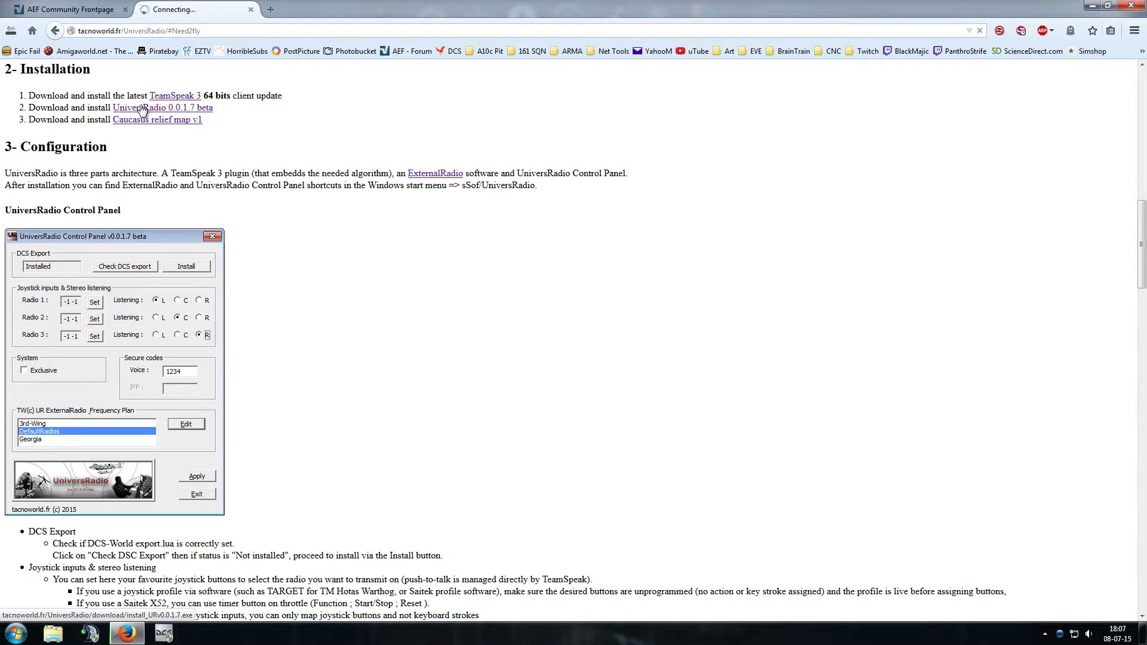
click(163, 107)
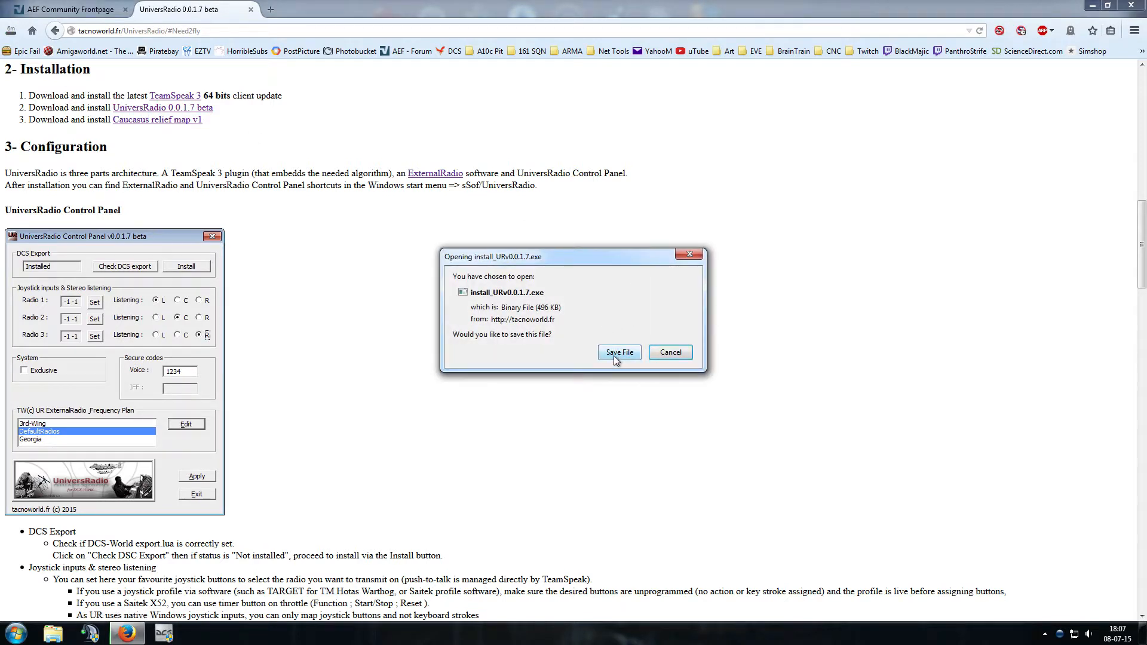
click(669, 352)
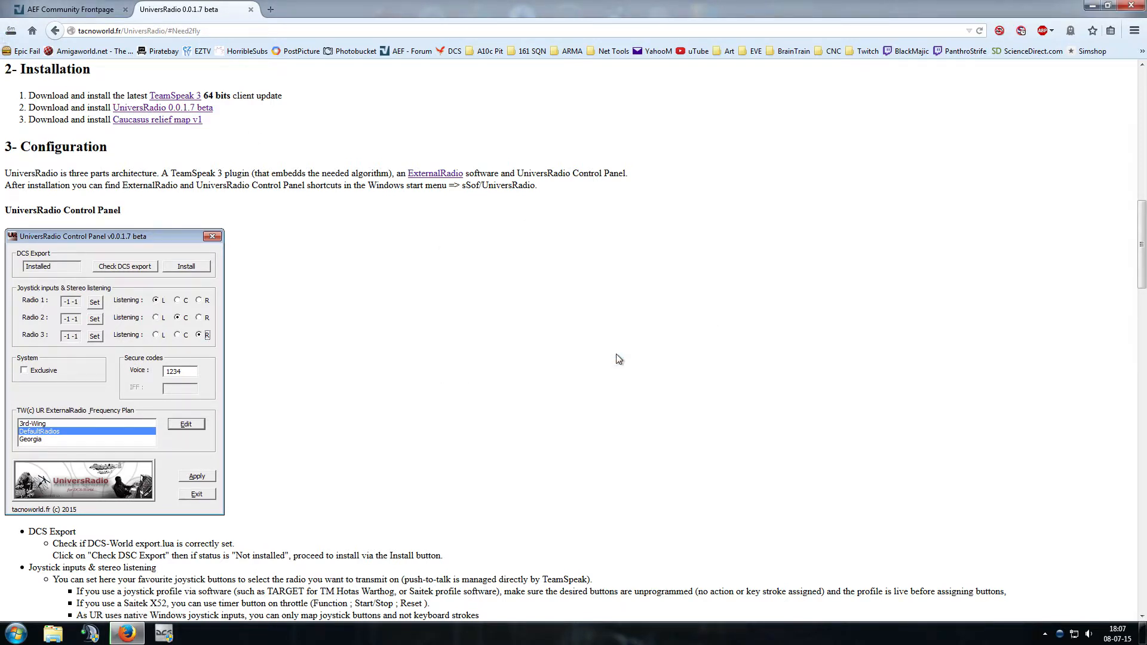
mouse_move(545, 343)
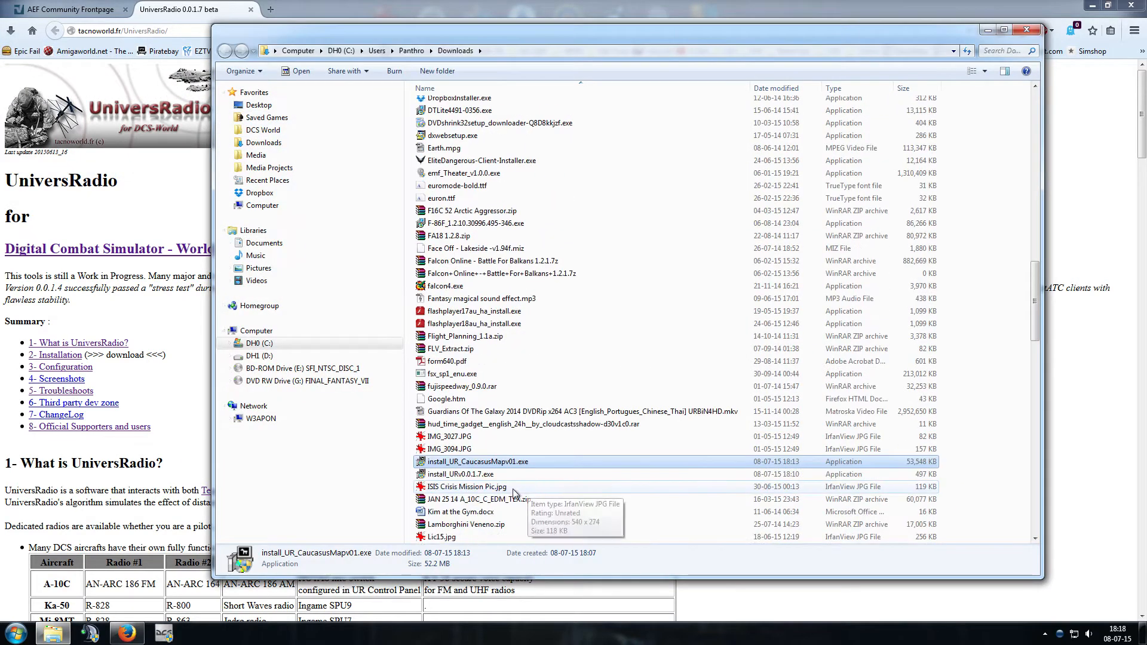
mouse_move(490, 473)
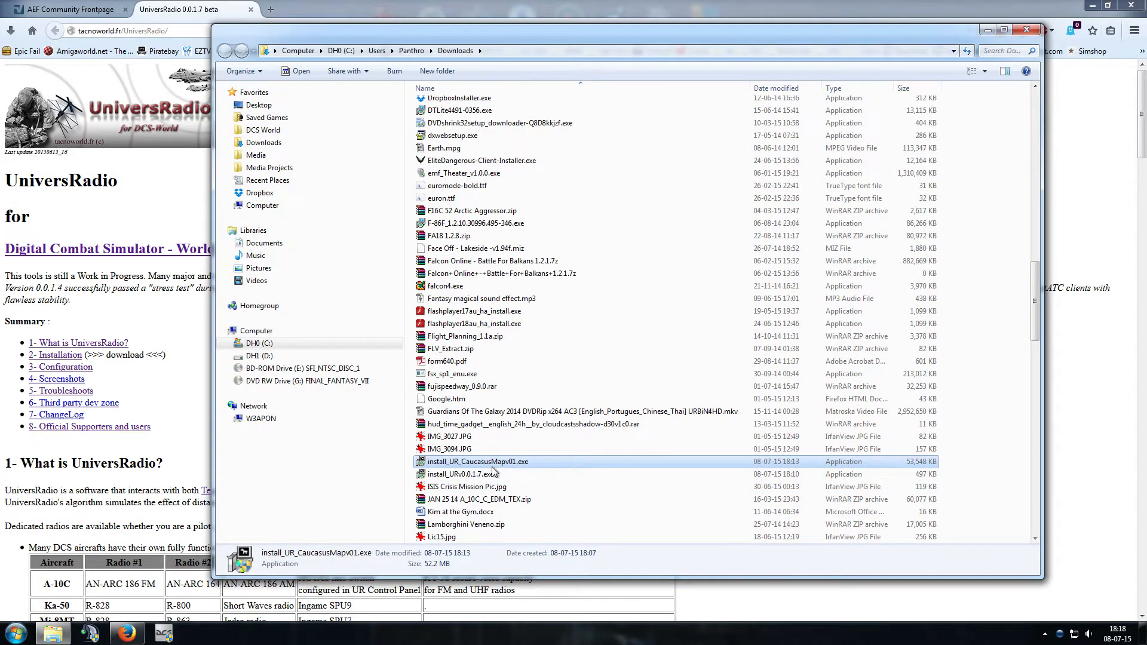
Run install_UR_CaucasusMapv01.exe as administrator, accept the licence, and close when completed.
click(476, 462)
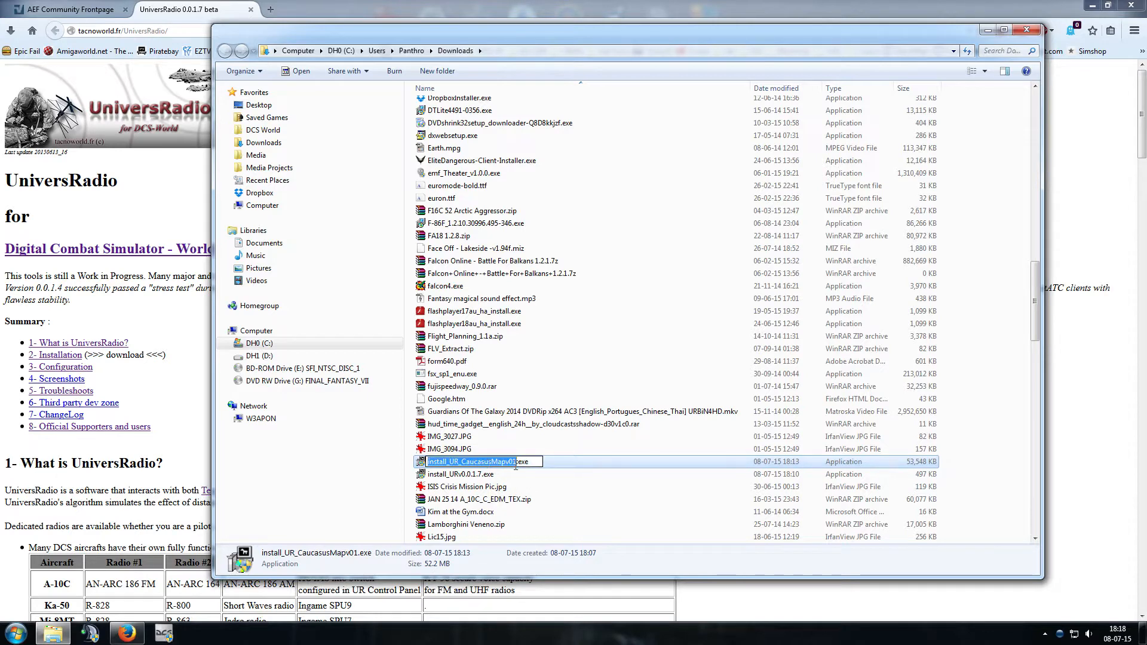
click(478, 462)
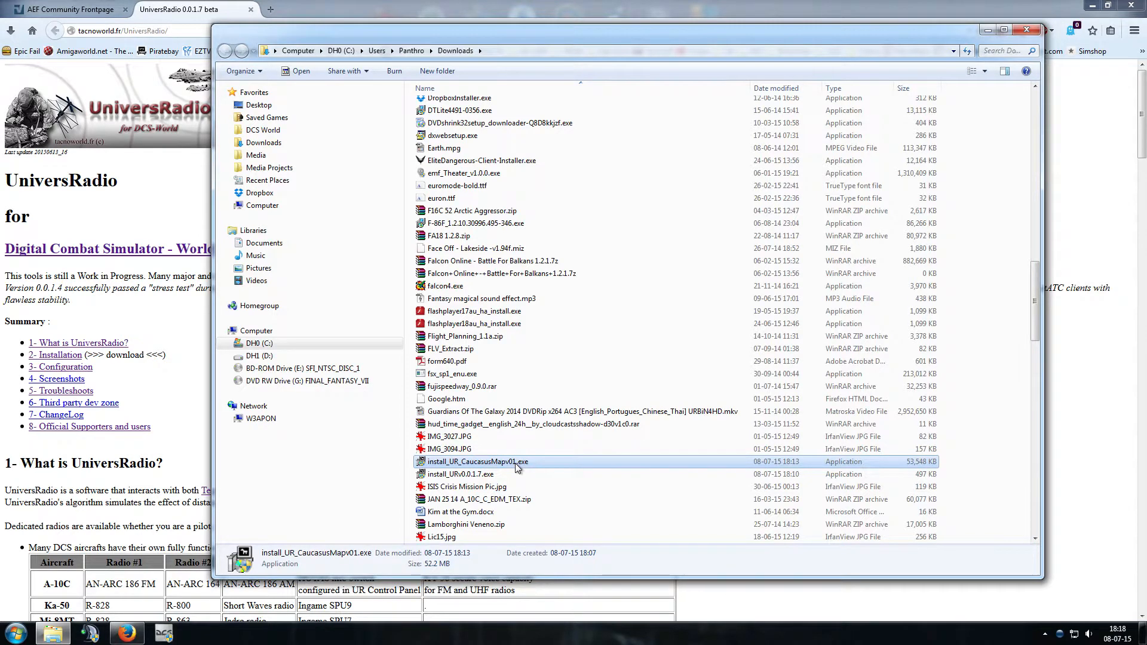
right_click(479, 462)
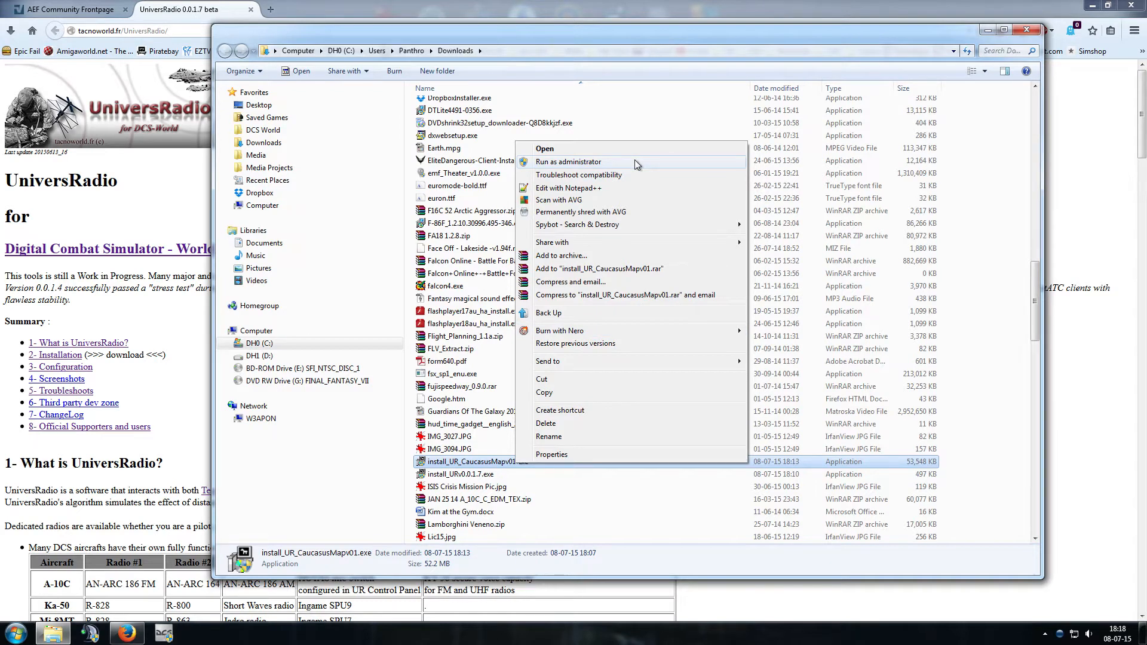
click(568, 162)
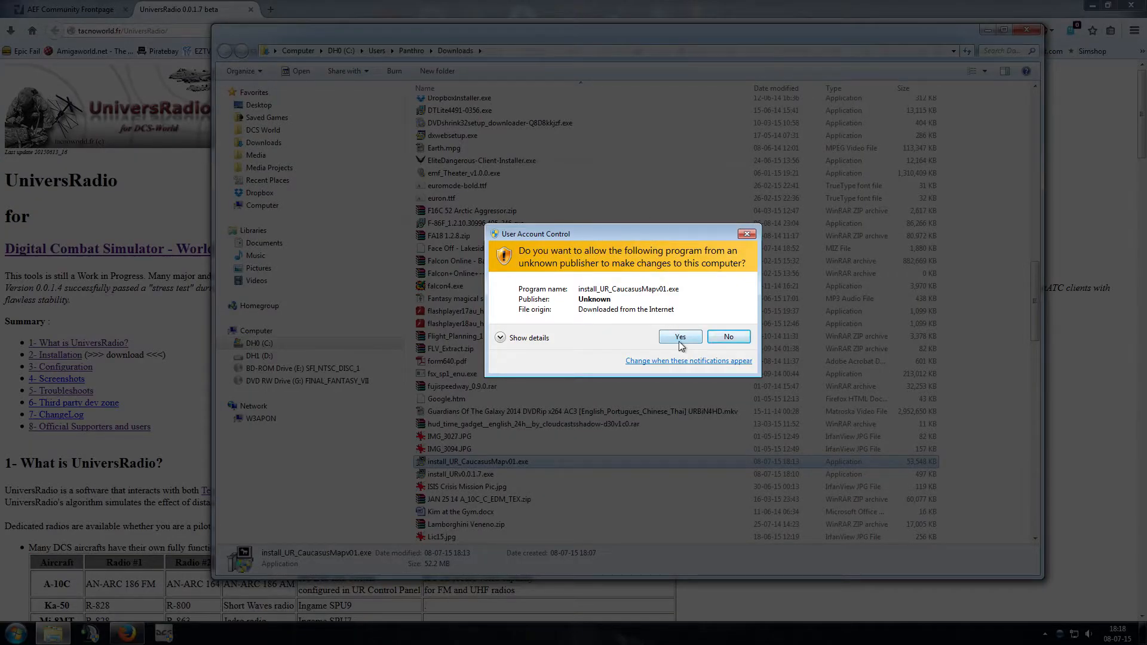
click(679, 336)
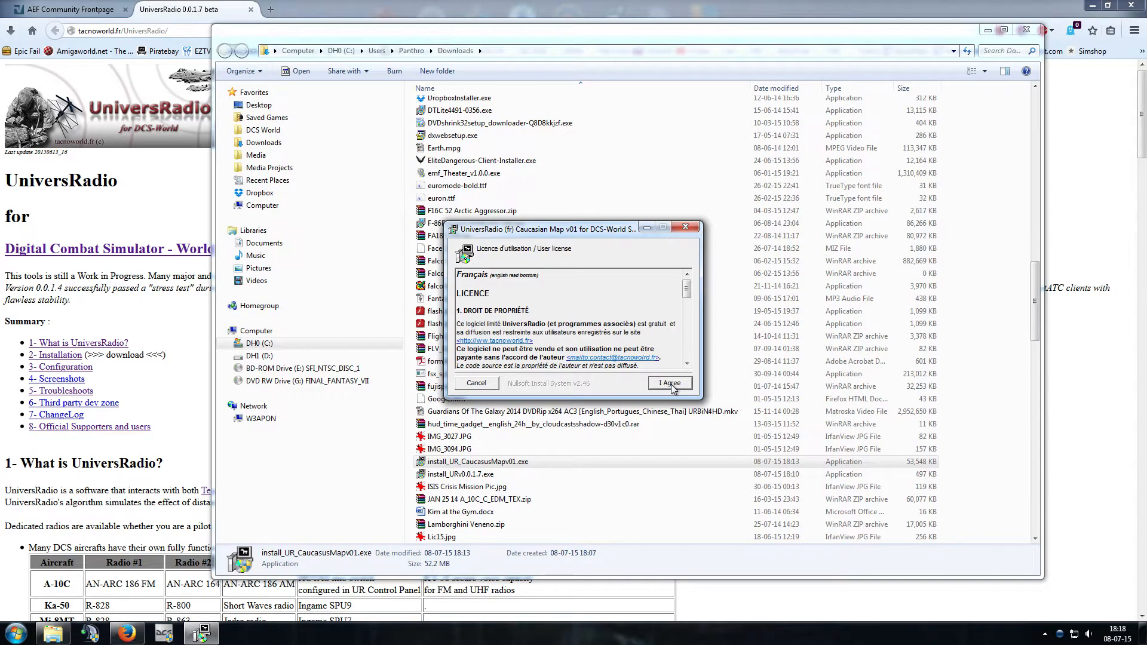
click(668, 382)
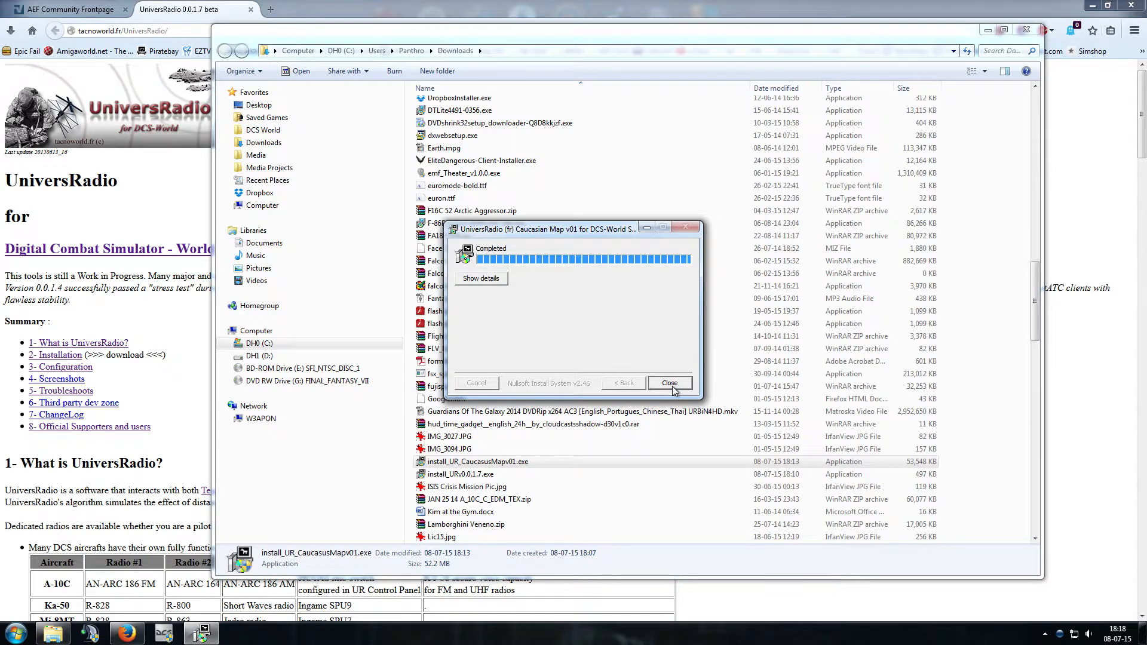
click(668, 382)
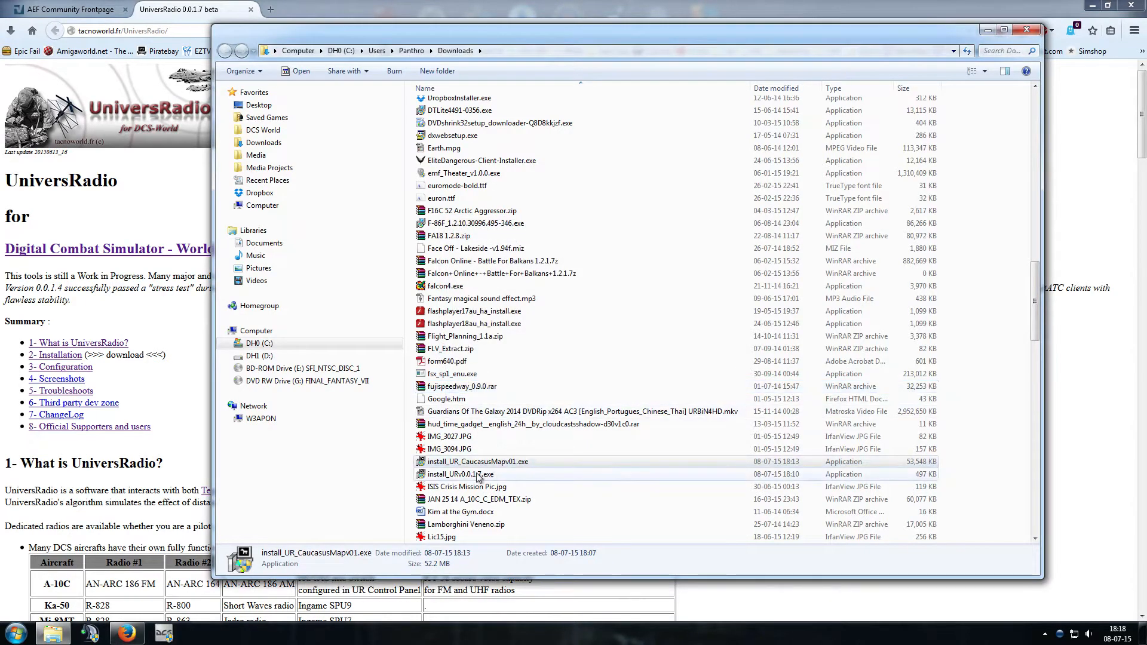
Run install_URv0.0.1.7.exe as administrator, approve UAC, and accept the licence.
right_click(460, 474)
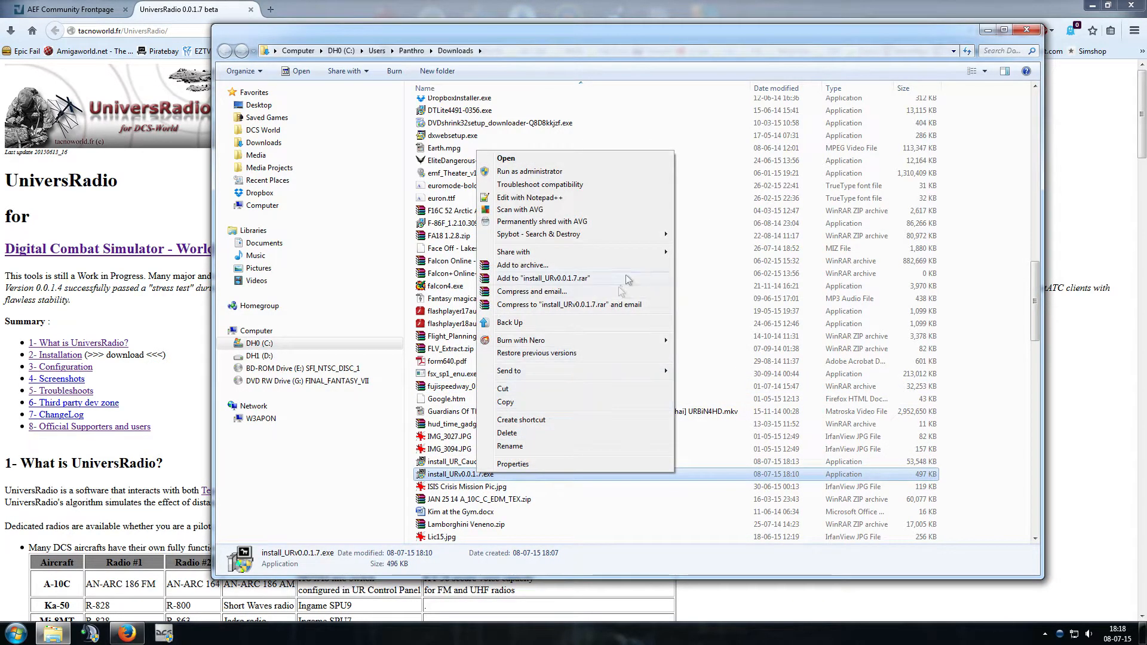
mouse_move(529, 171)
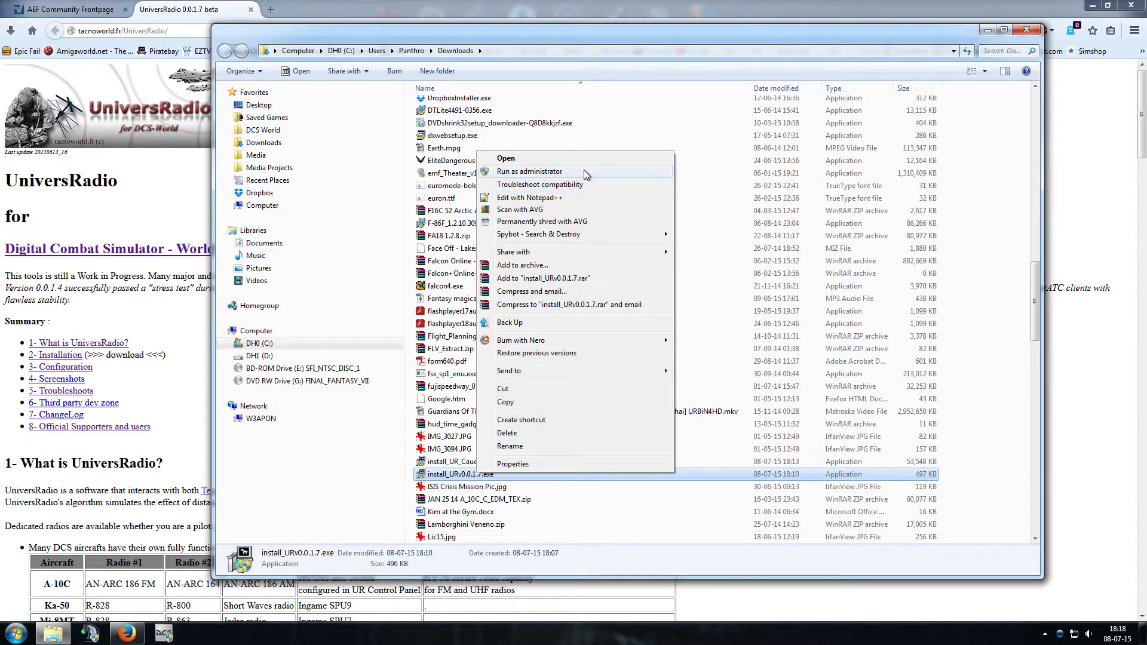
click(528, 171)
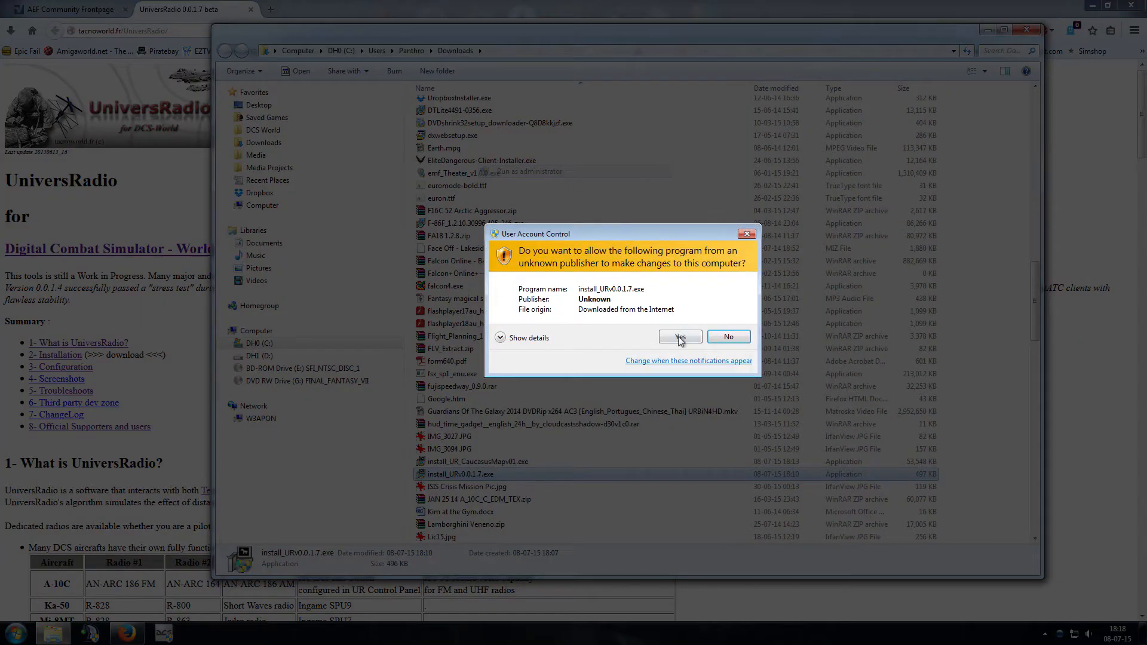
click(678, 337)
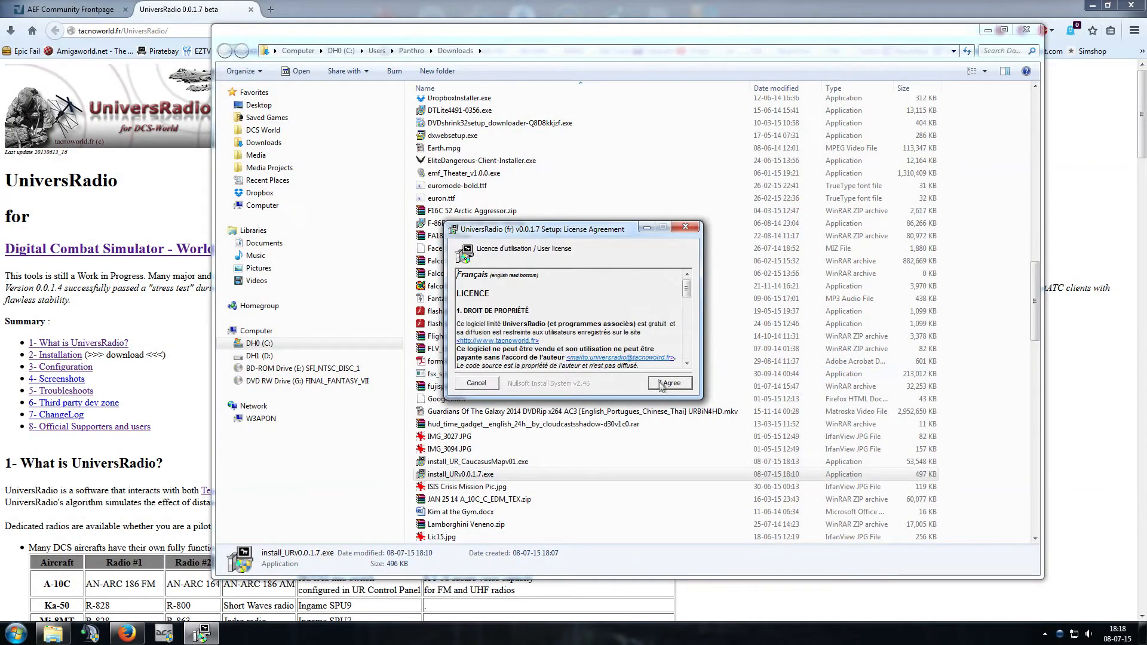
click(669, 382)
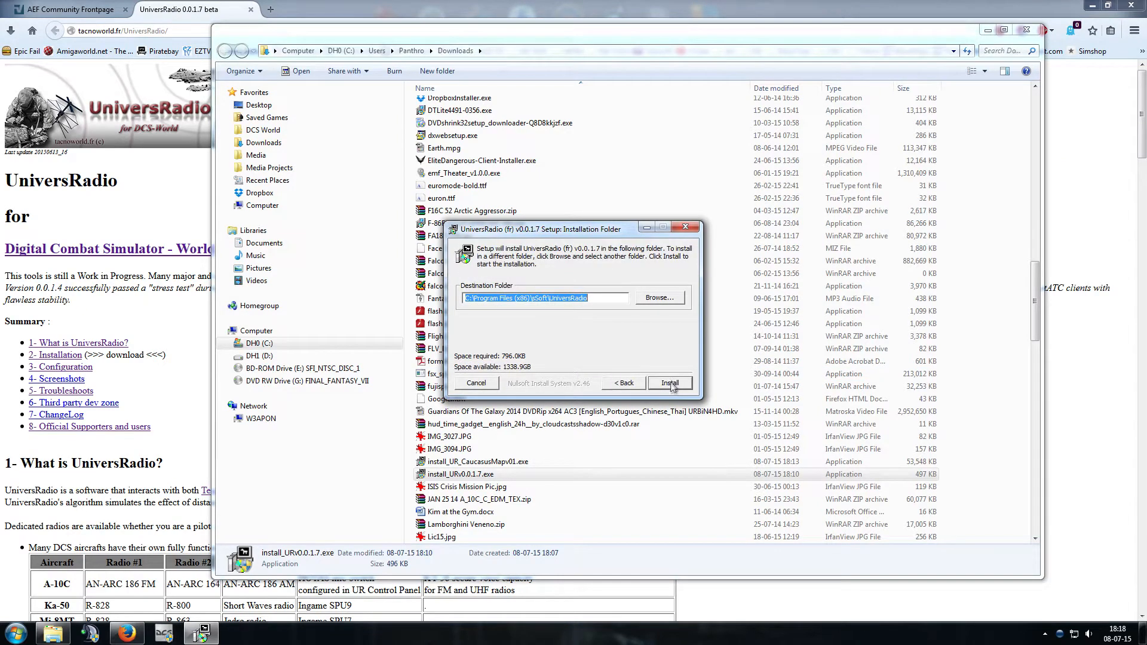
Install UniversRadio into the default folder, close setup, and close the Downloads window.
click(668, 382)
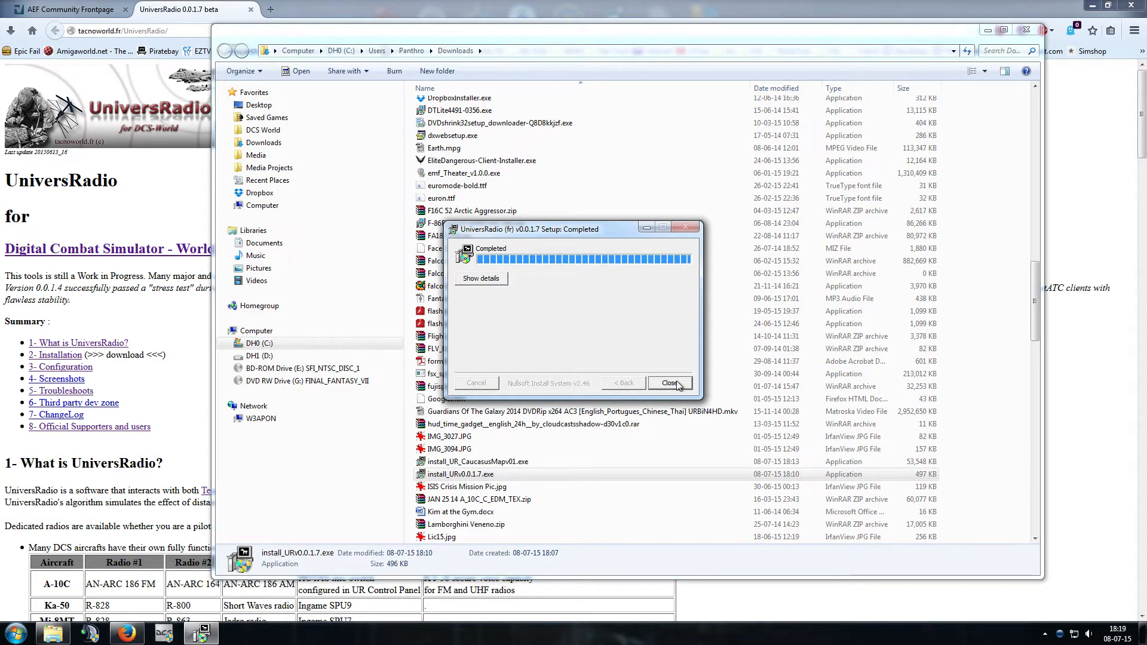
click(669, 382)
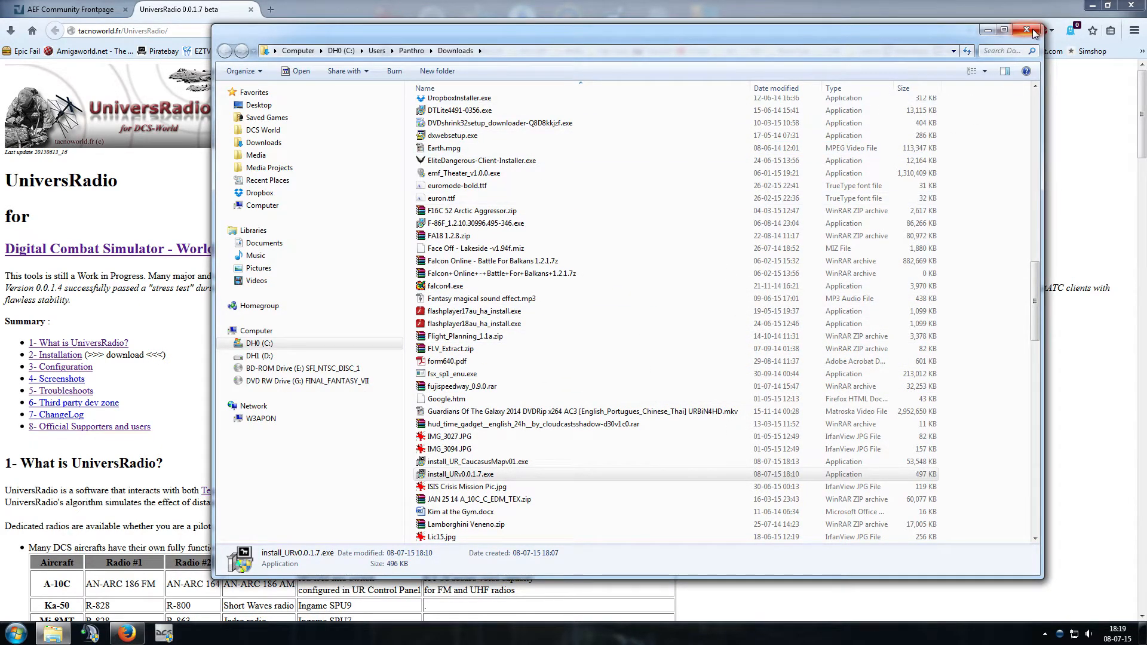
click(1032, 29)
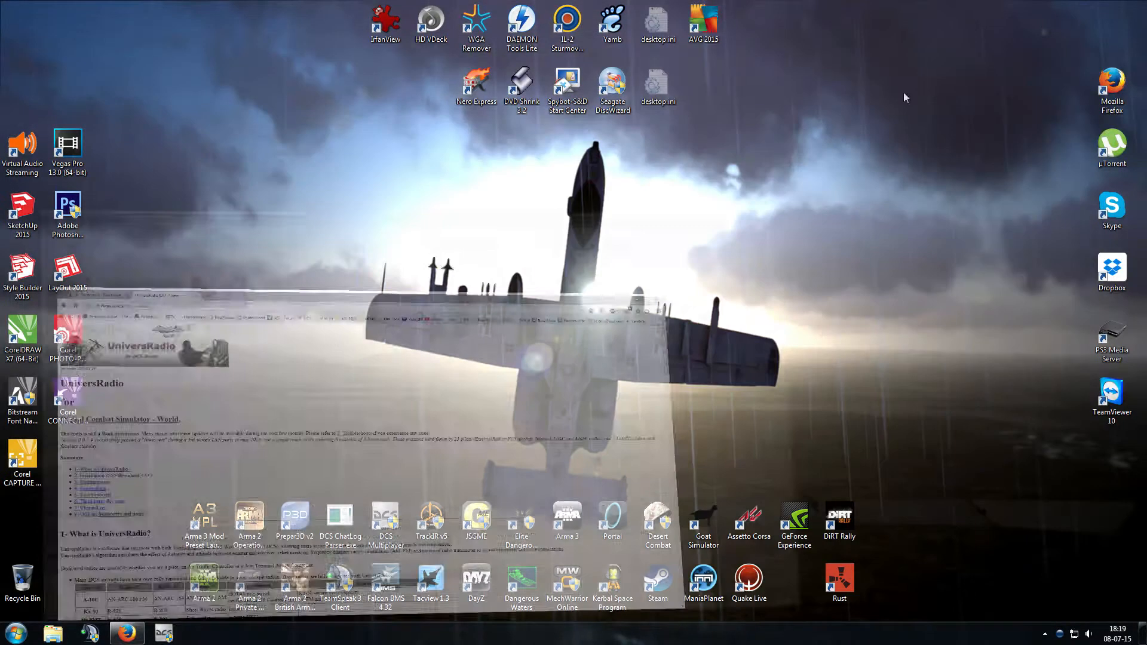
Launch UniversRadio Control Panel from Start > All Programs > xSoft > UniversRadio.
click(15, 630)
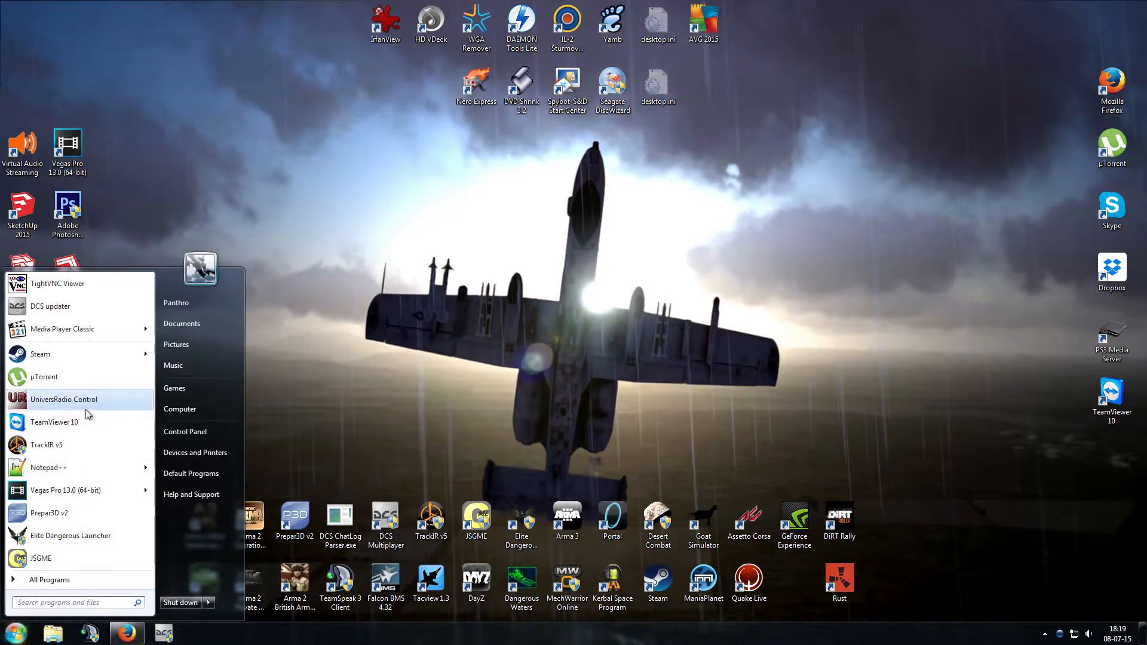
mouse_move(49, 579)
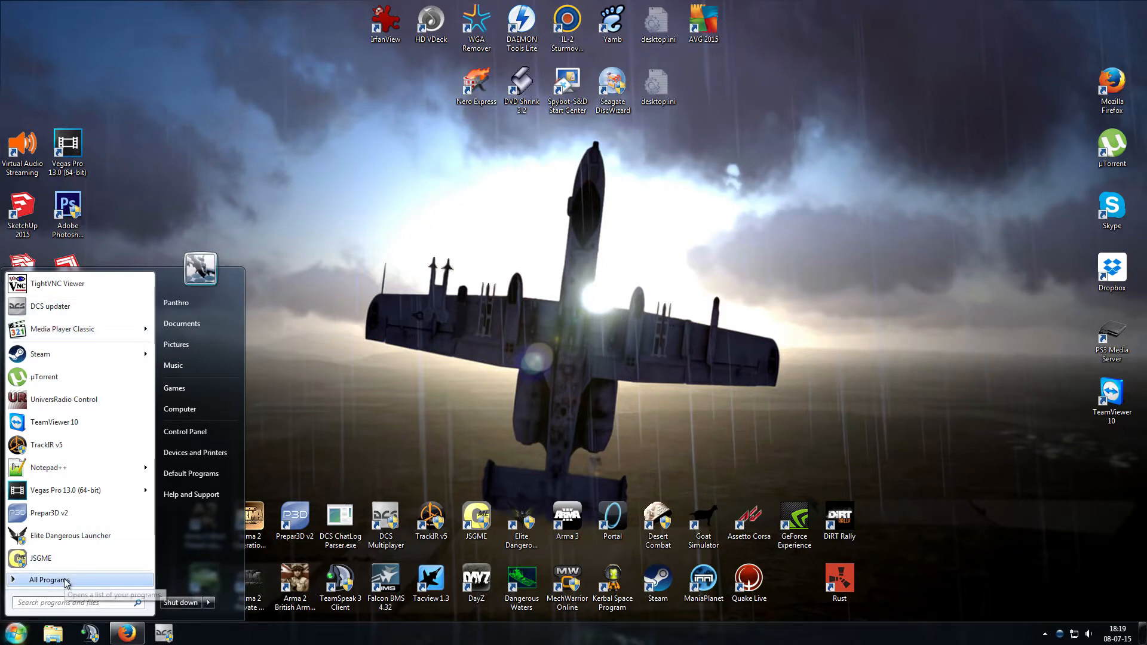
click(48, 579)
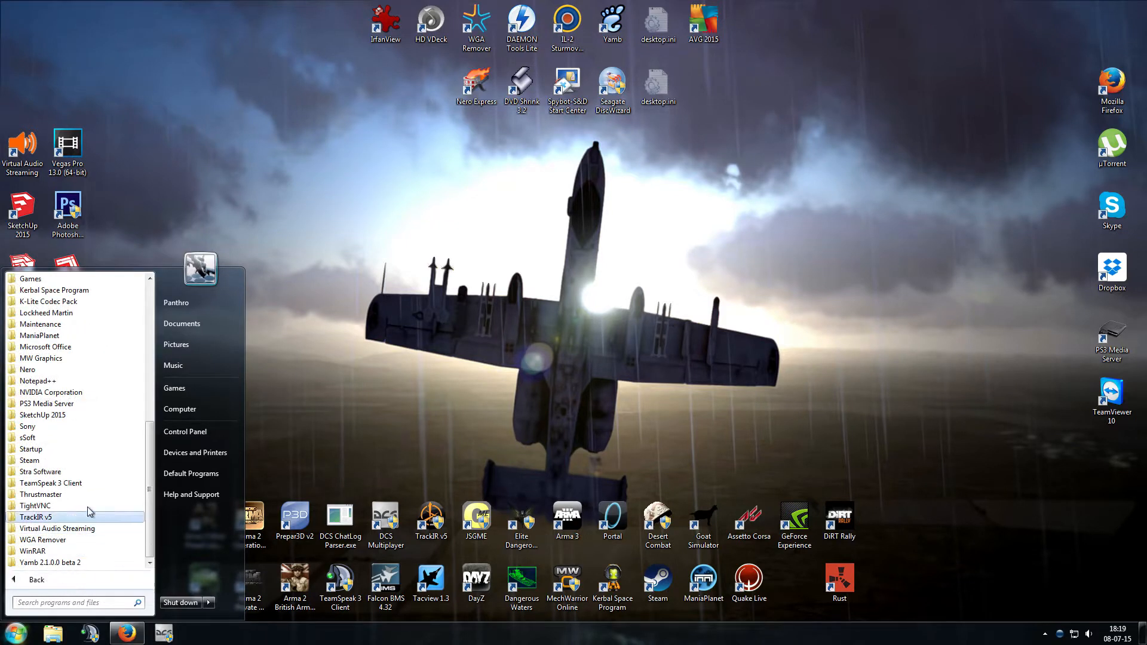
mouse_move(51, 437)
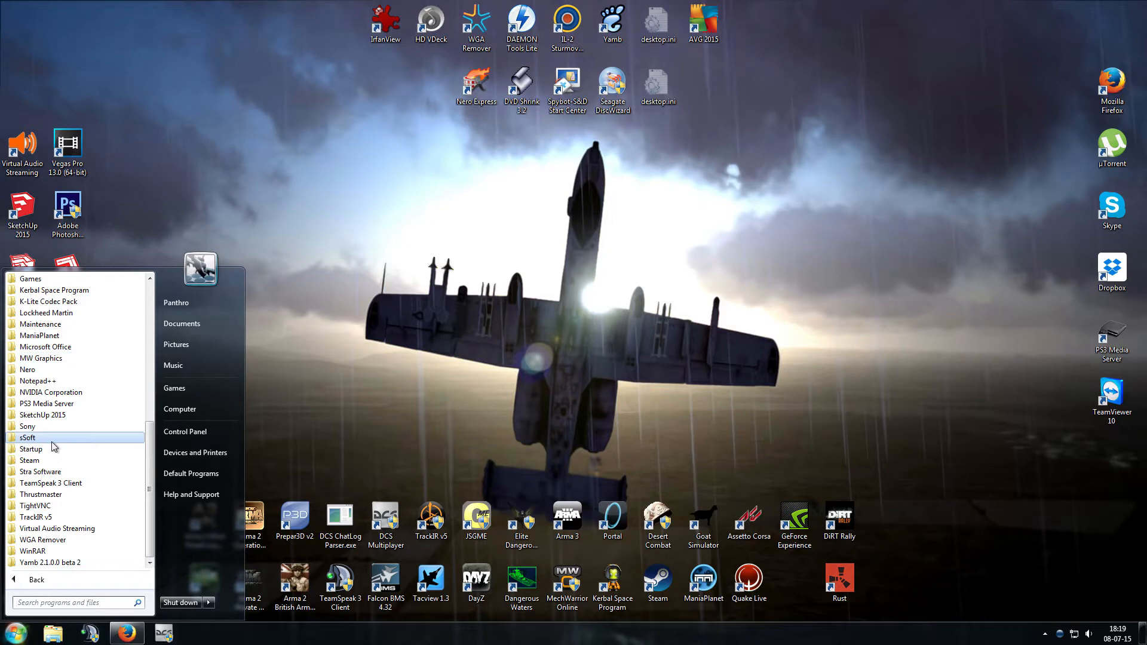
click(29, 437)
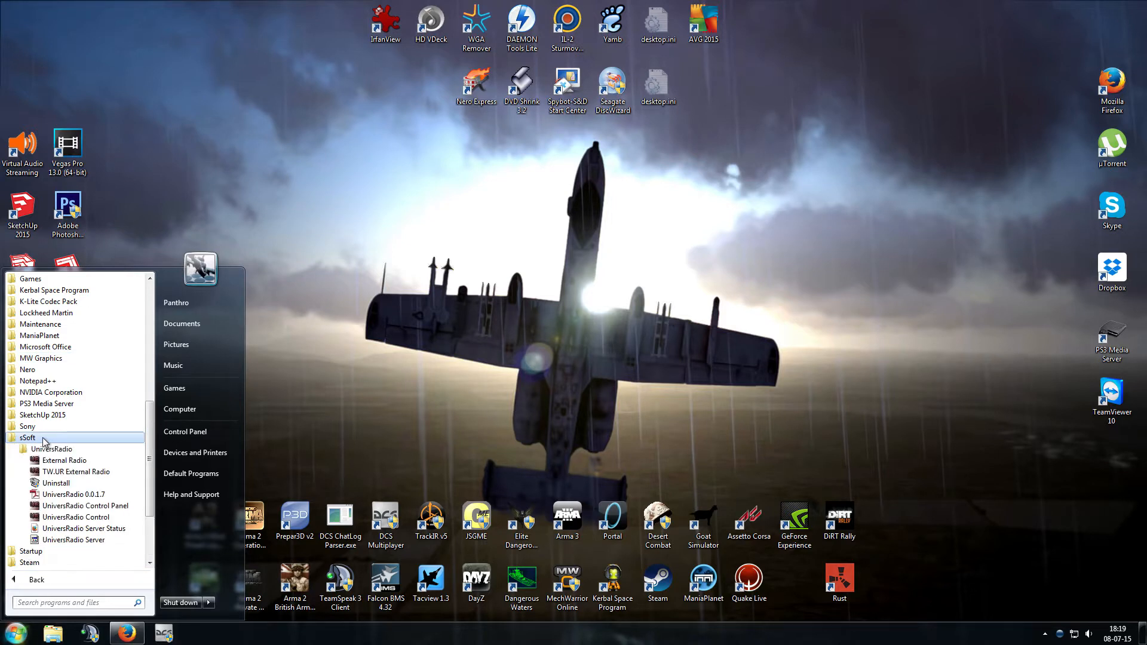
mouse_move(84, 505)
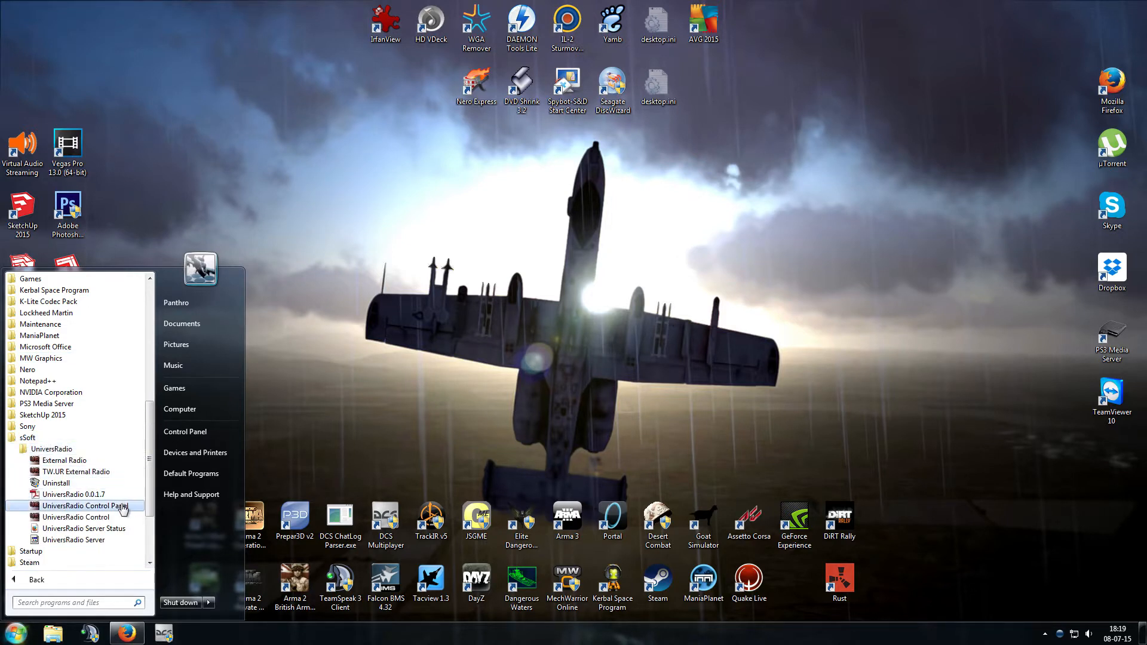
click(78, 505)
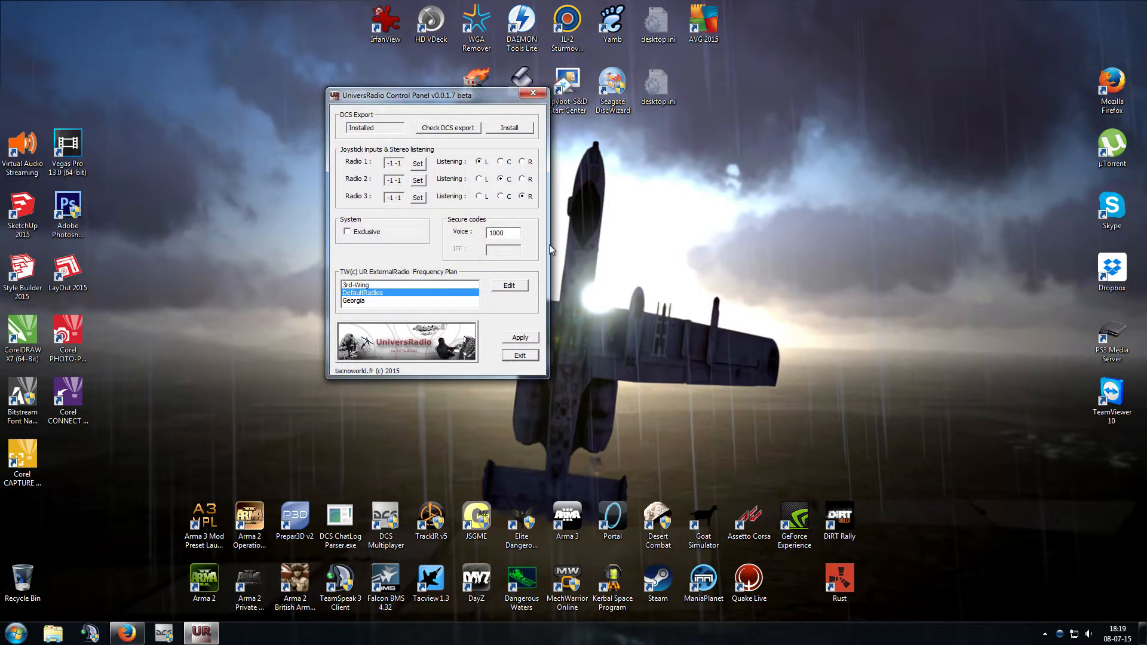
mouse_move(546, 223)
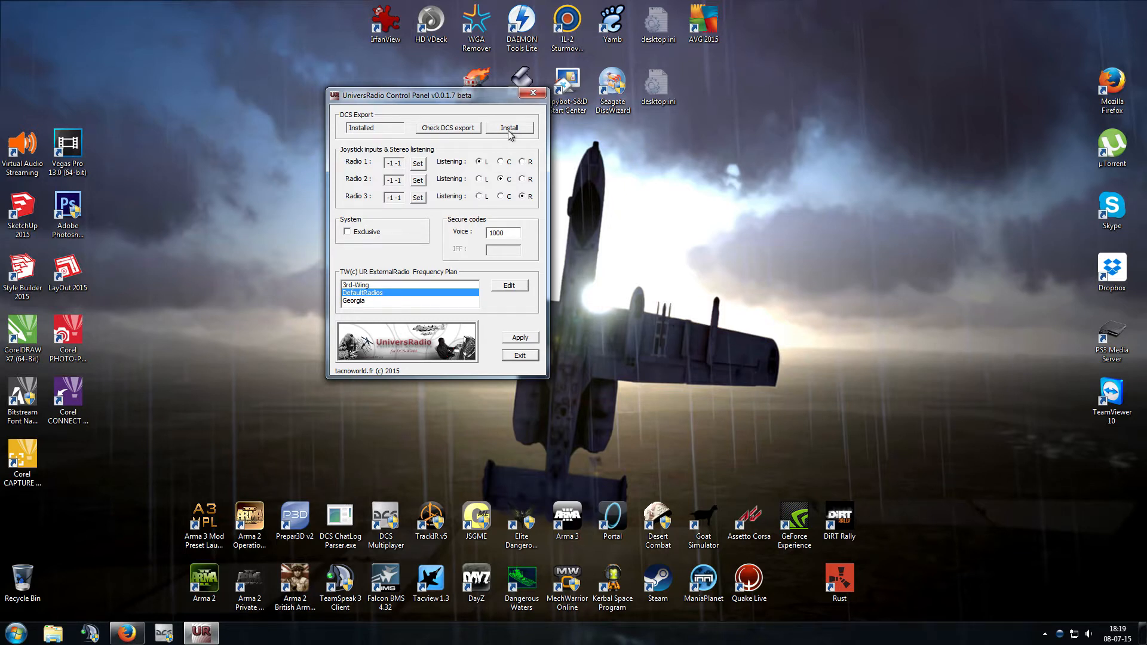
Re-run the DCS Export installation in UniversRadio Control Panel.
click(508, 127)
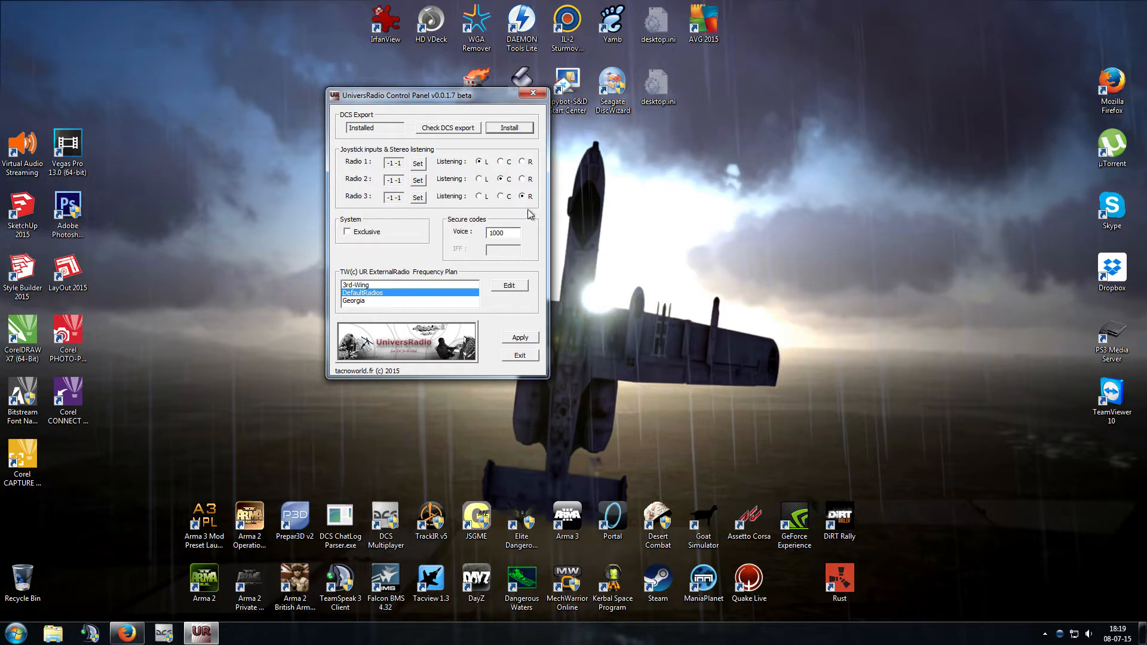
mouse_move(512, 224)
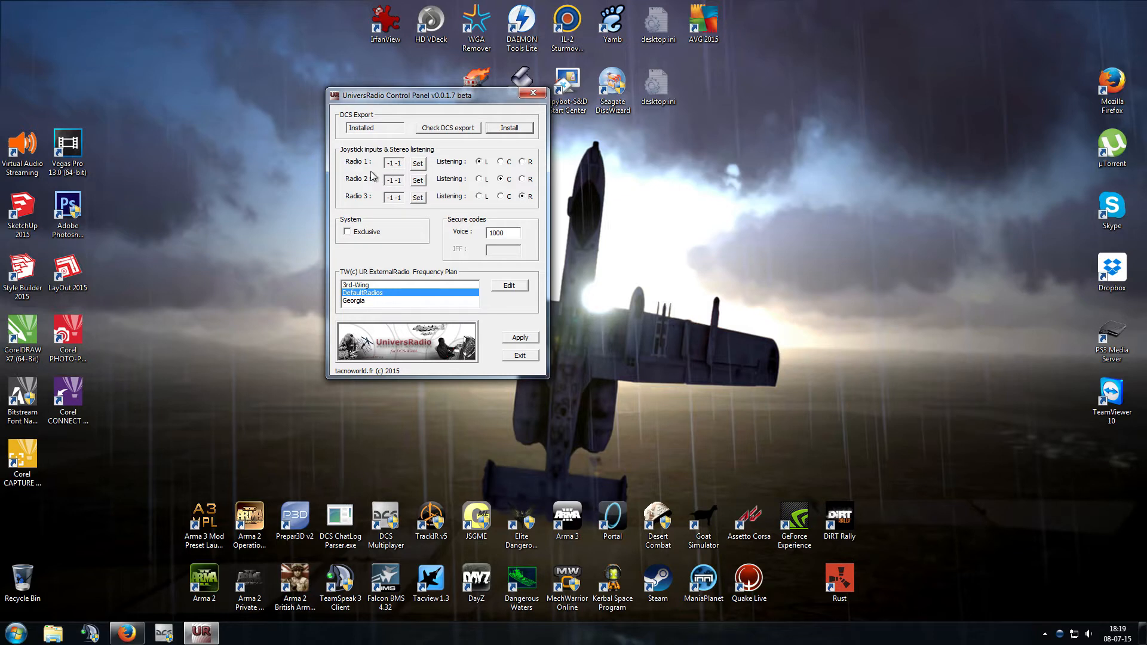
mouse_move(387, 177)
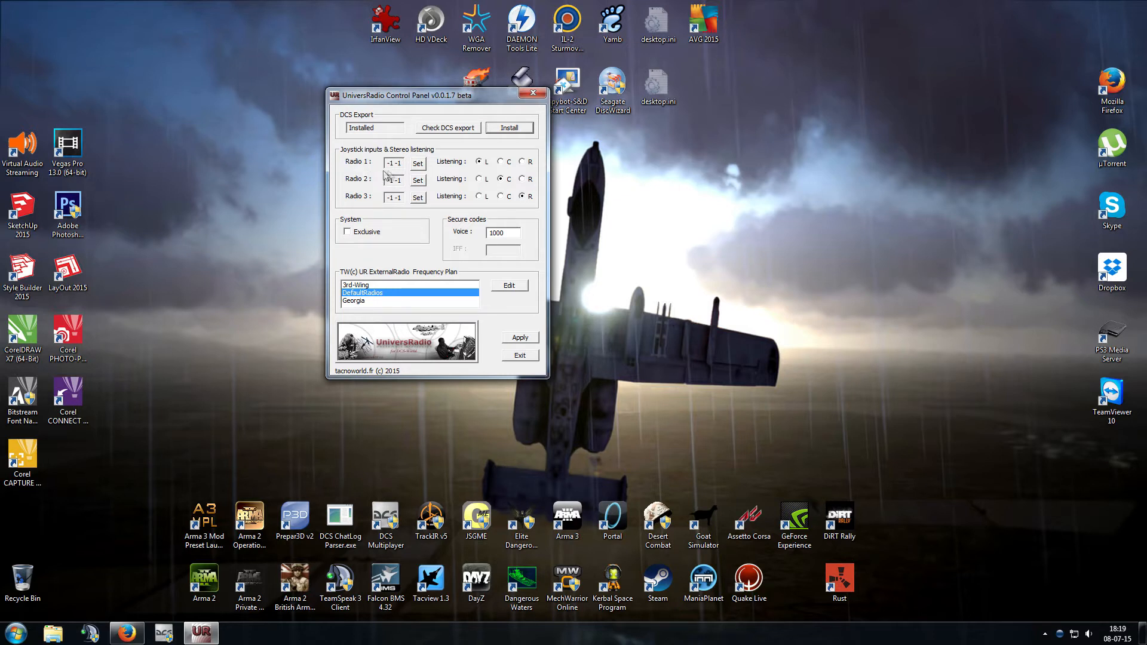
mouse_move(441, 202)
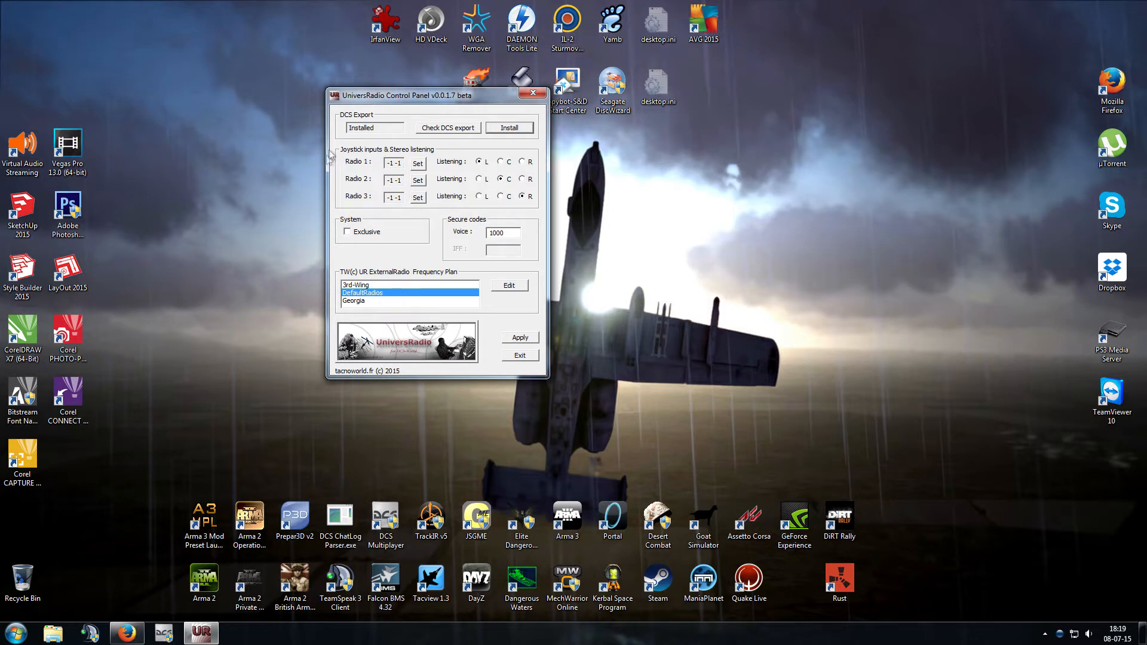
mouse_move(344, 159)
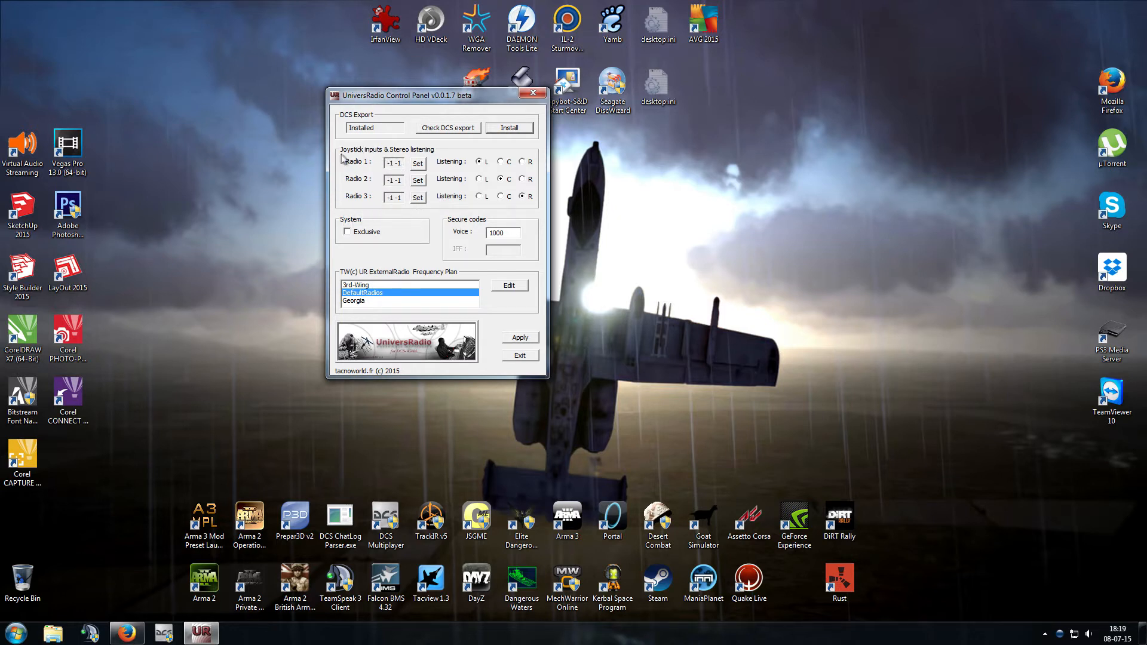
mouse_move(388, 214)
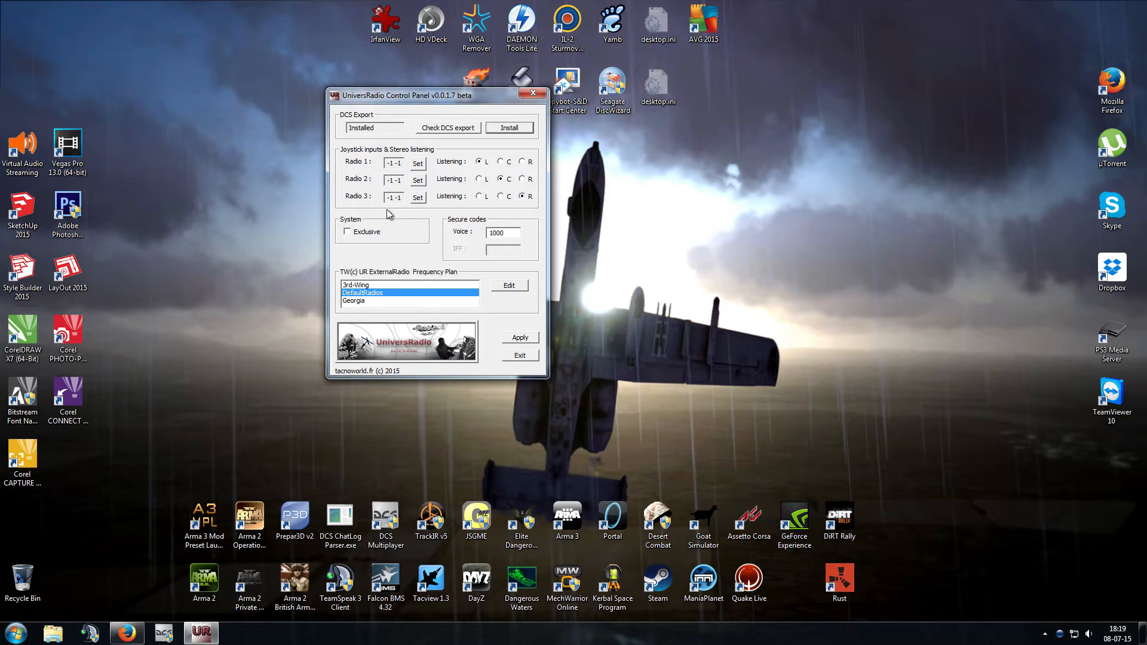
mouse_move(352, 174)
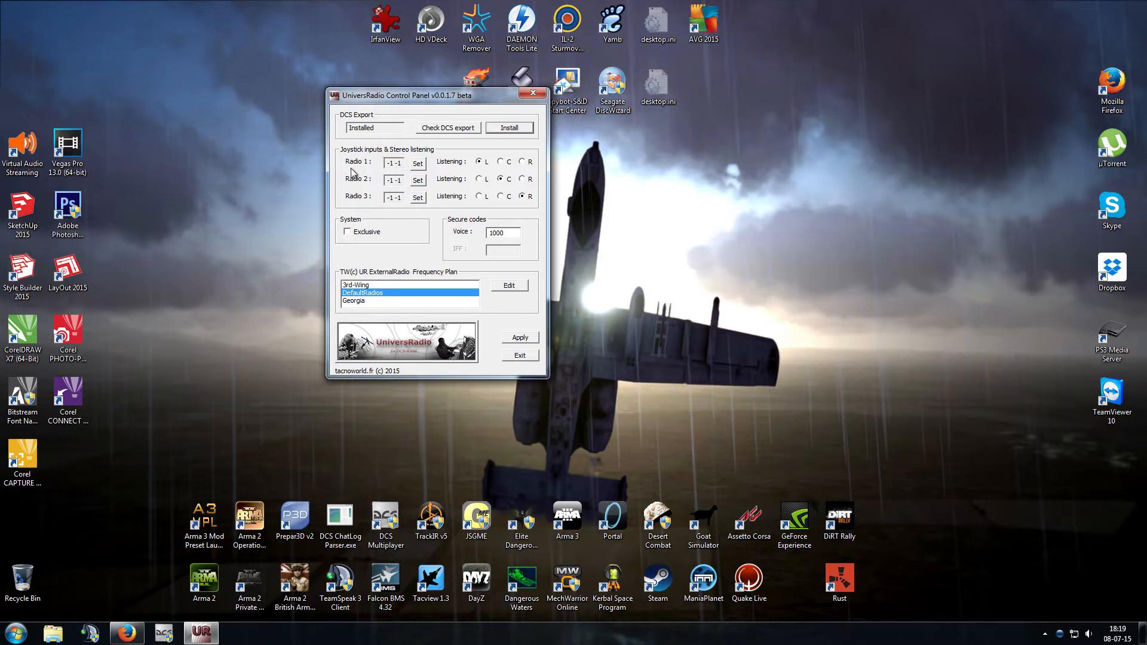
mouse_move(369, 171)
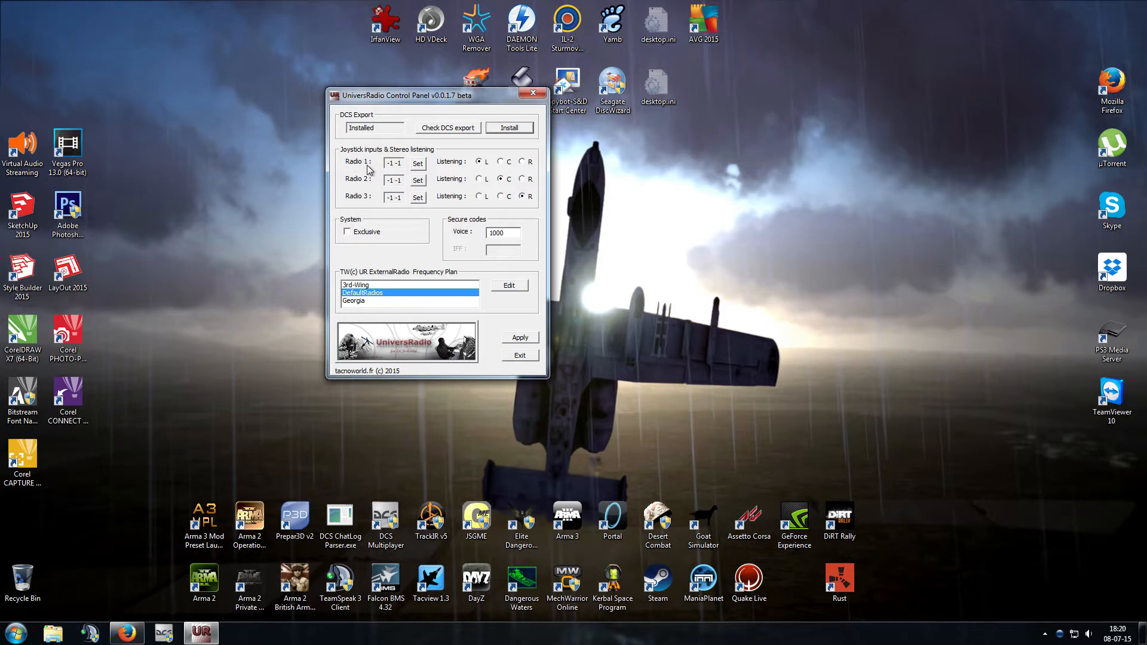
mouse_move(399, 191)
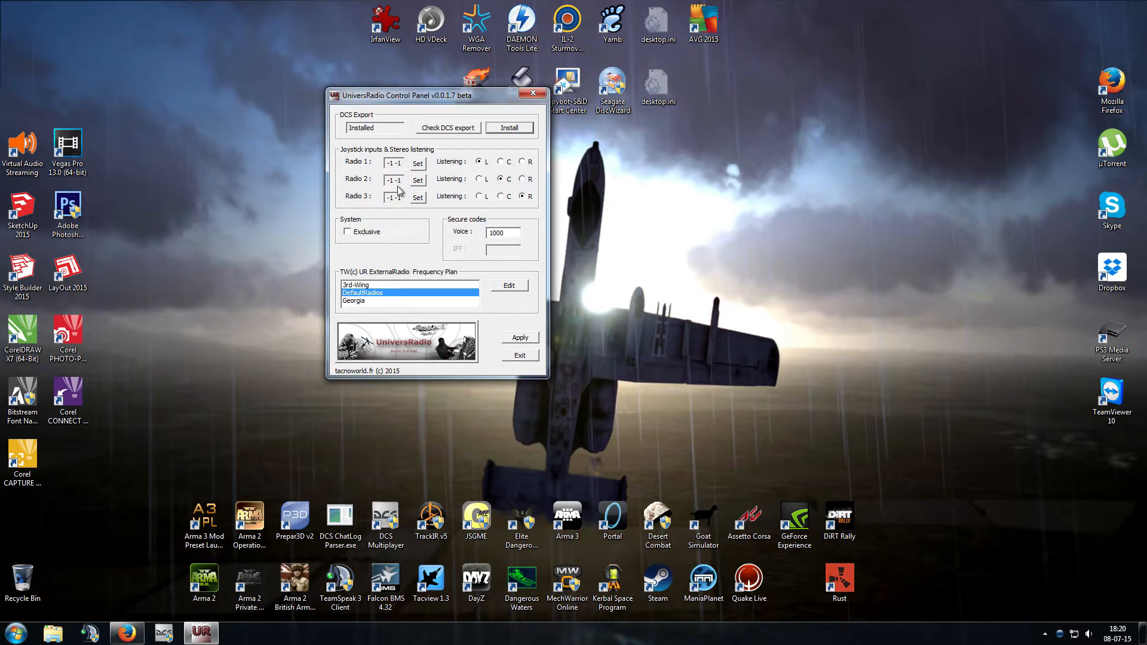
mouse_move(408, 218)
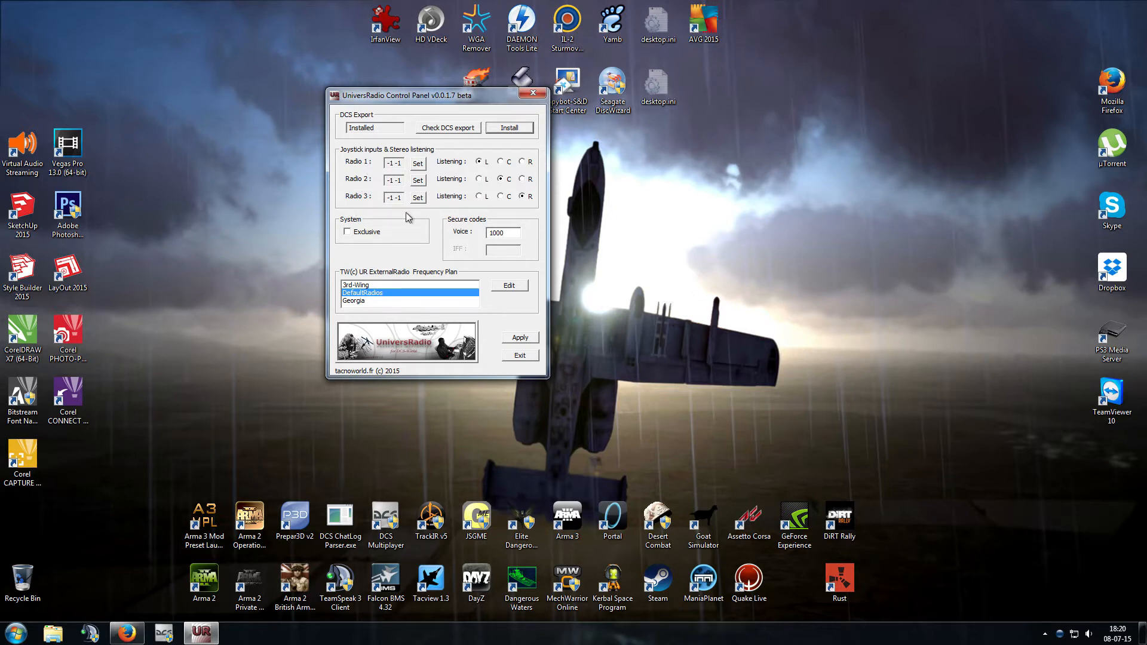
mouse_move(420, 205)
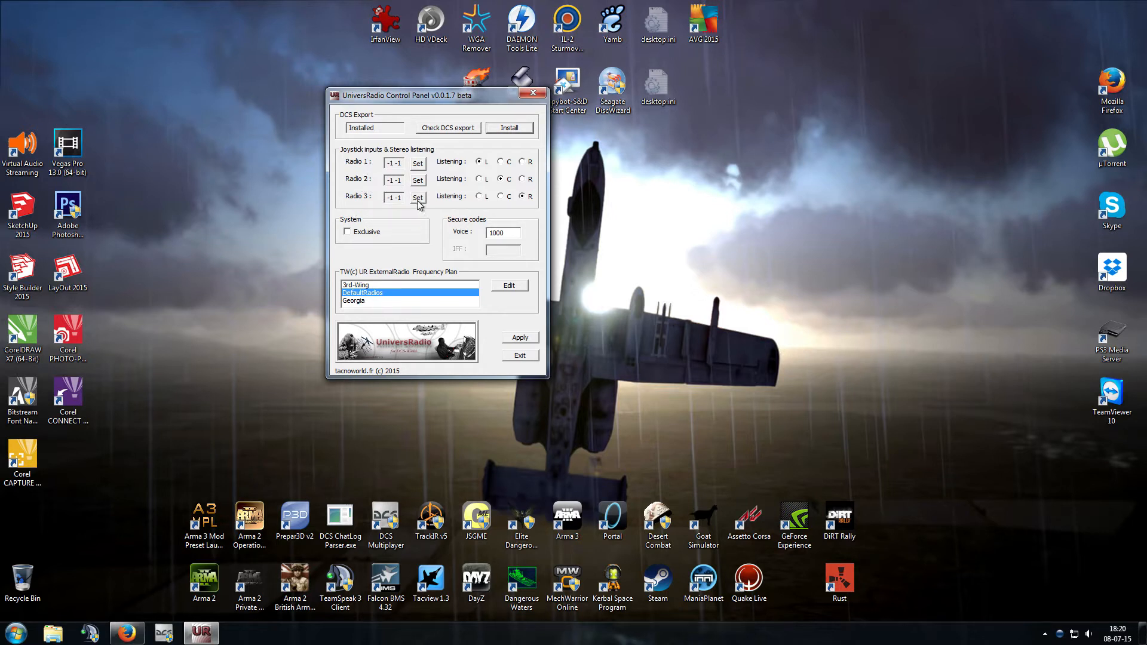
mouse_move(418, 203)
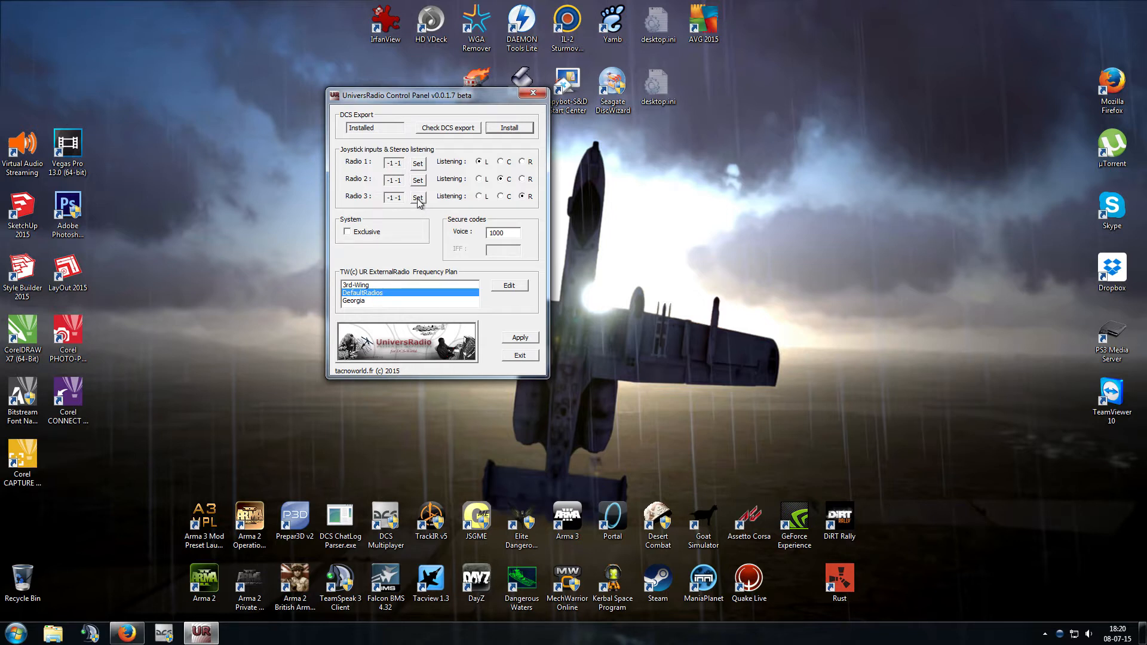
Assign throttle buttons 4, 5 and 6 to Radio 3, Radio 2 and Radio 1.
click(416, 162)
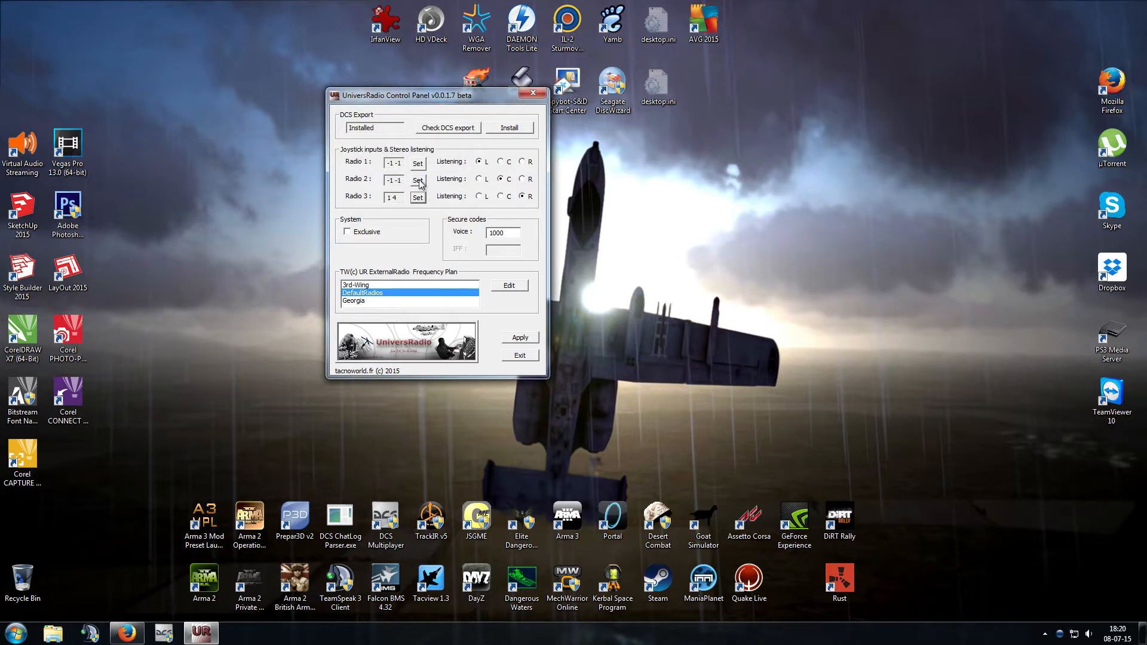
click(417, 180)
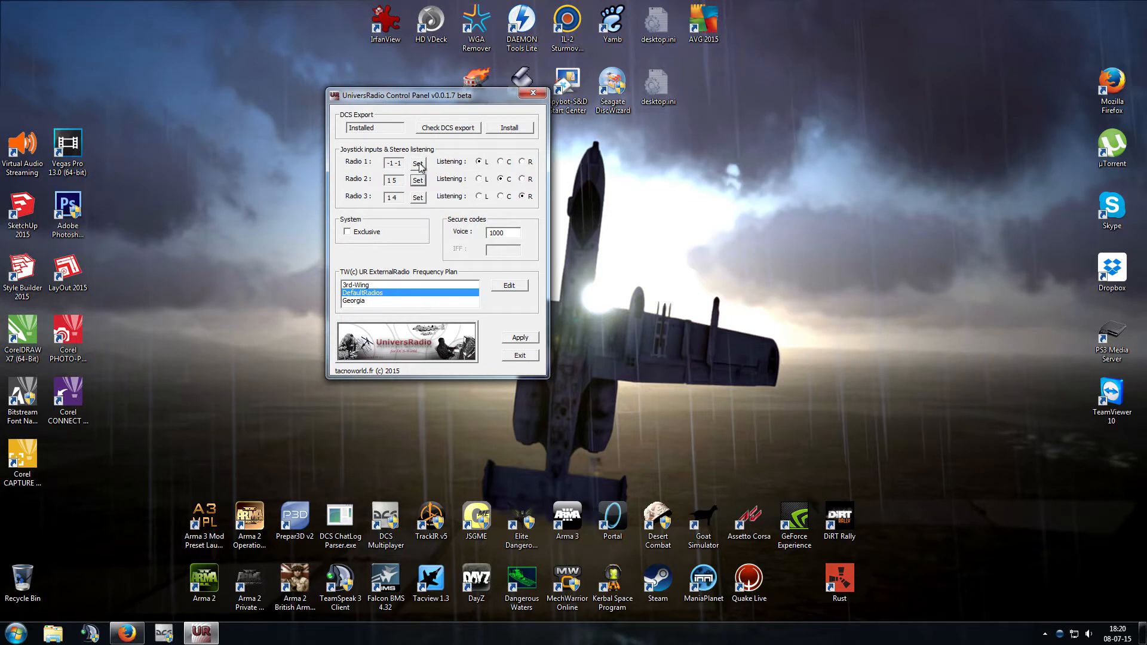
click(417, 163)
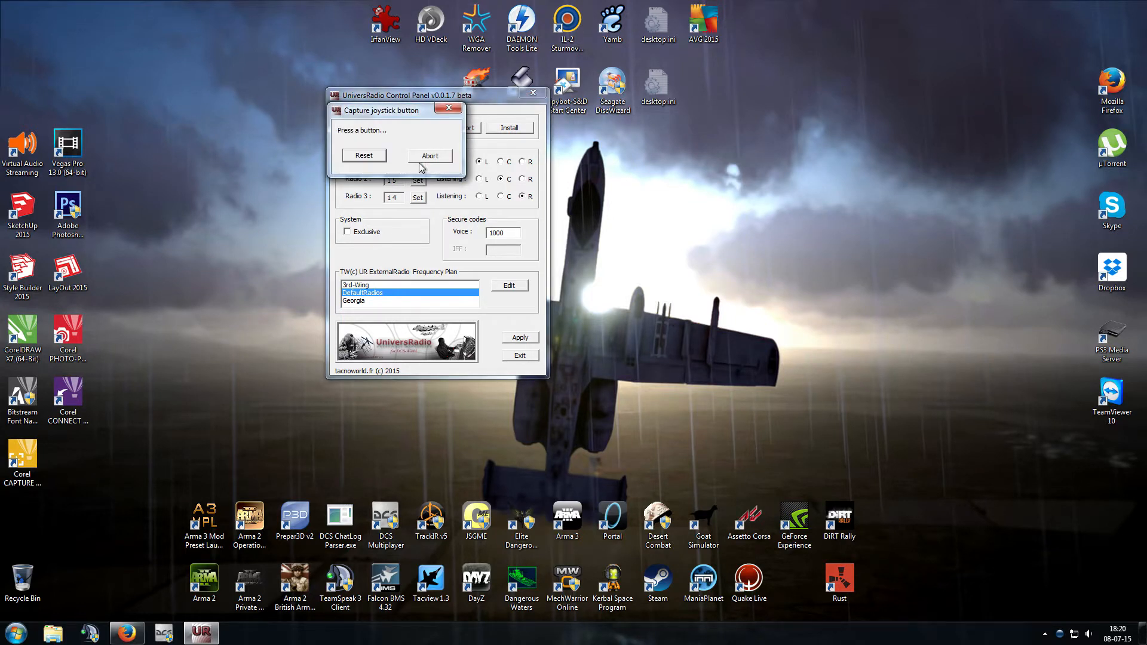
click(430, 155)
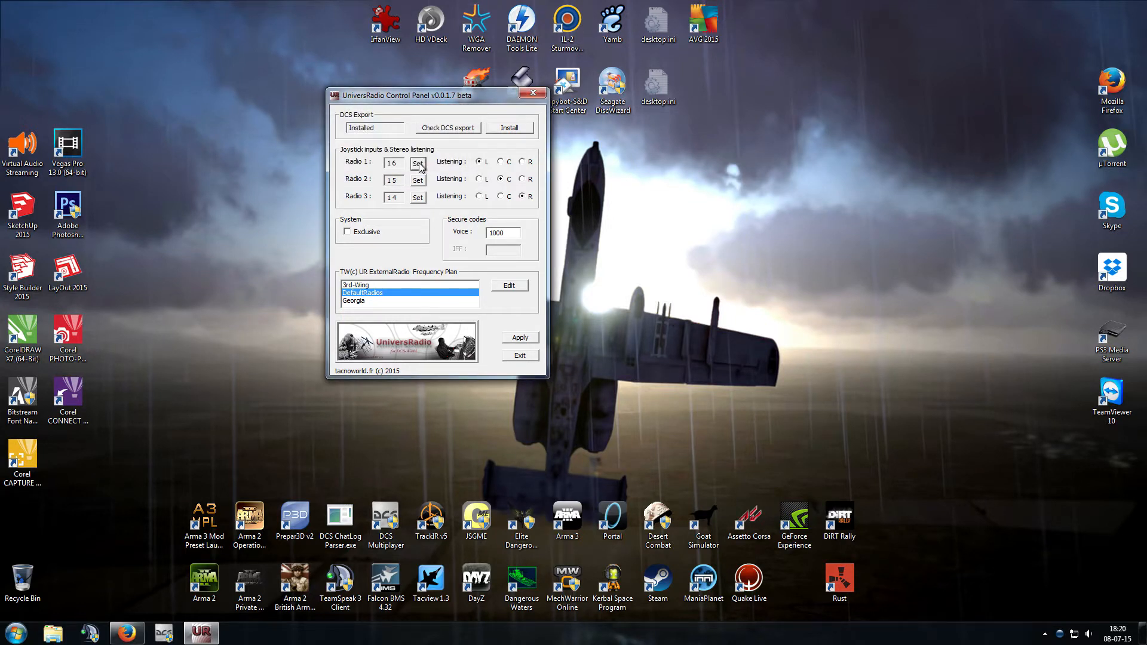
mouse_move(436, 179)
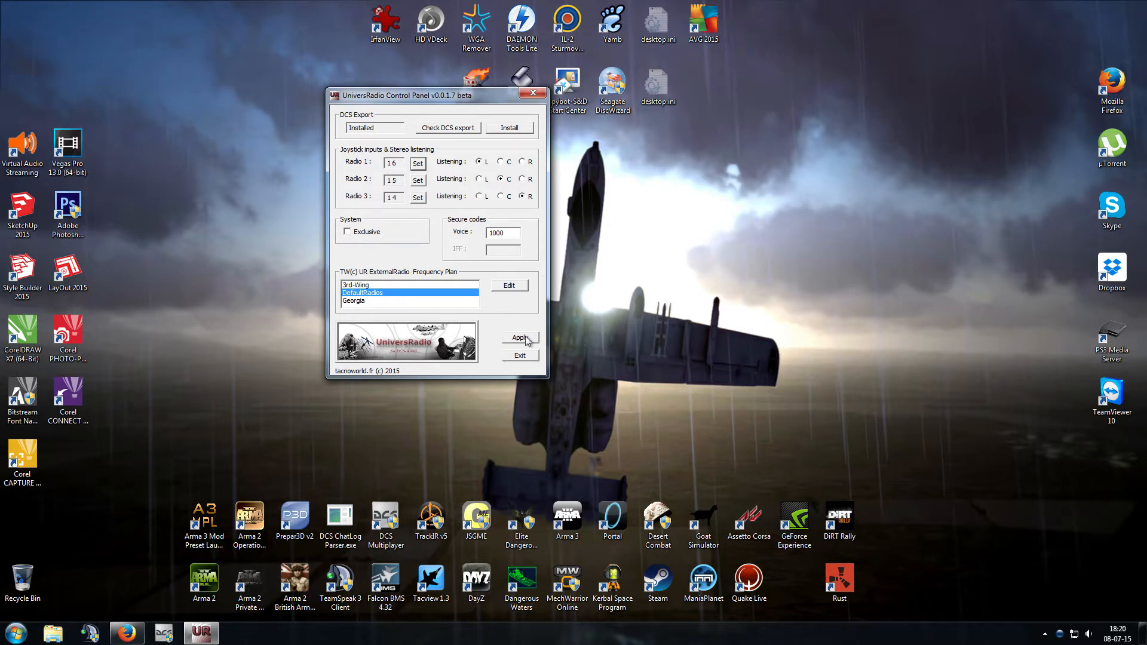
Apply the radio button assignments, confirm the message, and exit the Control Panel.
click(519, 337)
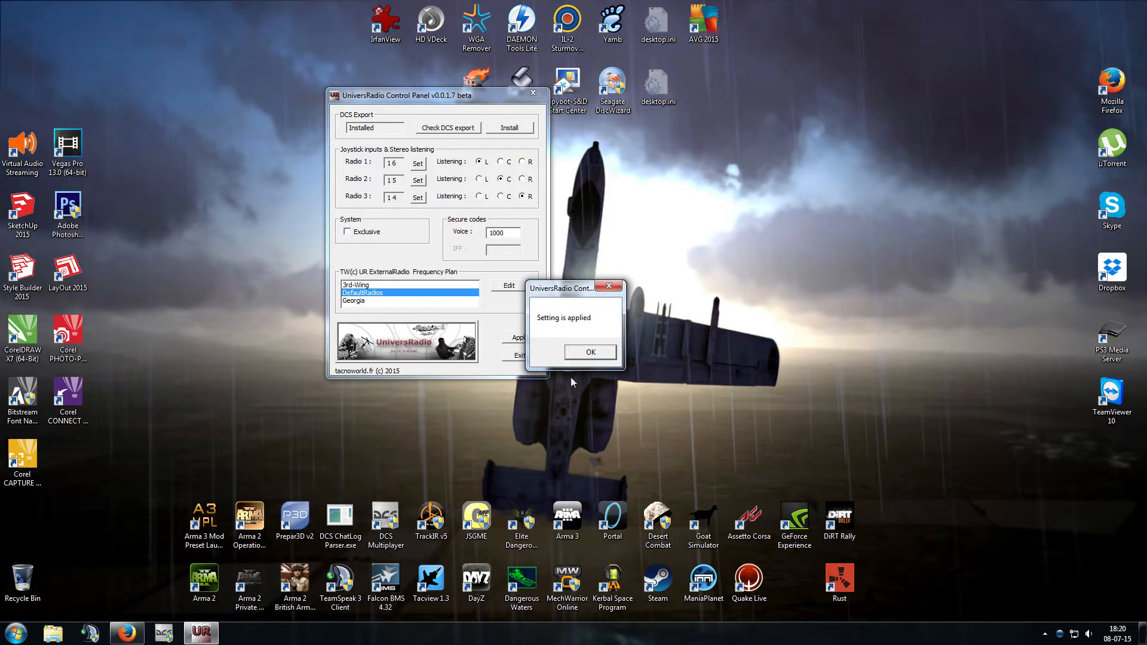
click(590, 352)
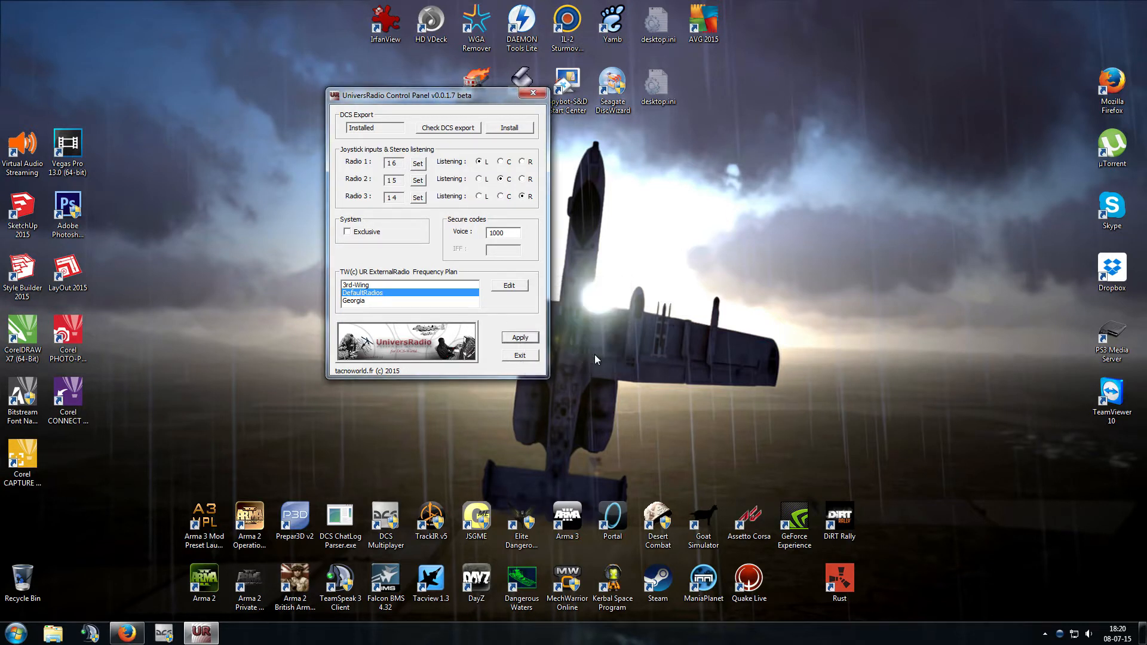
mouse_move(509, 369)
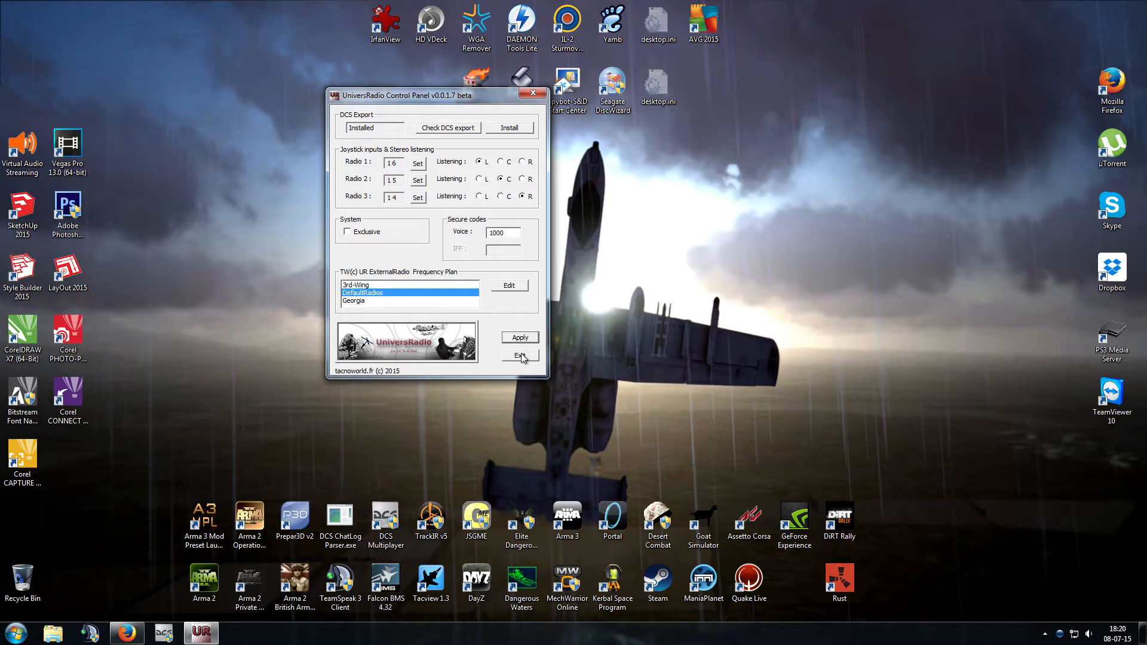
click(520, 356)
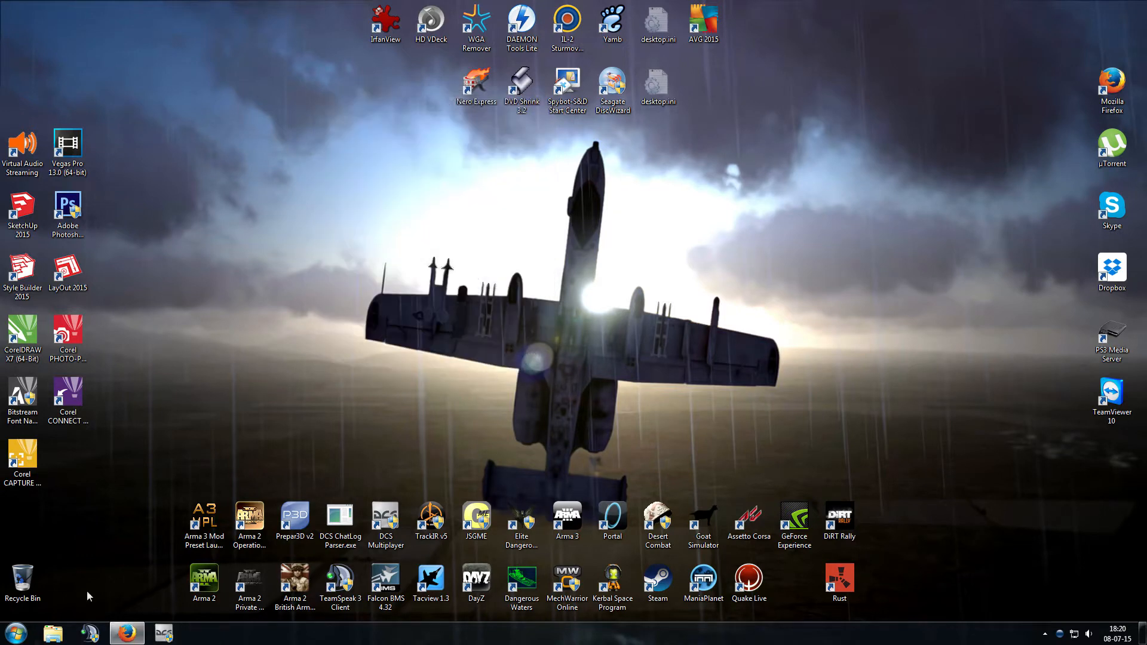
mouse_move(318, 437)
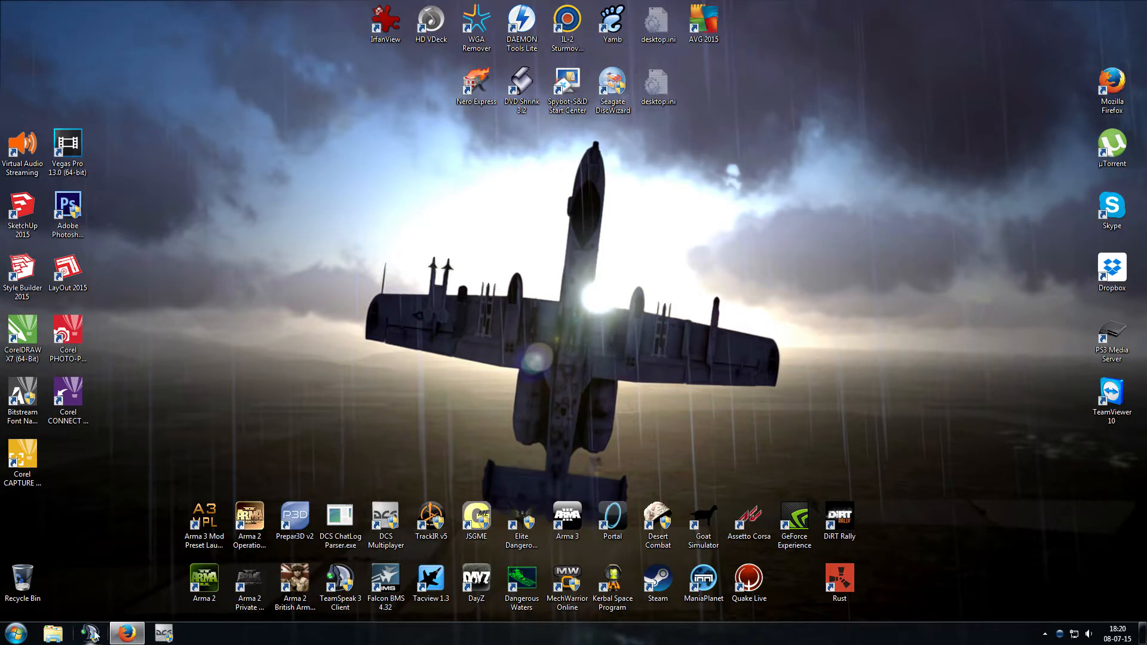
Launch TeamSpeak 3 with elevated rights and open the Plugins window.
double_click(339, 586)
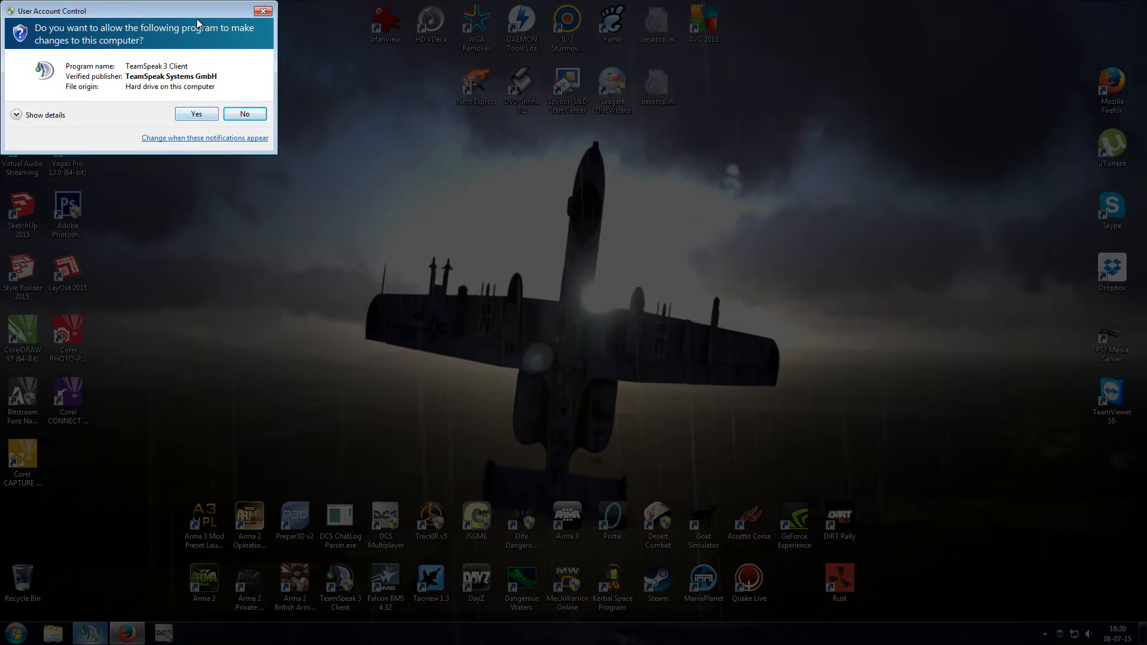
click(196, 114)
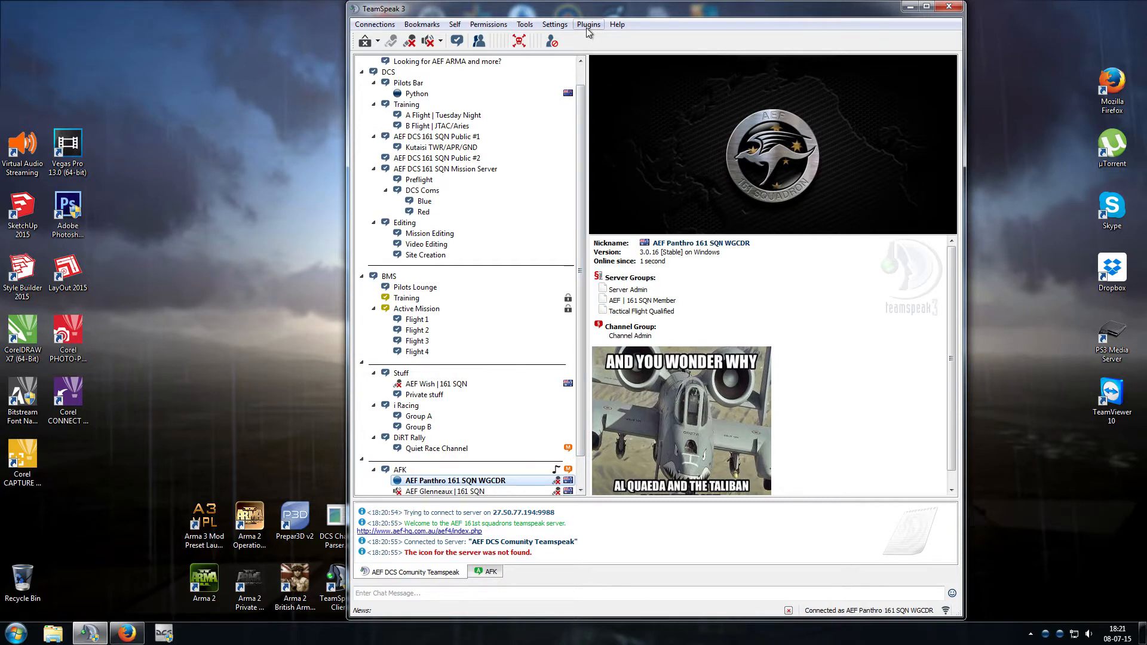
click(554, 24)
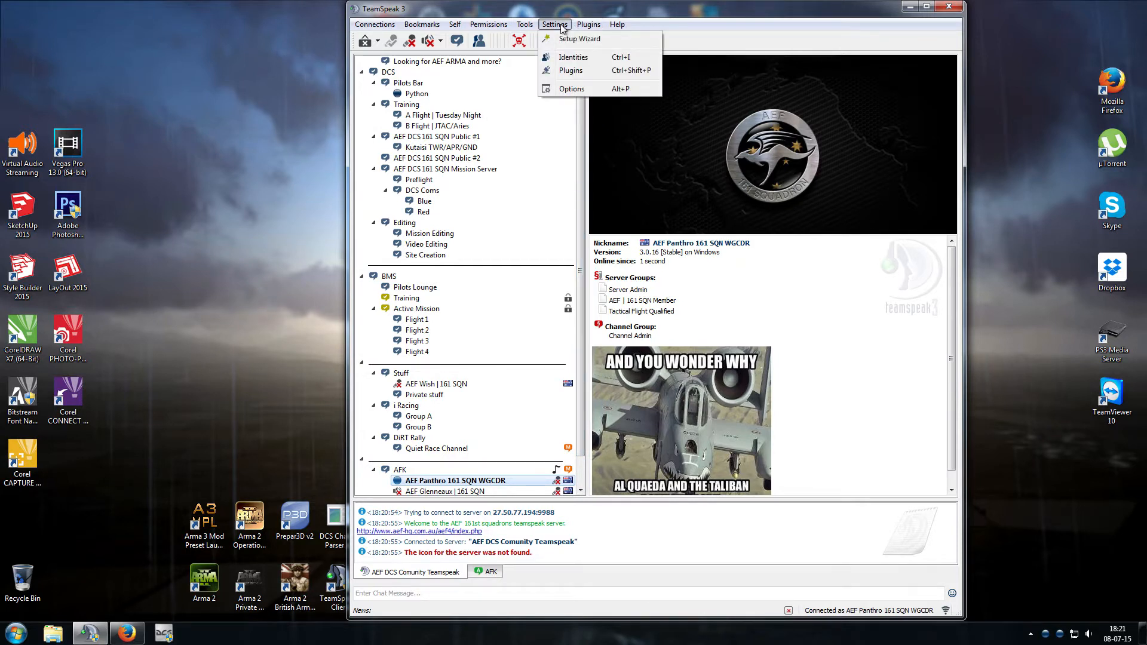
mouse_move(571, 71)
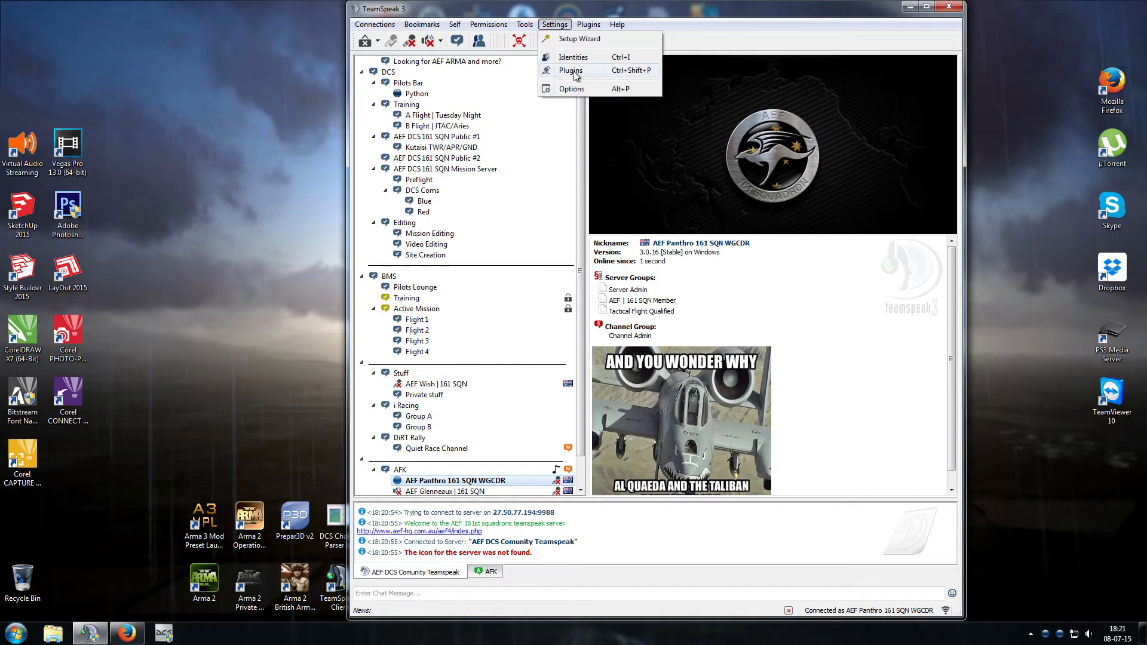
click(570, 70)
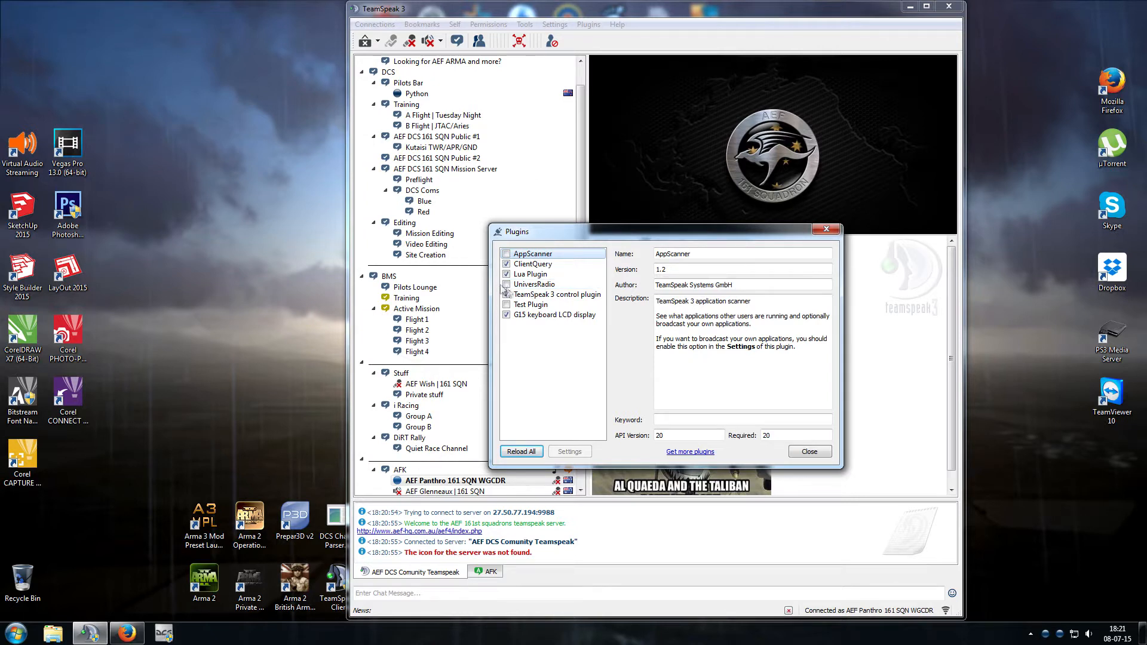
Tick the UniversRadio plugin, view its details, and close the Plugins window.
click(535, 284)
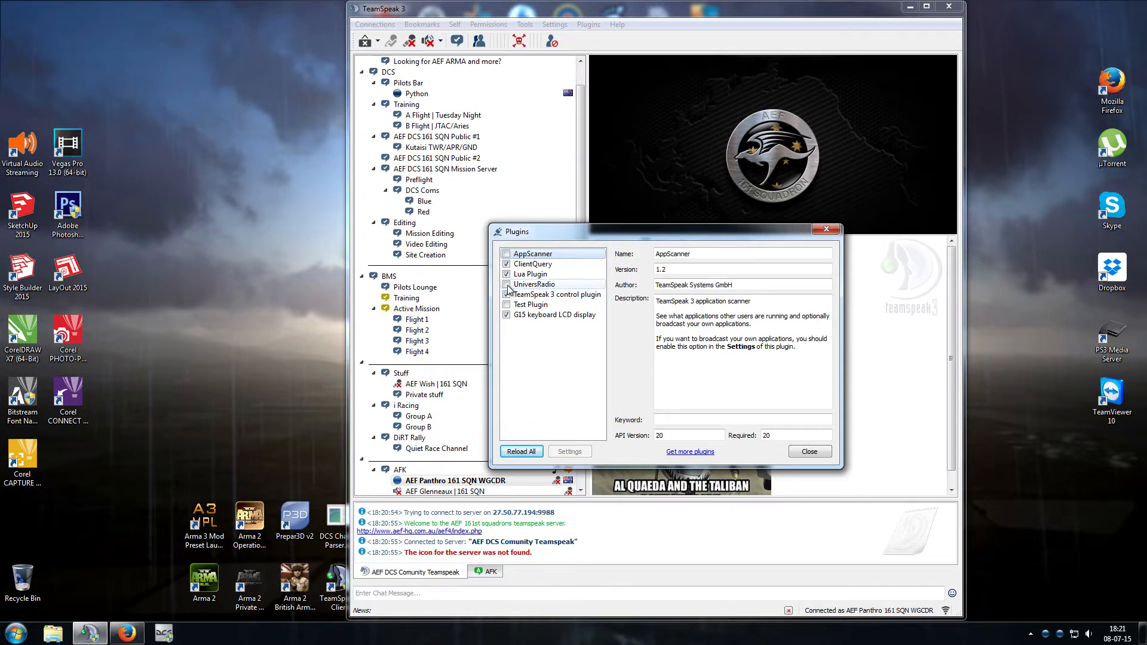
click(506, 294)
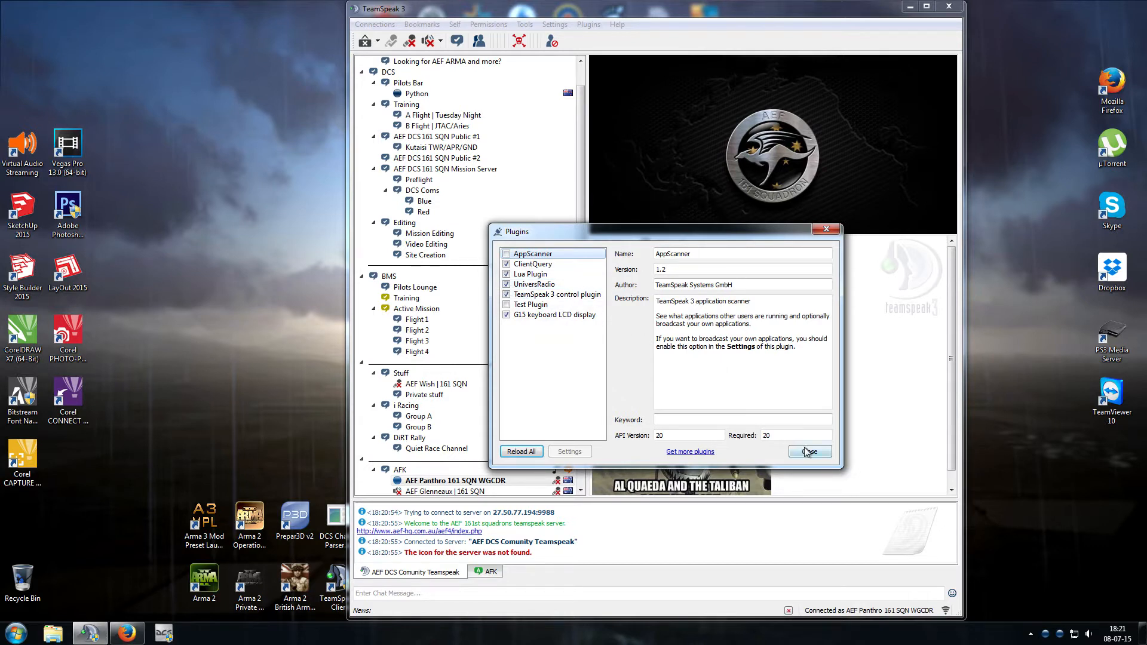
click(534, 284)
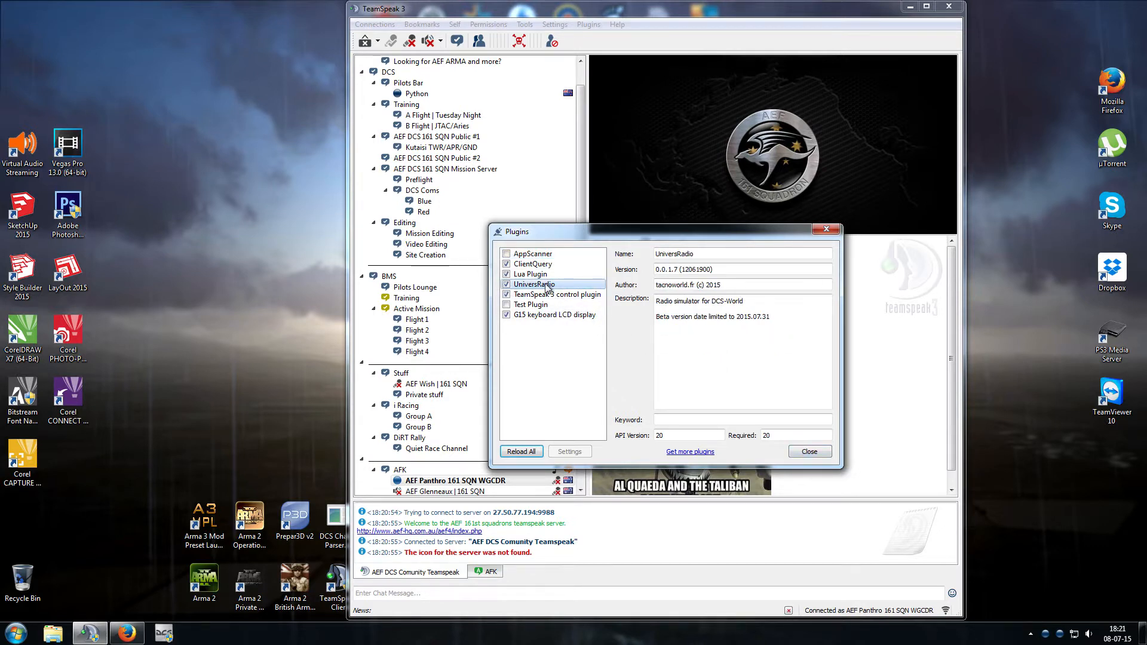
double_click(664, 317)
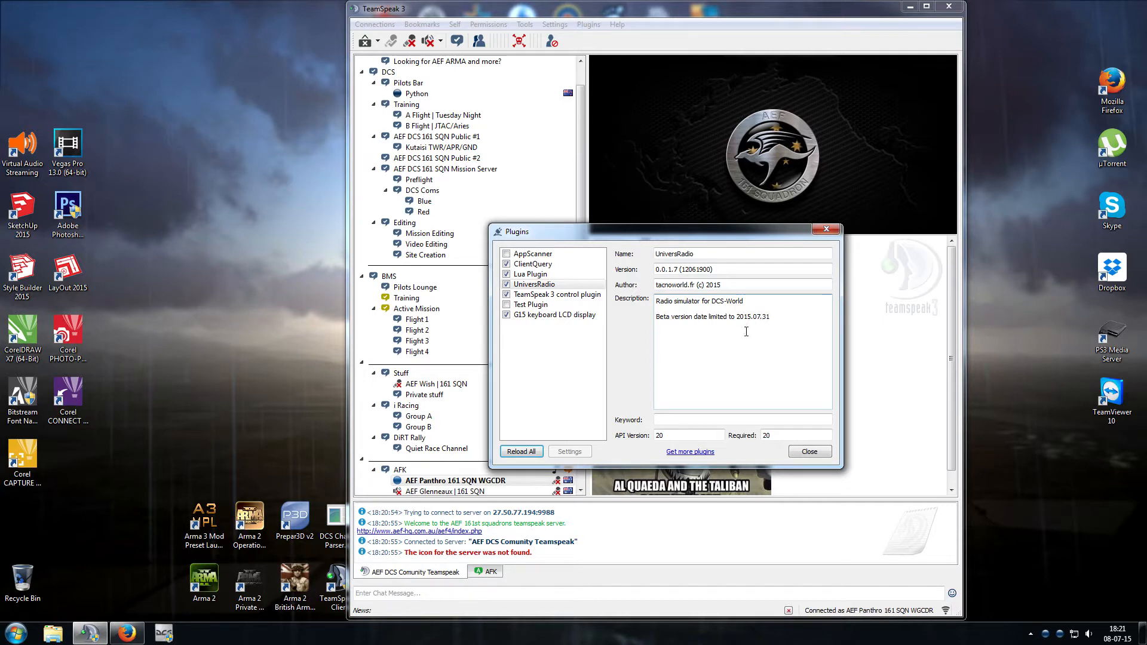
mouse_move(673, 349)
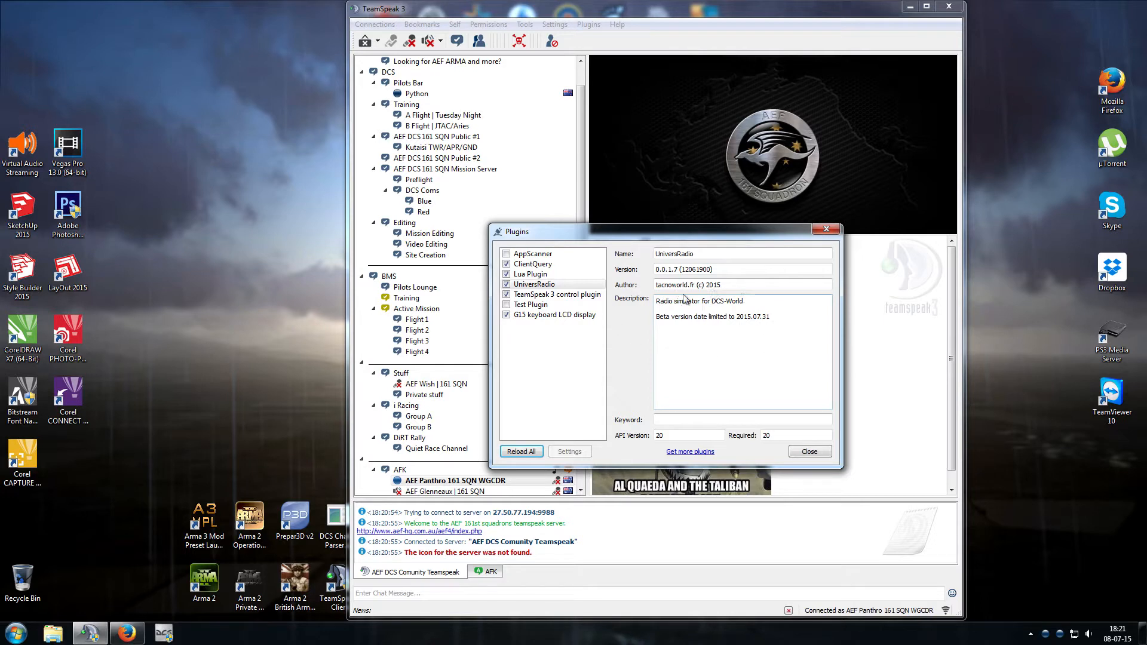
mouse_move(688, 280)
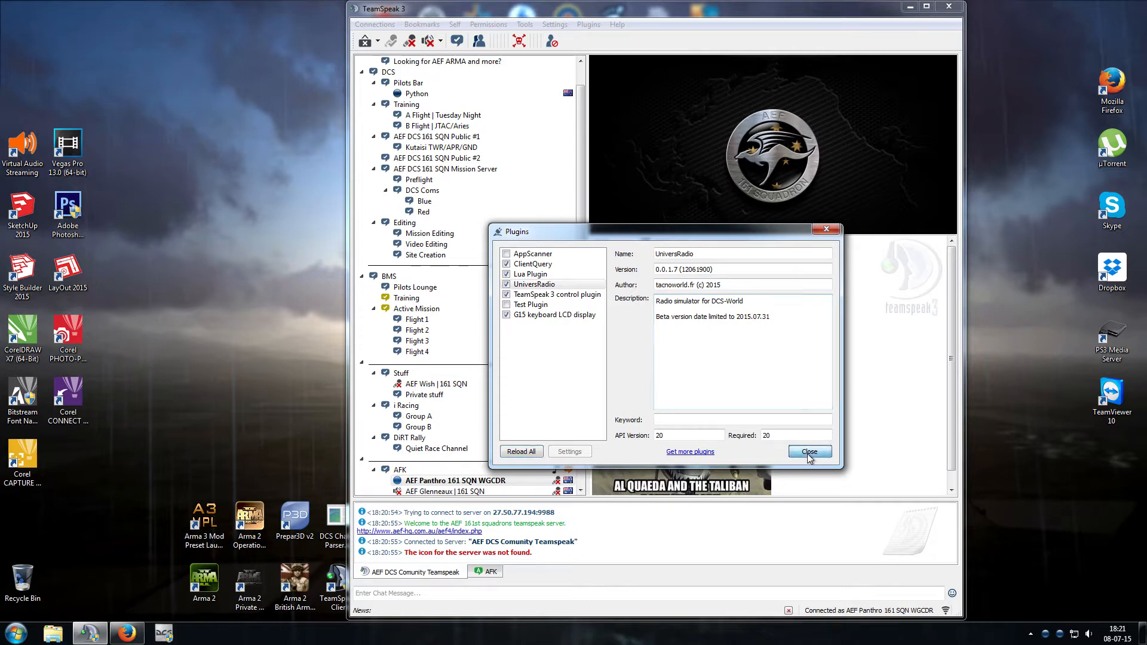
click(808, 451)
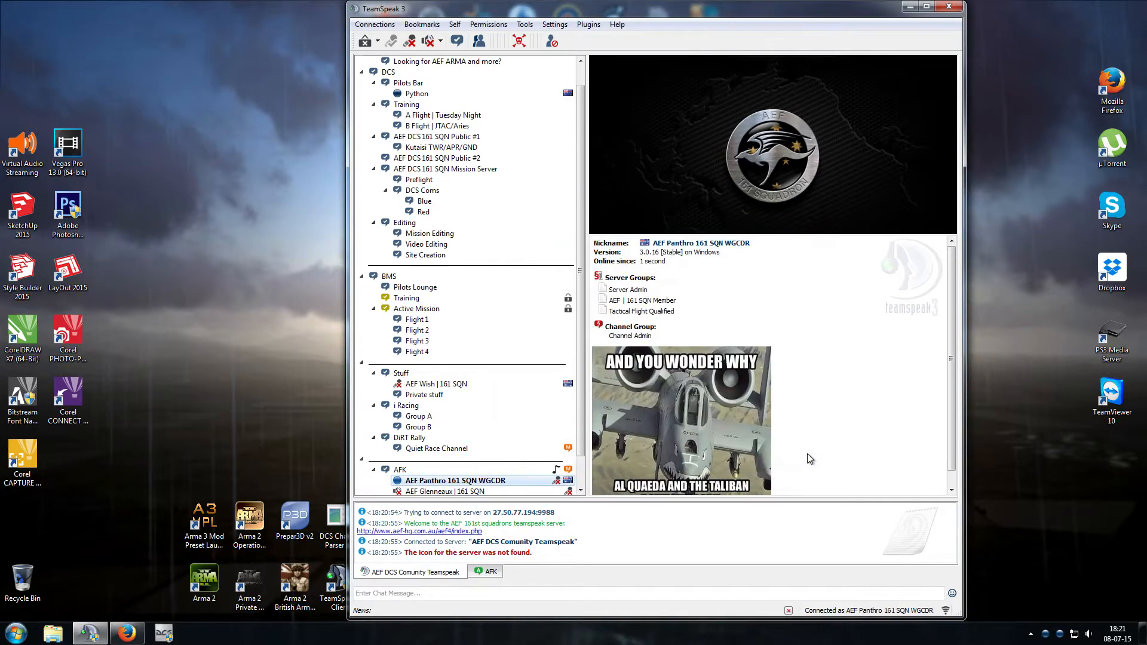
Open the Options Hotkeys page showing push-to-talk on mouse button 5 and throttle button 3.
click(554, 23)
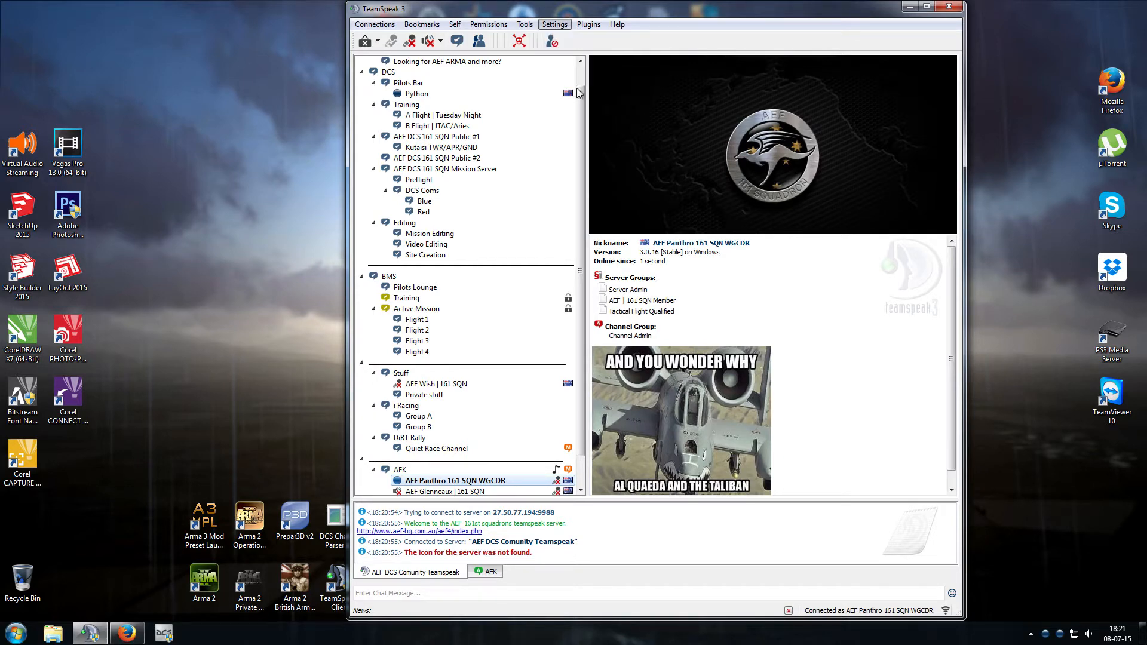
click(554, 24)
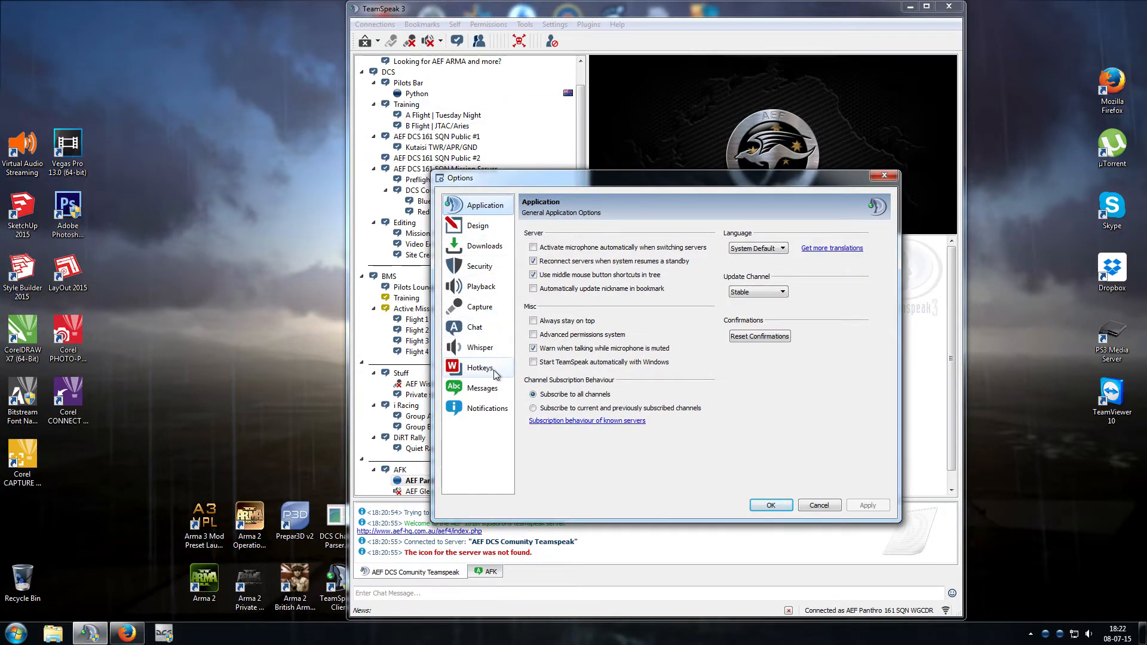
click(479, 367)
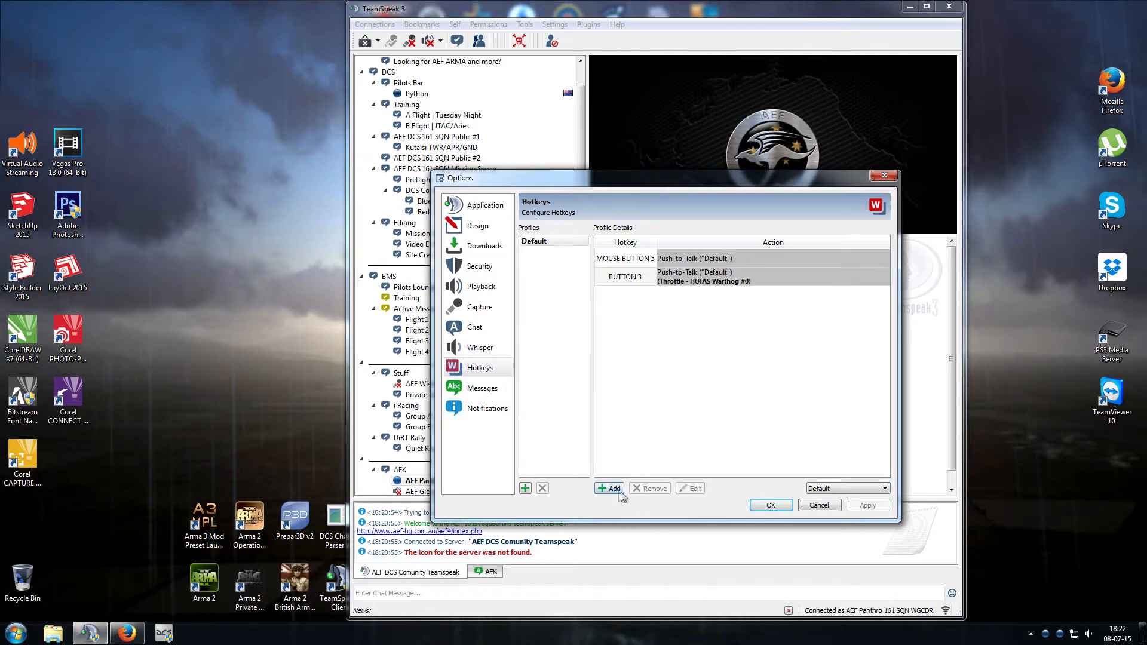
mouse_move(610, 488)
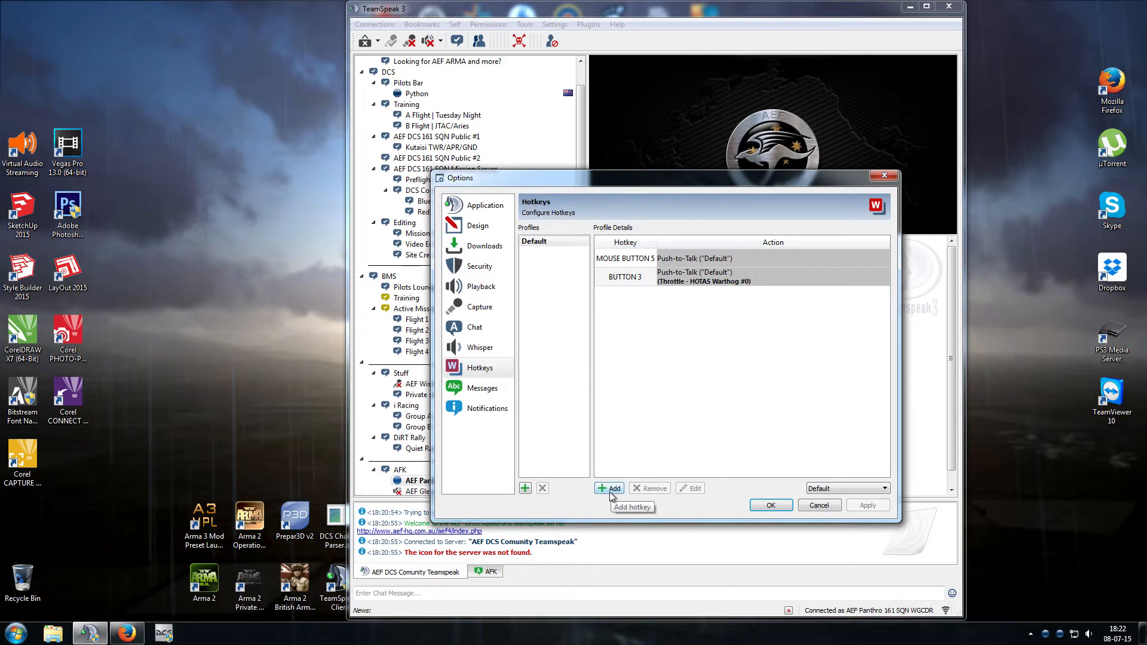
Add HOTAS Warthog throttle button 4 as a Default Push-to-Talk hotkey.
click(608, 488)
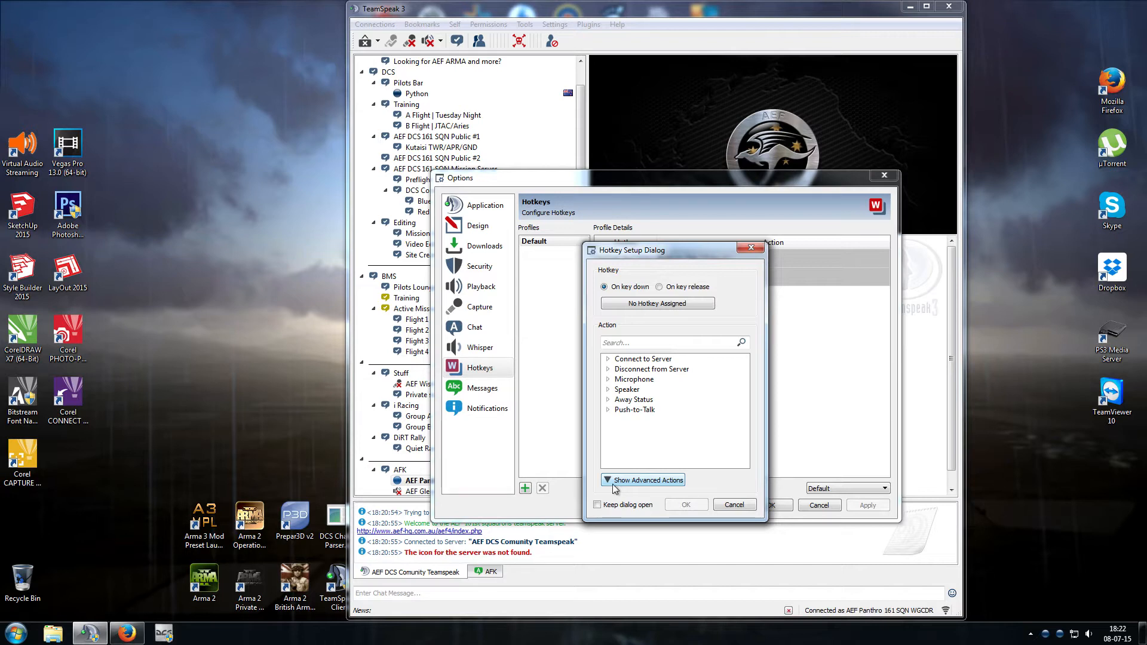
mouse_move(599, 455)
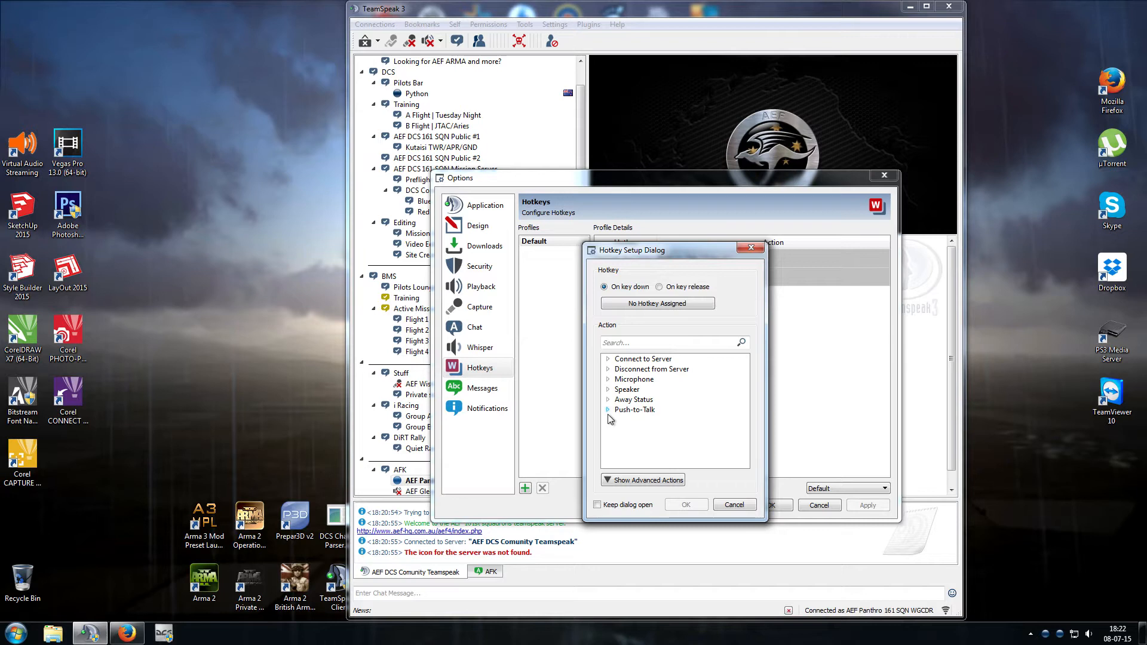
click(635, 409)
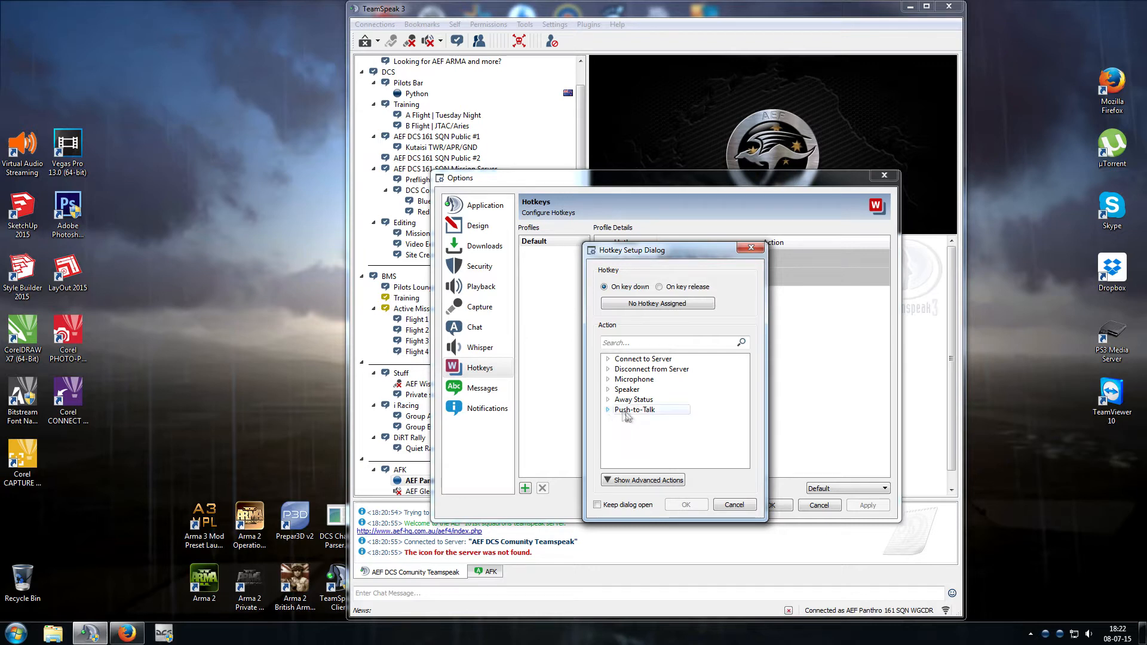
click(634, 410)
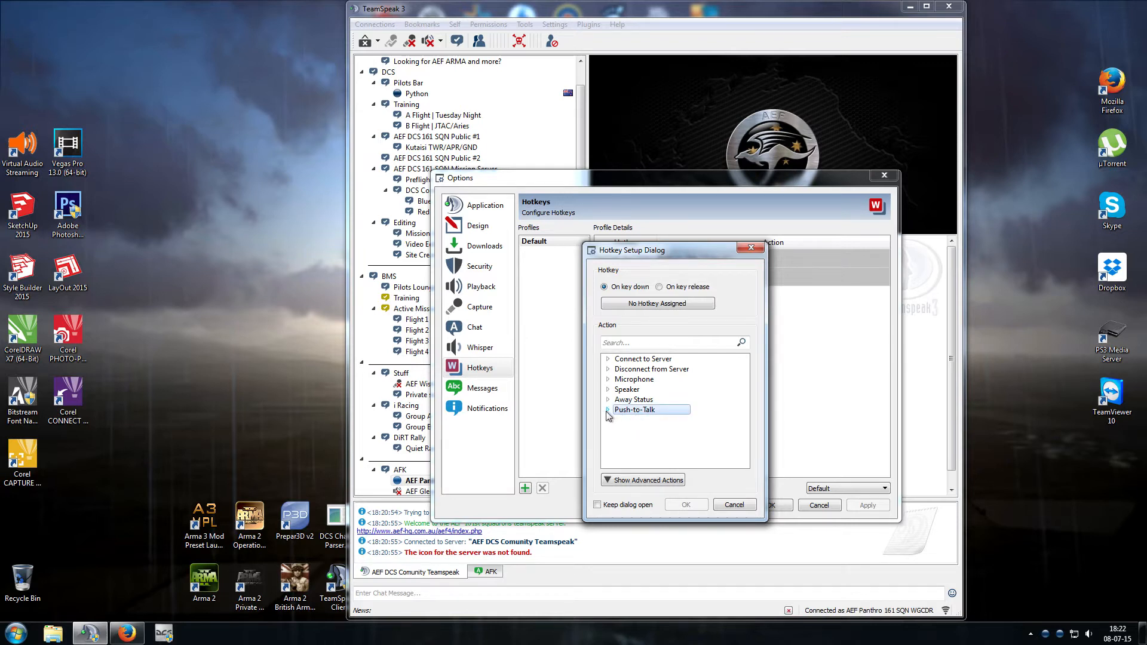
click(606, 409)
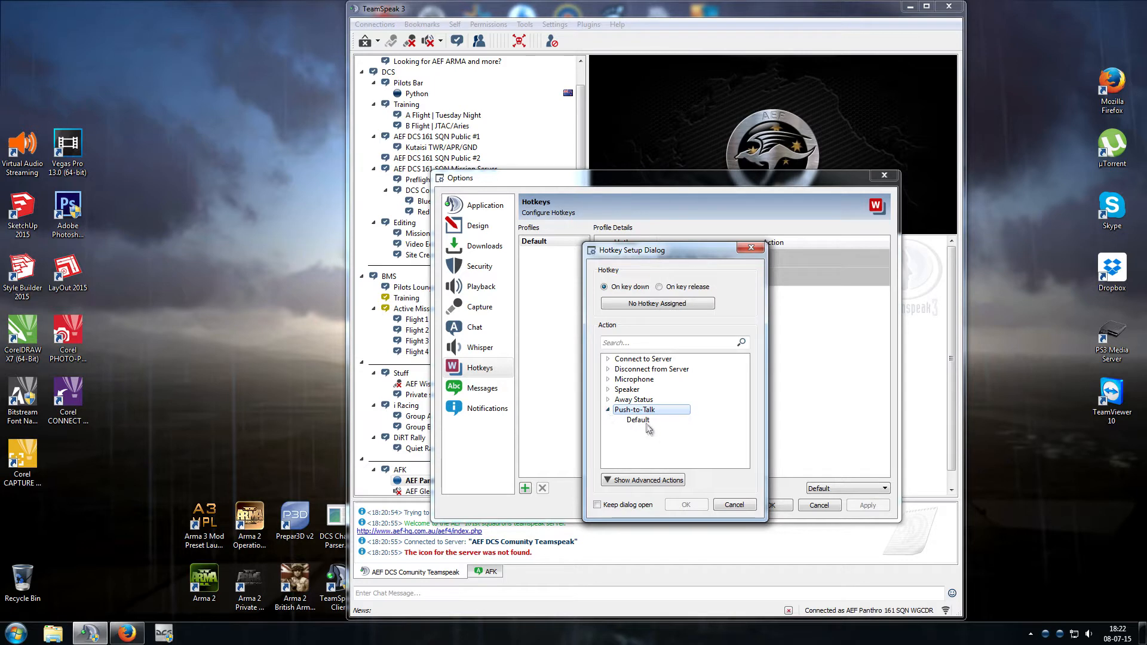
click(638, 420)
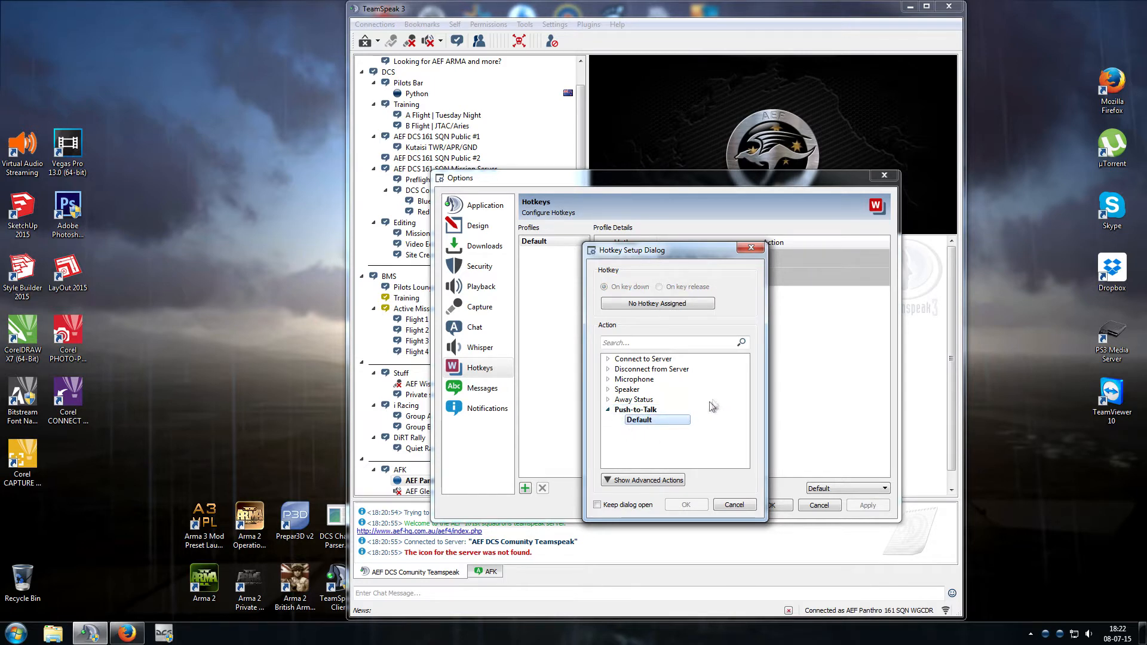
mouse_move(671, 322)
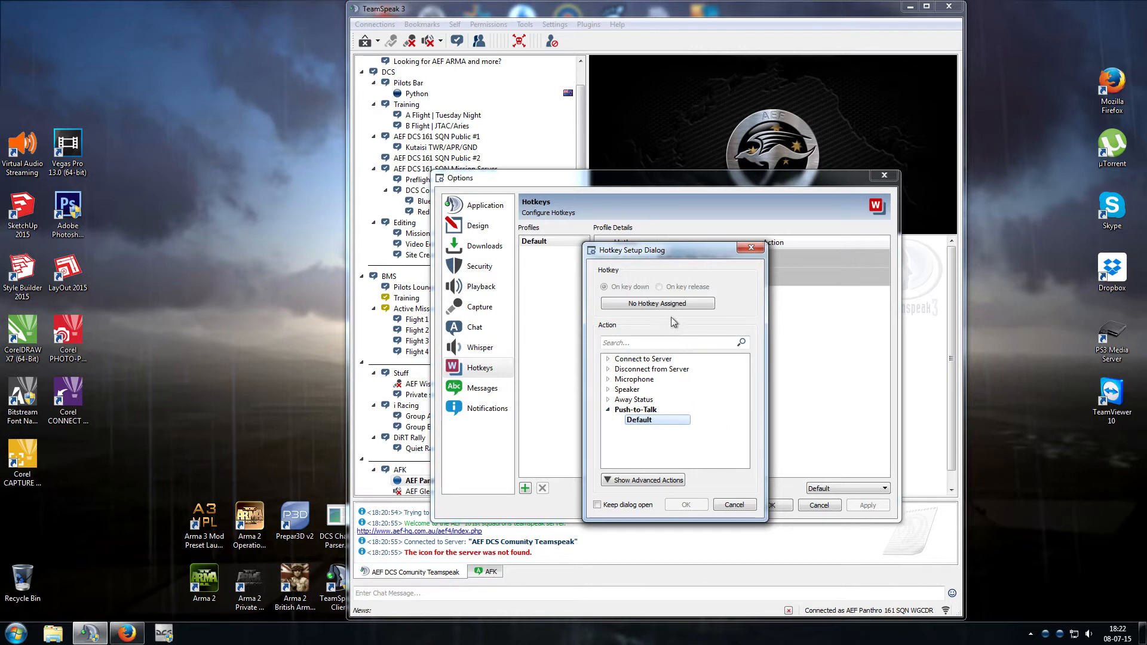
mouse_move(656, 304)
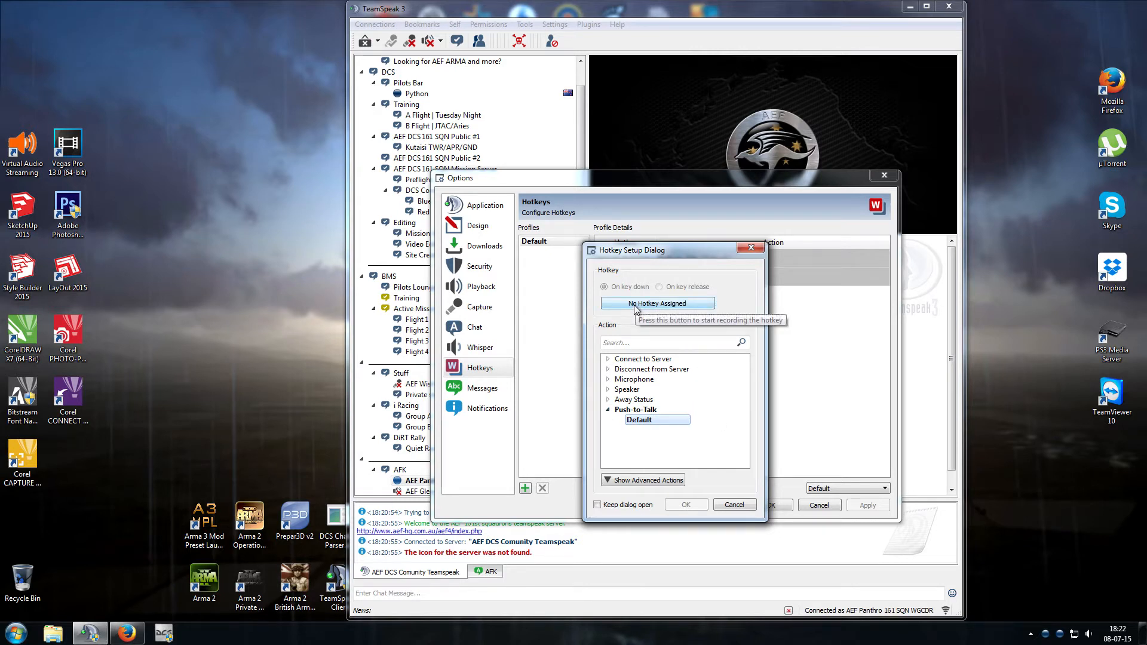
click(656, 302)
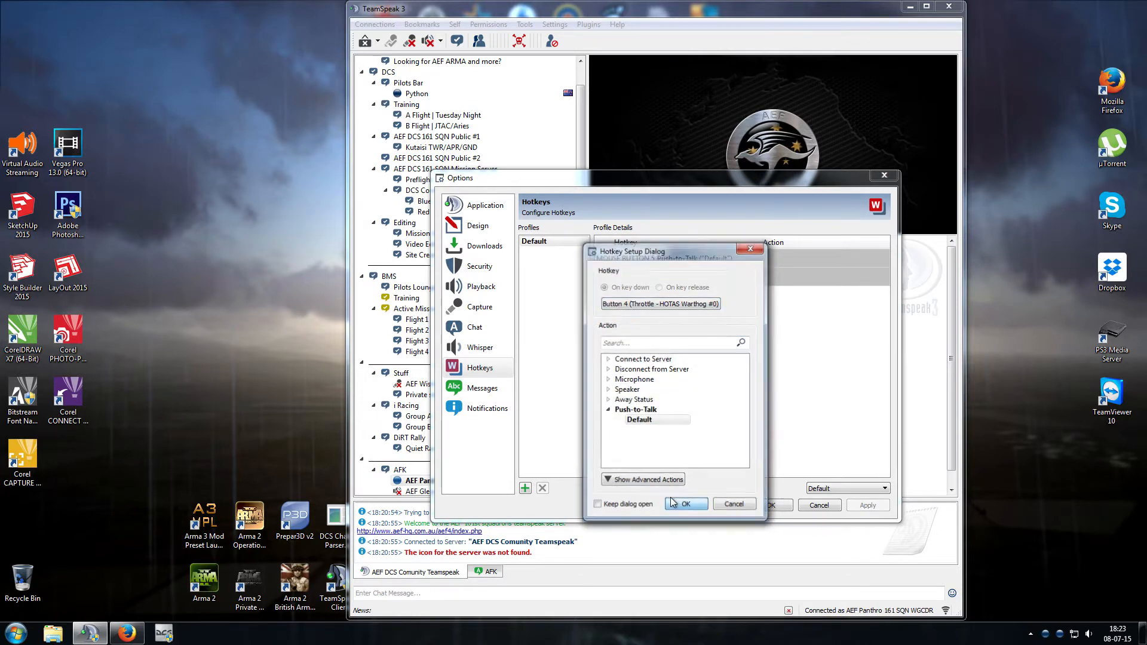
click(684, 505)
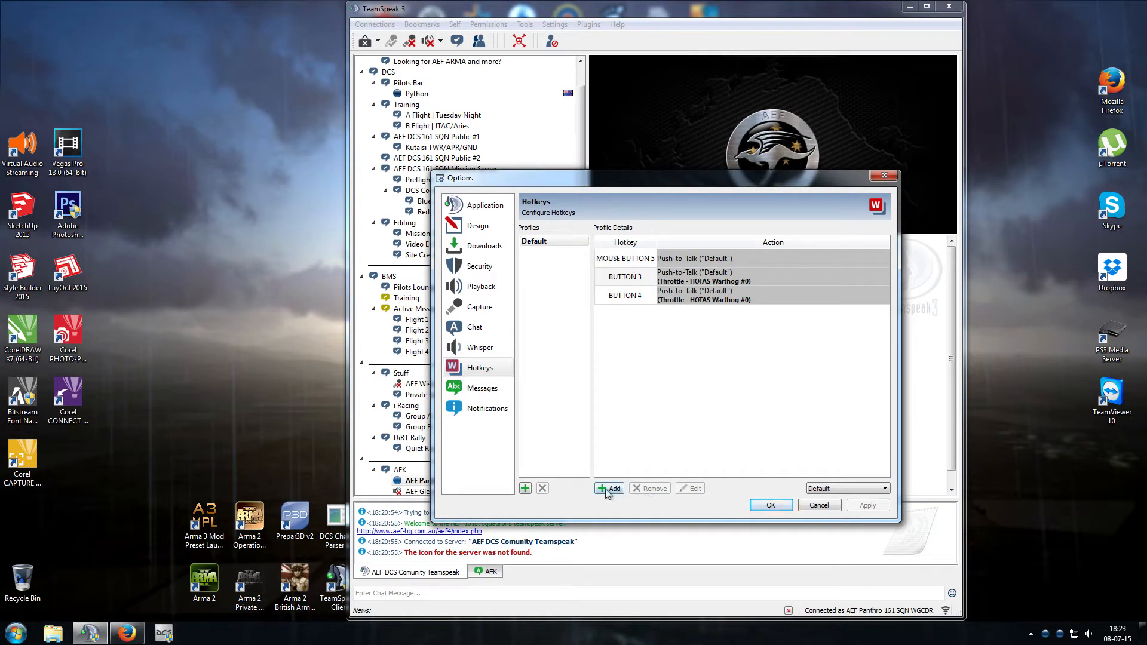
Add throttle button 5 as a Default Push-to-Talk hotkey.
click(608, 488)
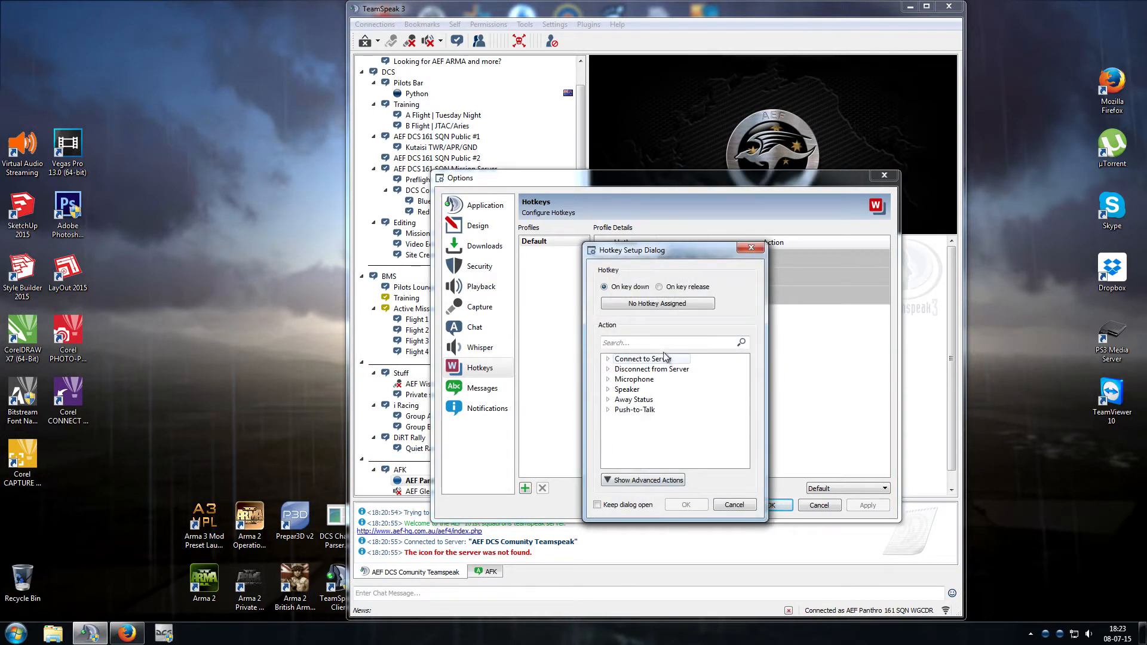
click(608, 410)
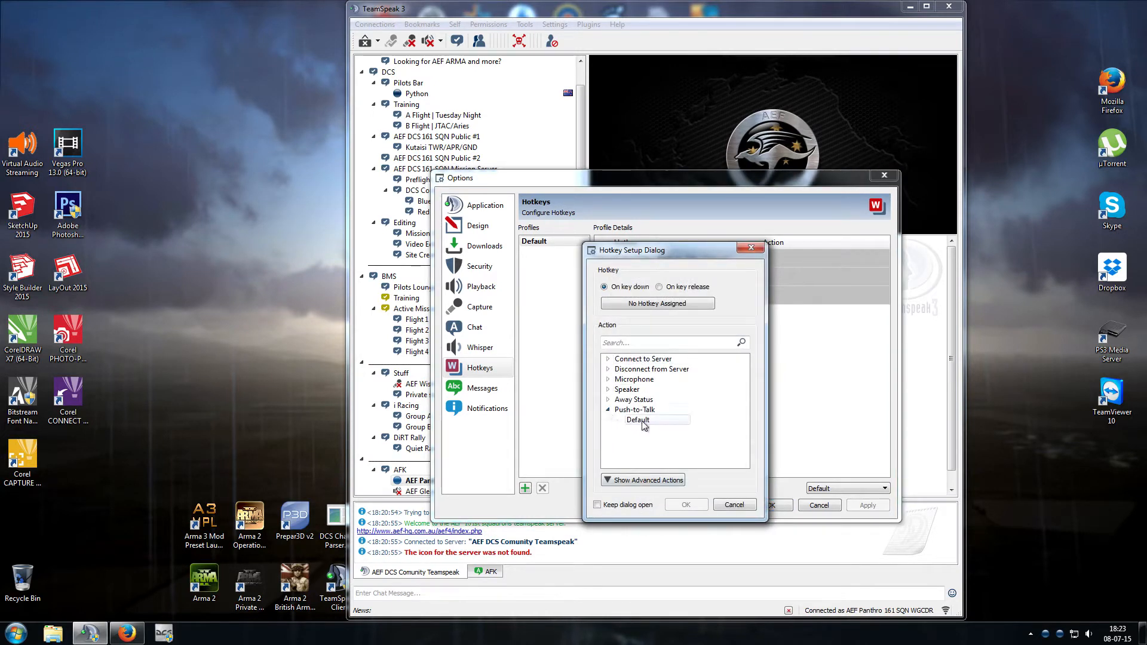
click(639, 420)
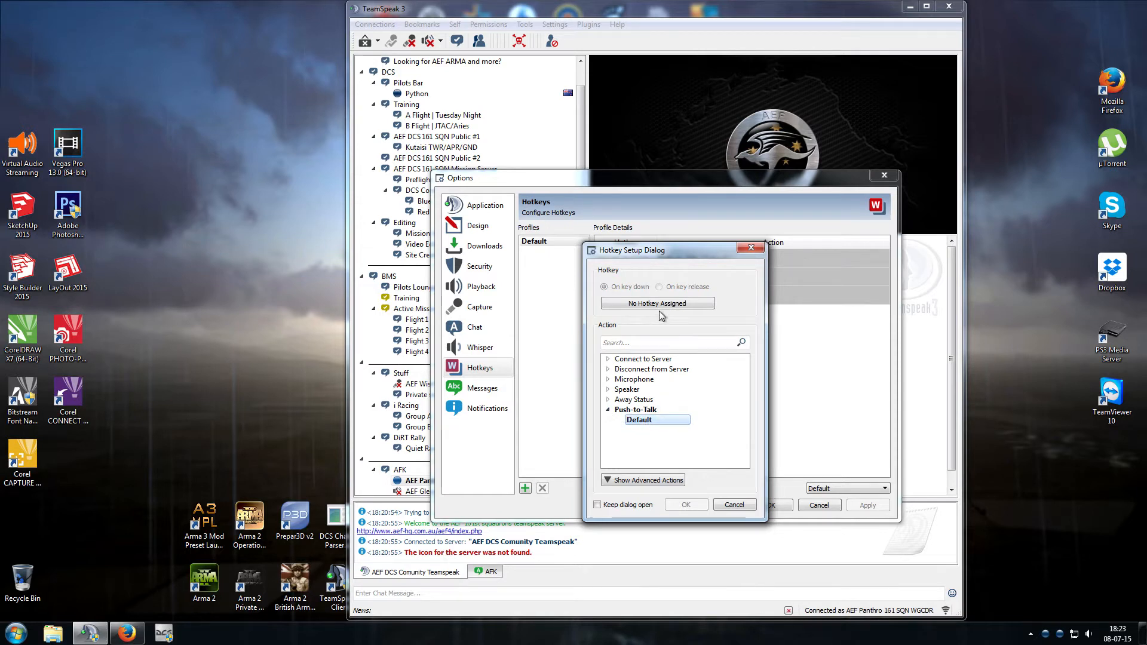
click(656, 303)
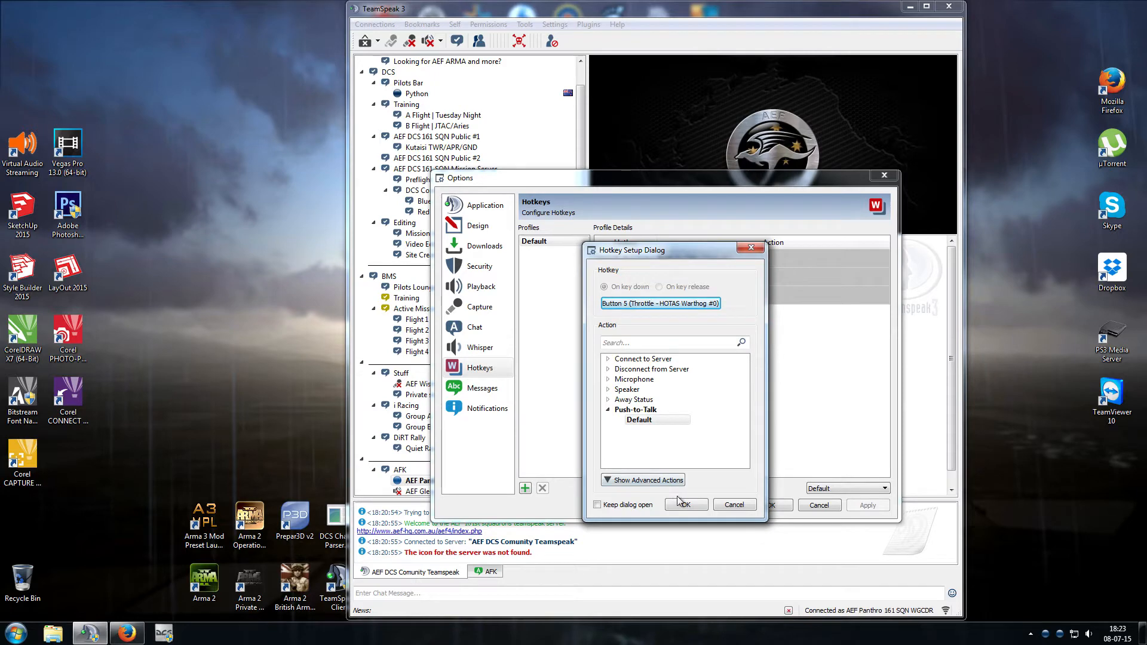
click(683, 505)
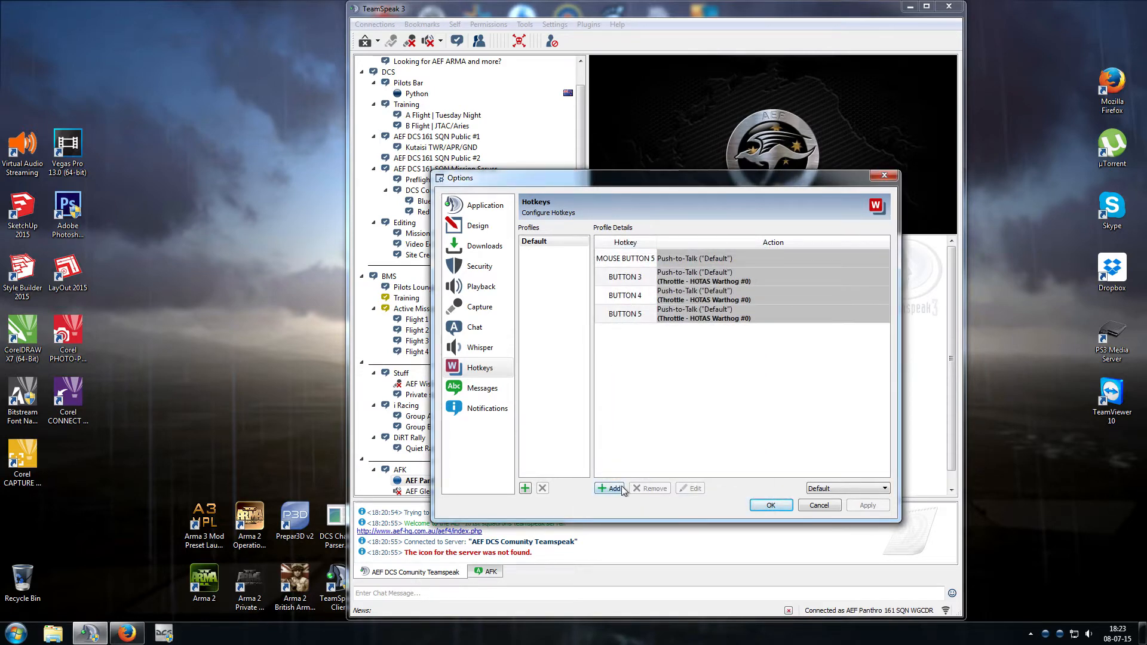
Add throttle button 6 as a Push-to-Talk hotkey and save the Options.
click(610, 488)
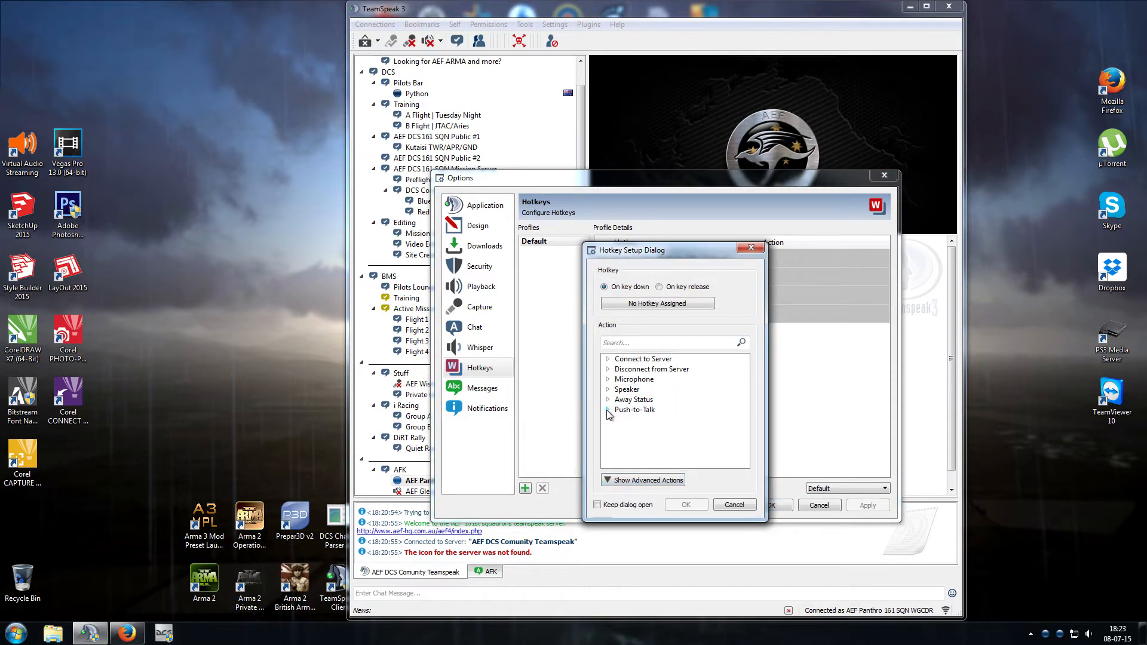
click(608, 409)
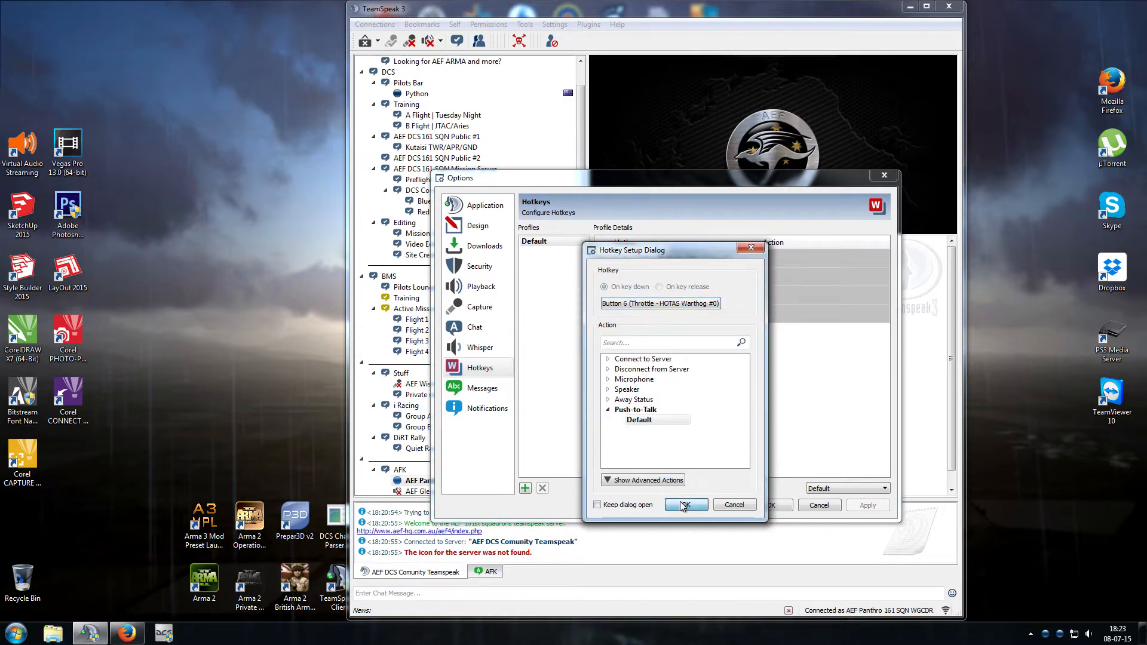
click(685, 505)
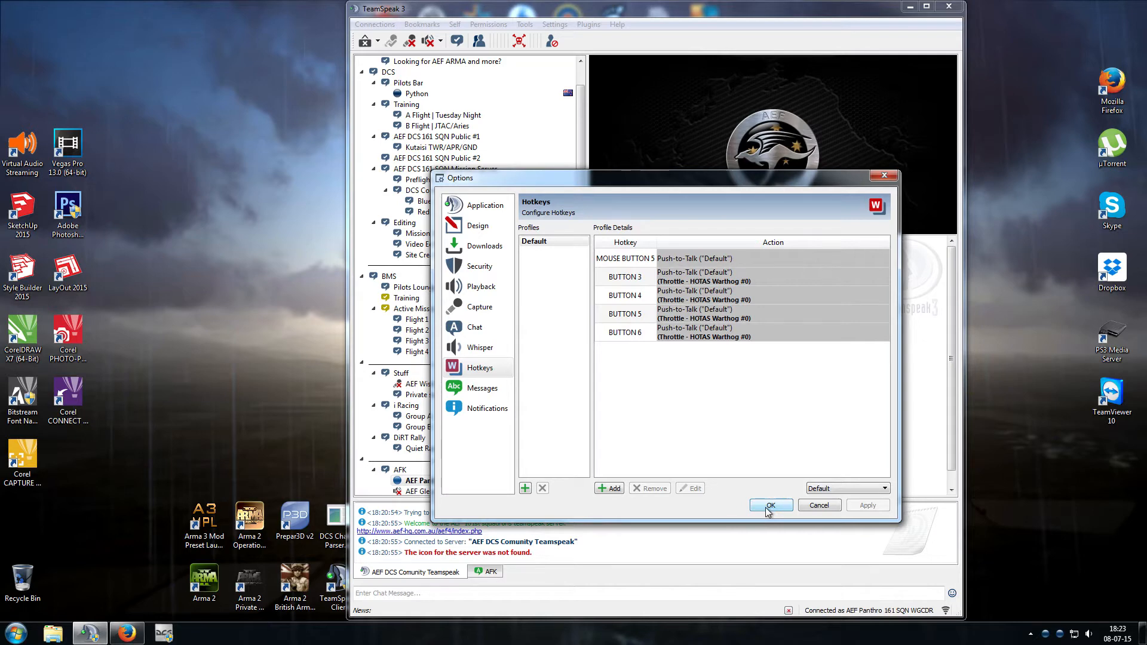
click(770, 505)
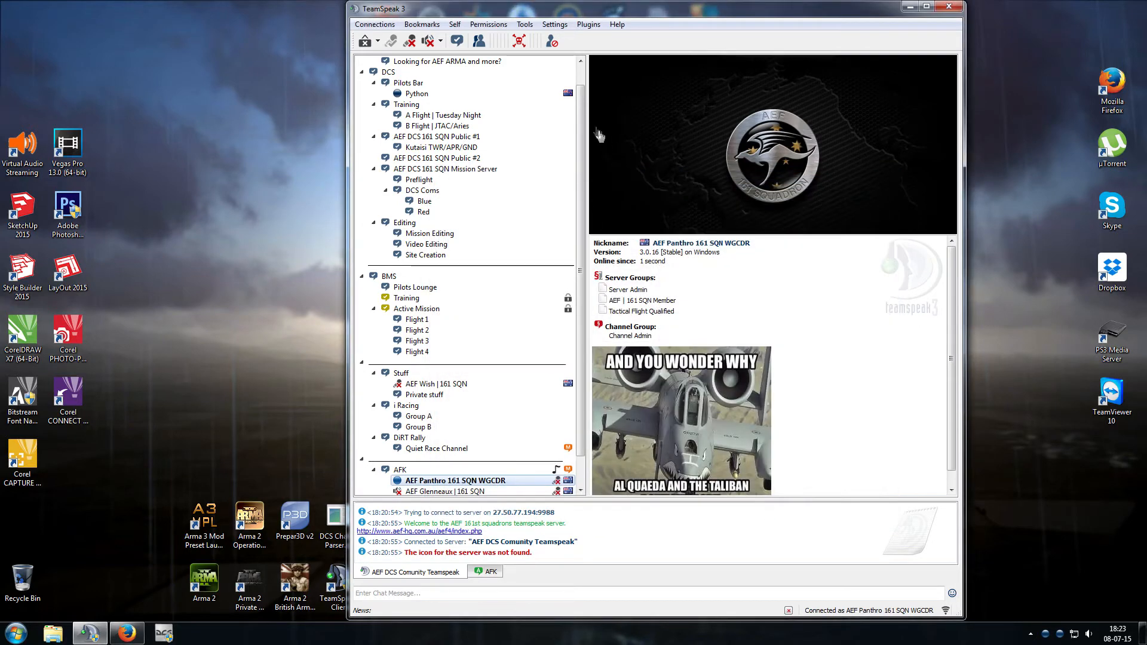
mouse_move(602, 100)
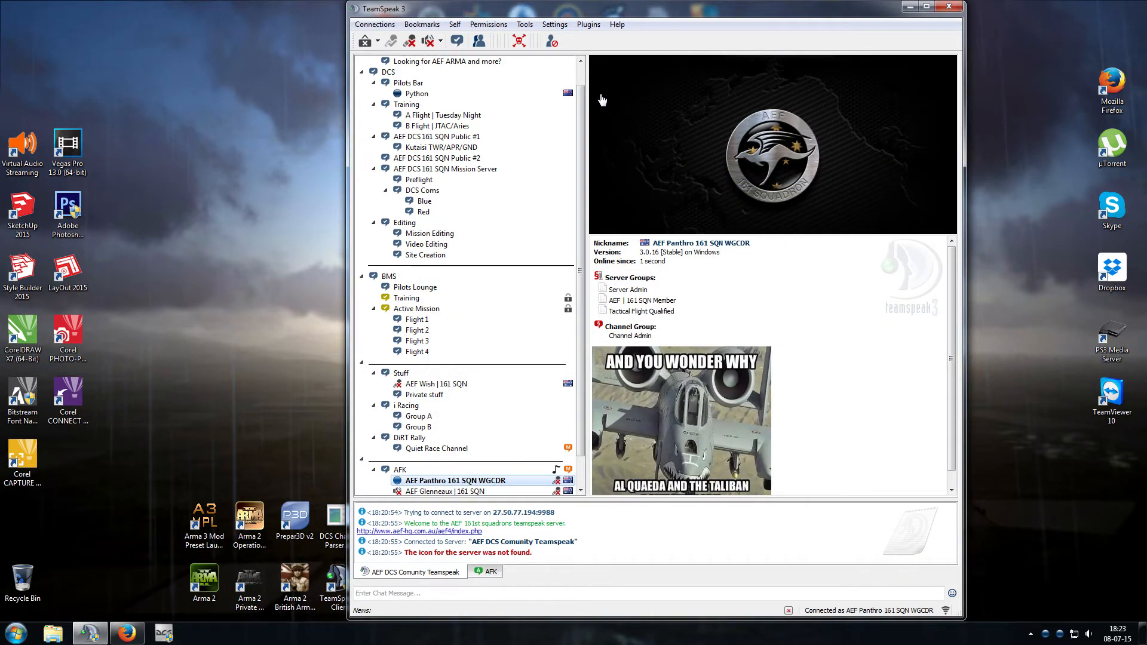